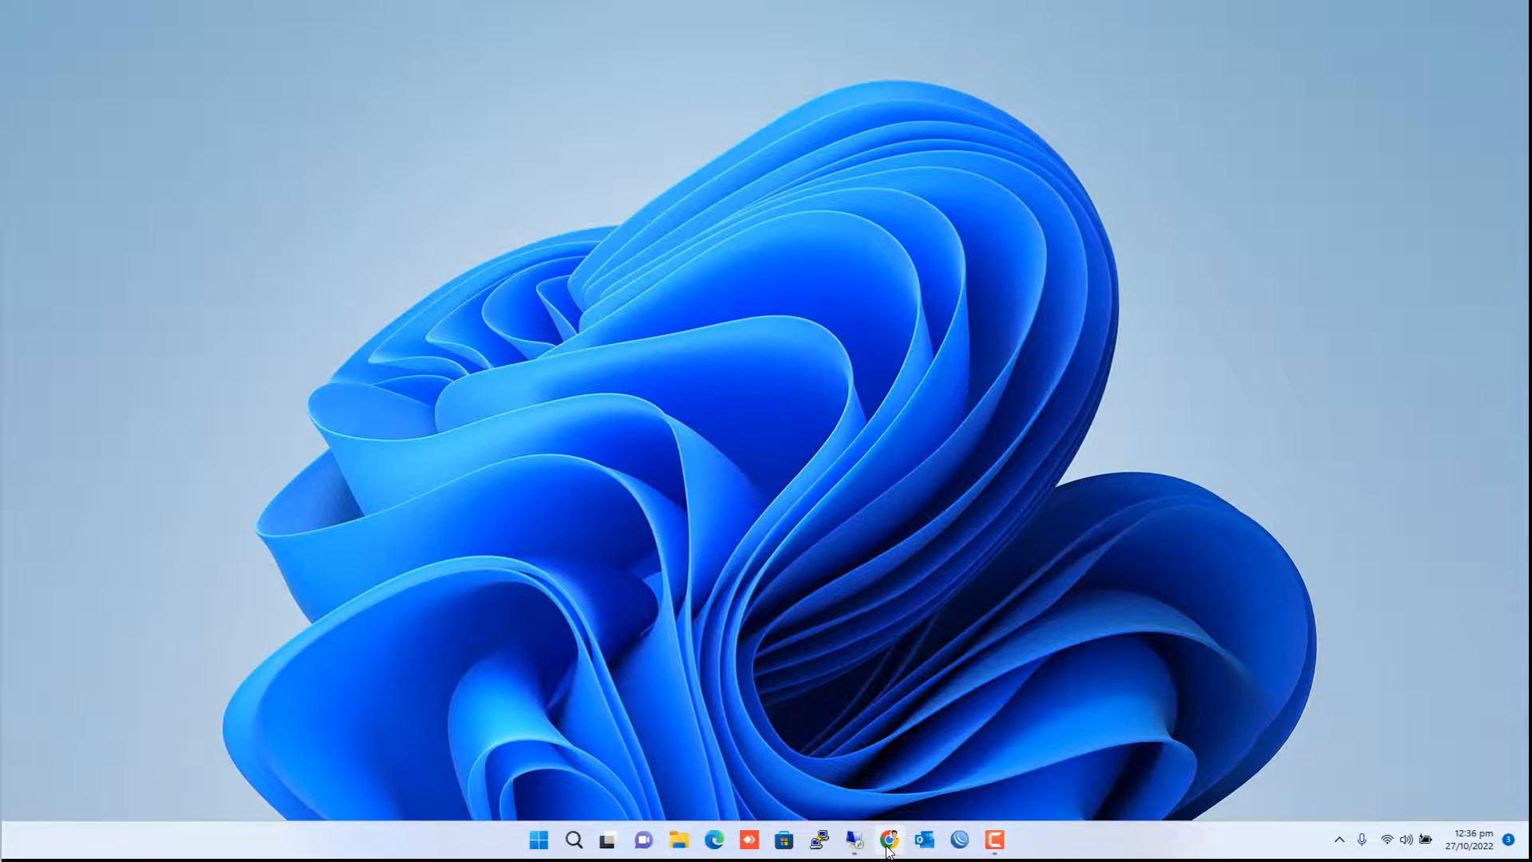
- Browse LimeTorrents Movies in Chrome and download the X-Men The Last Stand (2006) torrent
click(889, 840)
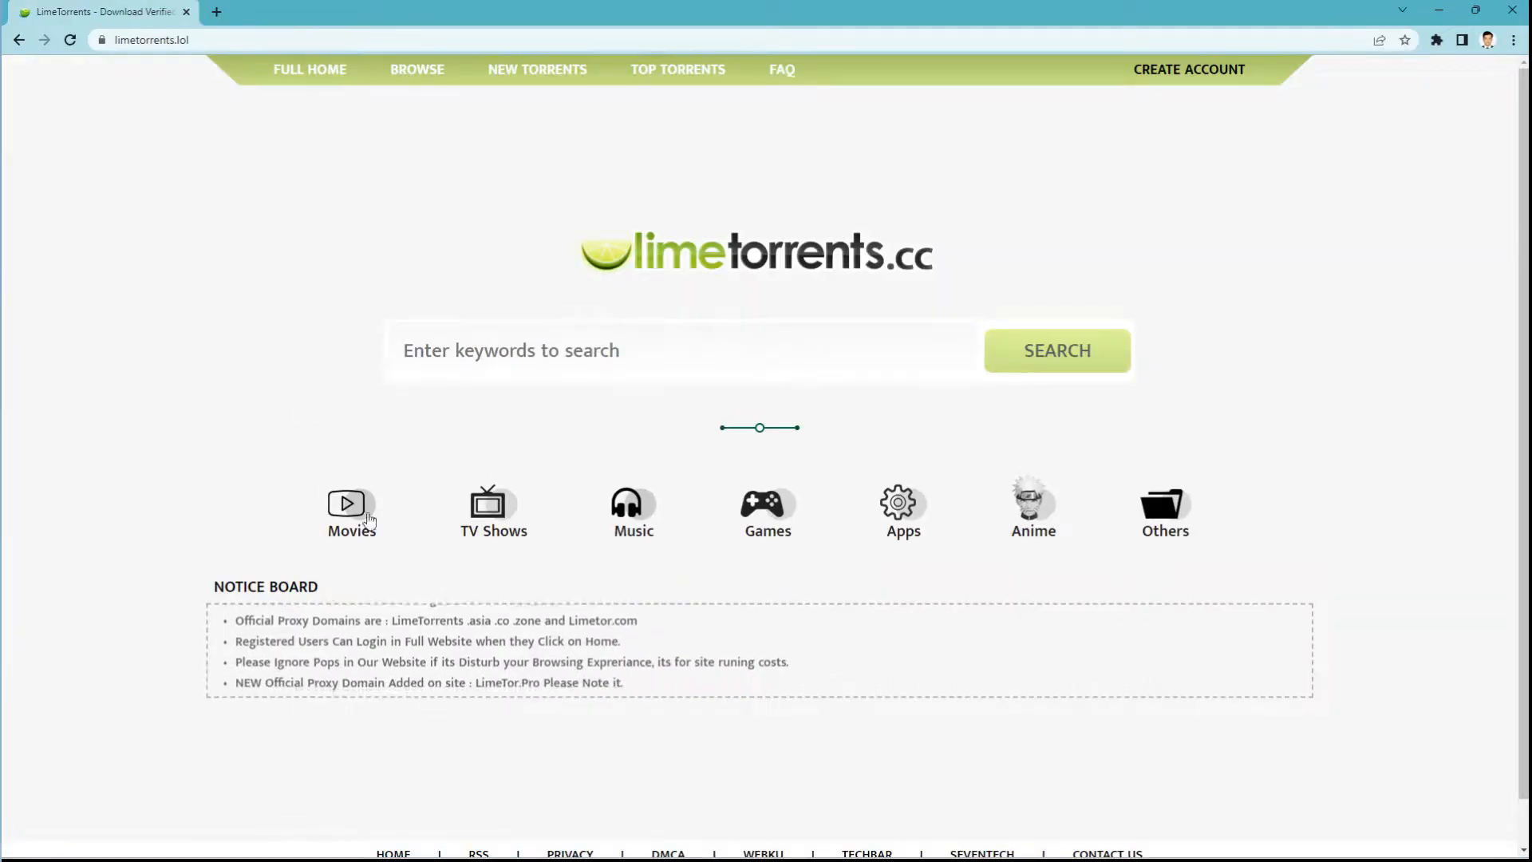
click(344, 503)
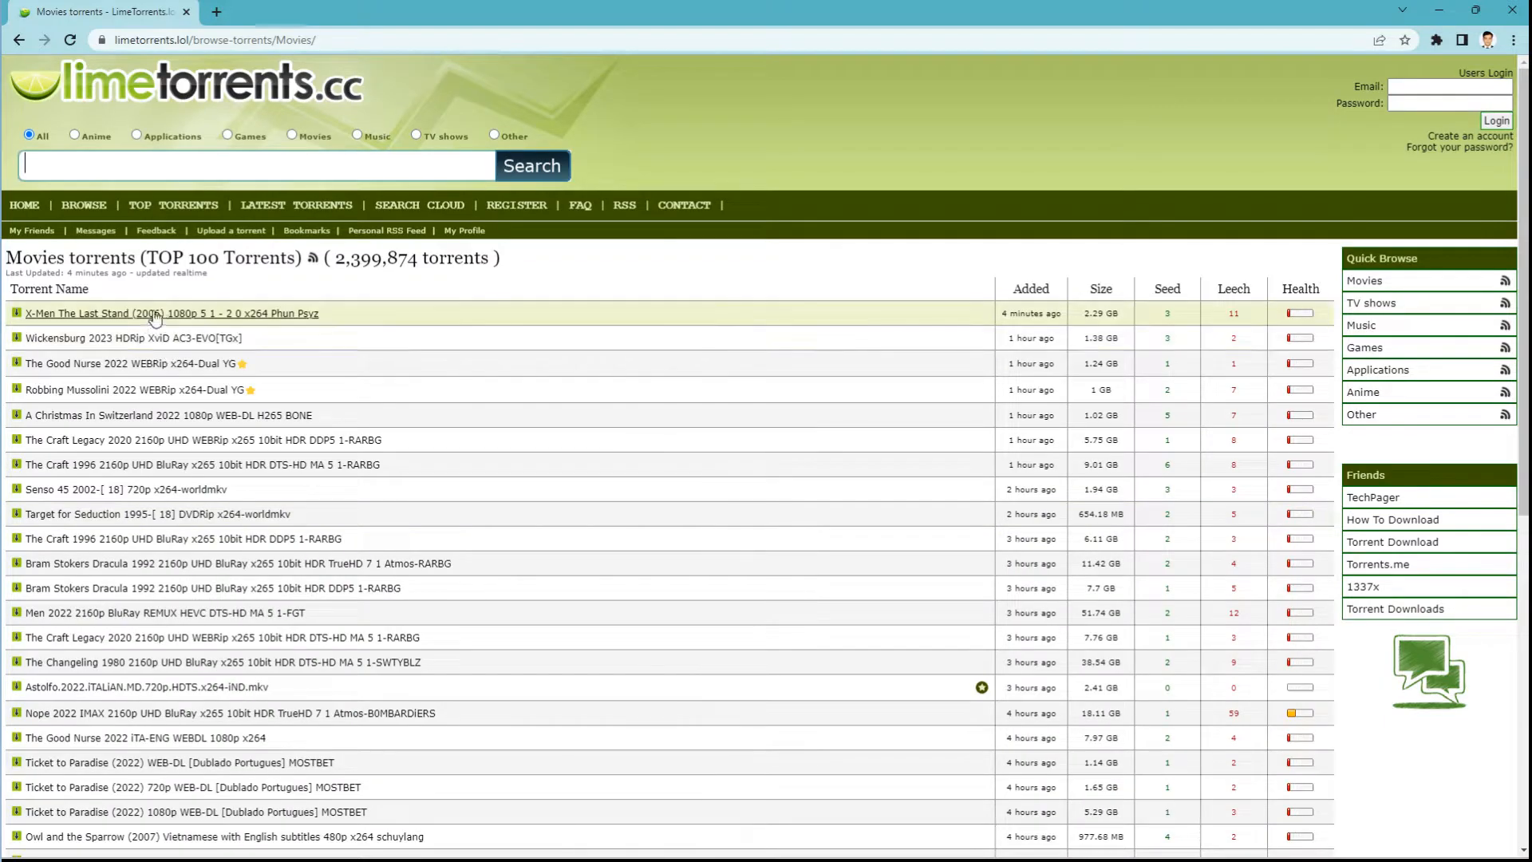
click(157, 313)
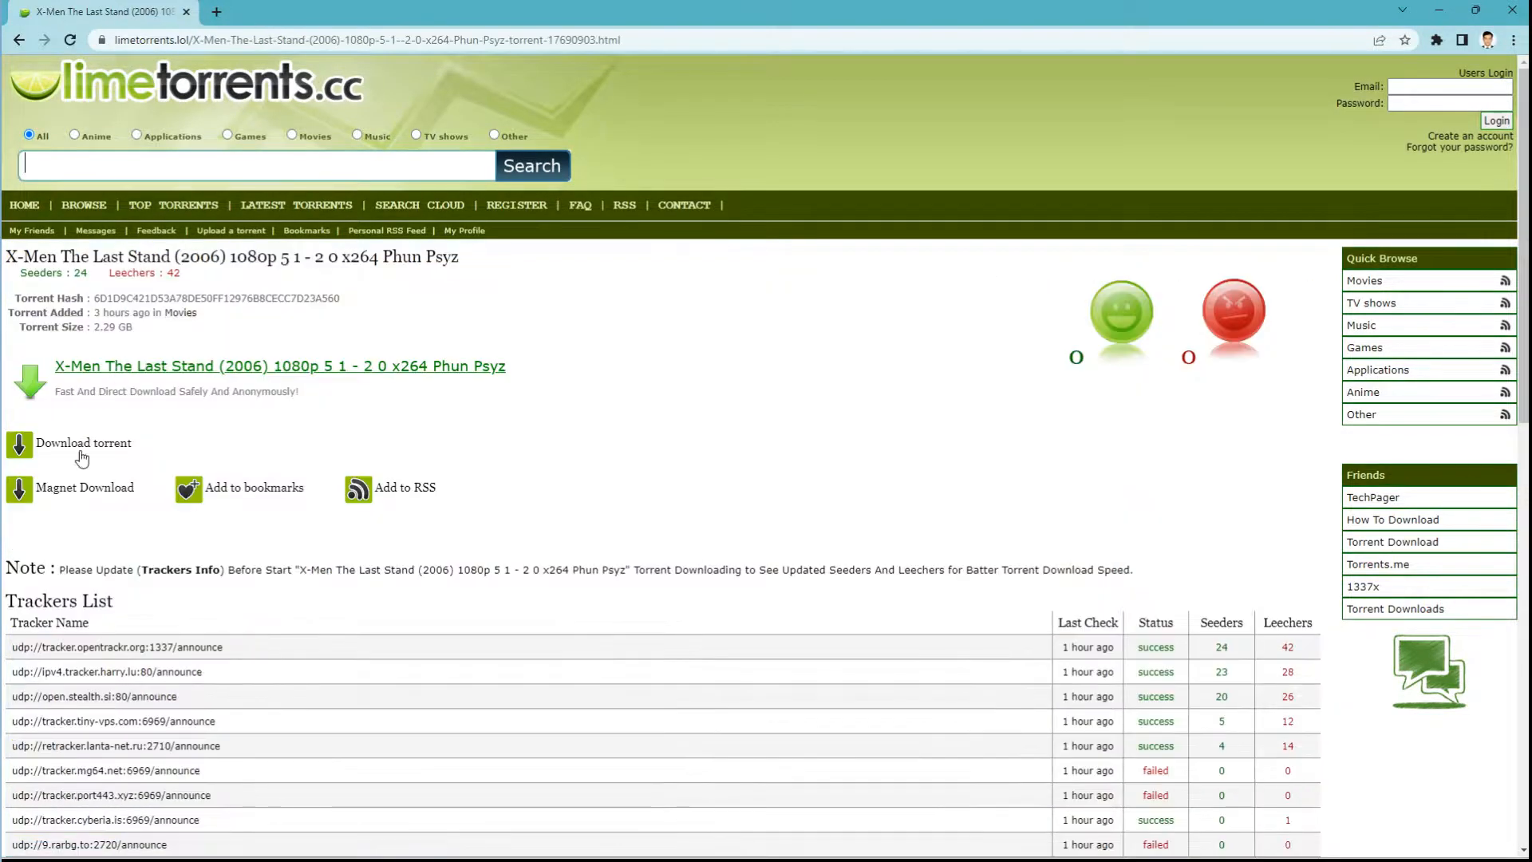
click(538, 839)
text(free)
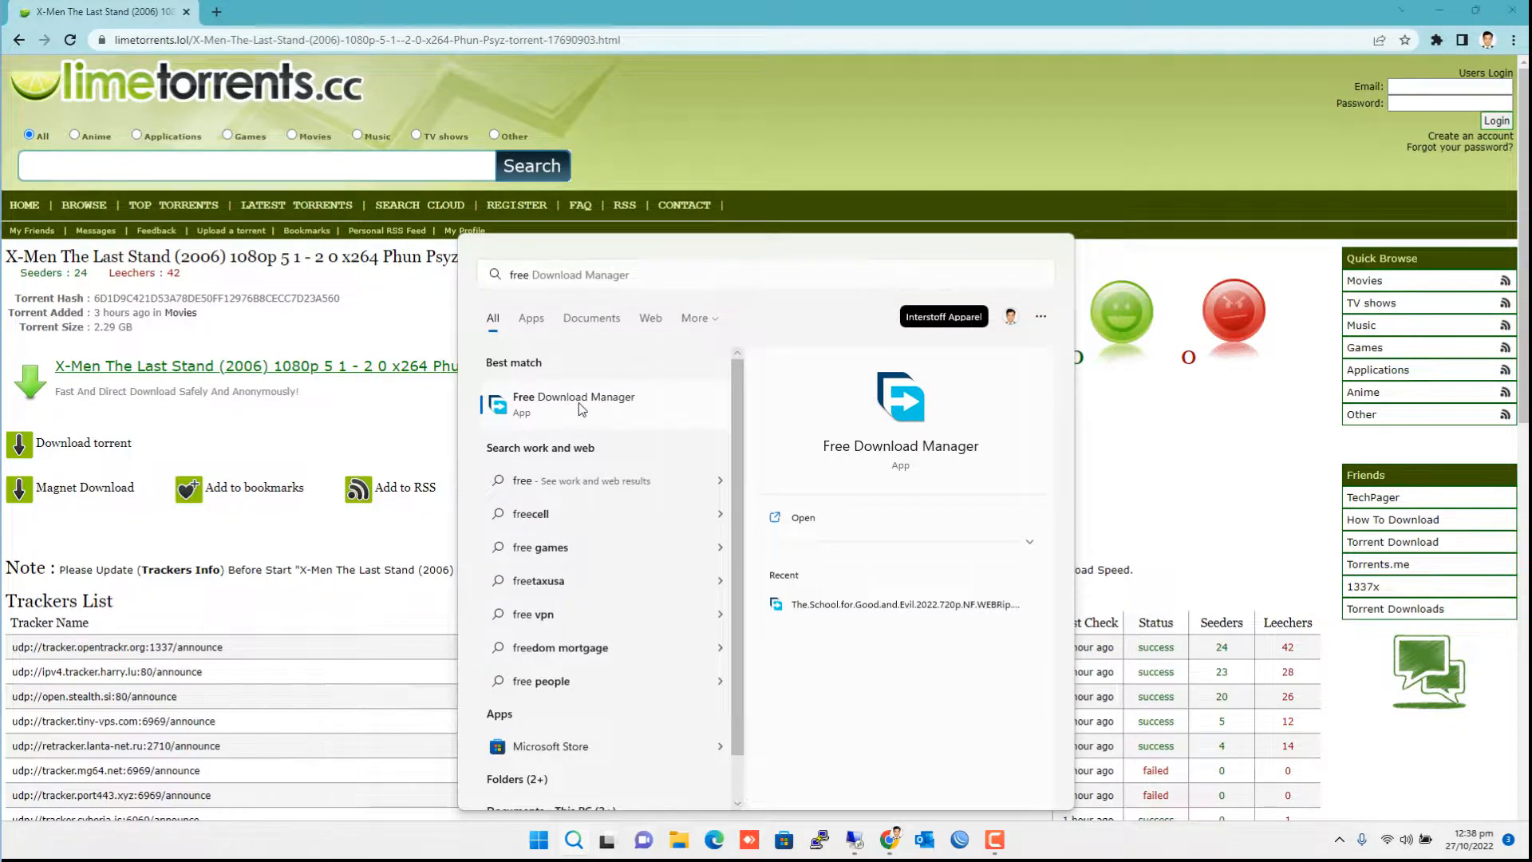
- Add the X-Men torrent as a new download in Free Download Manager, then clear the windows to the desktop
click(573, 402)
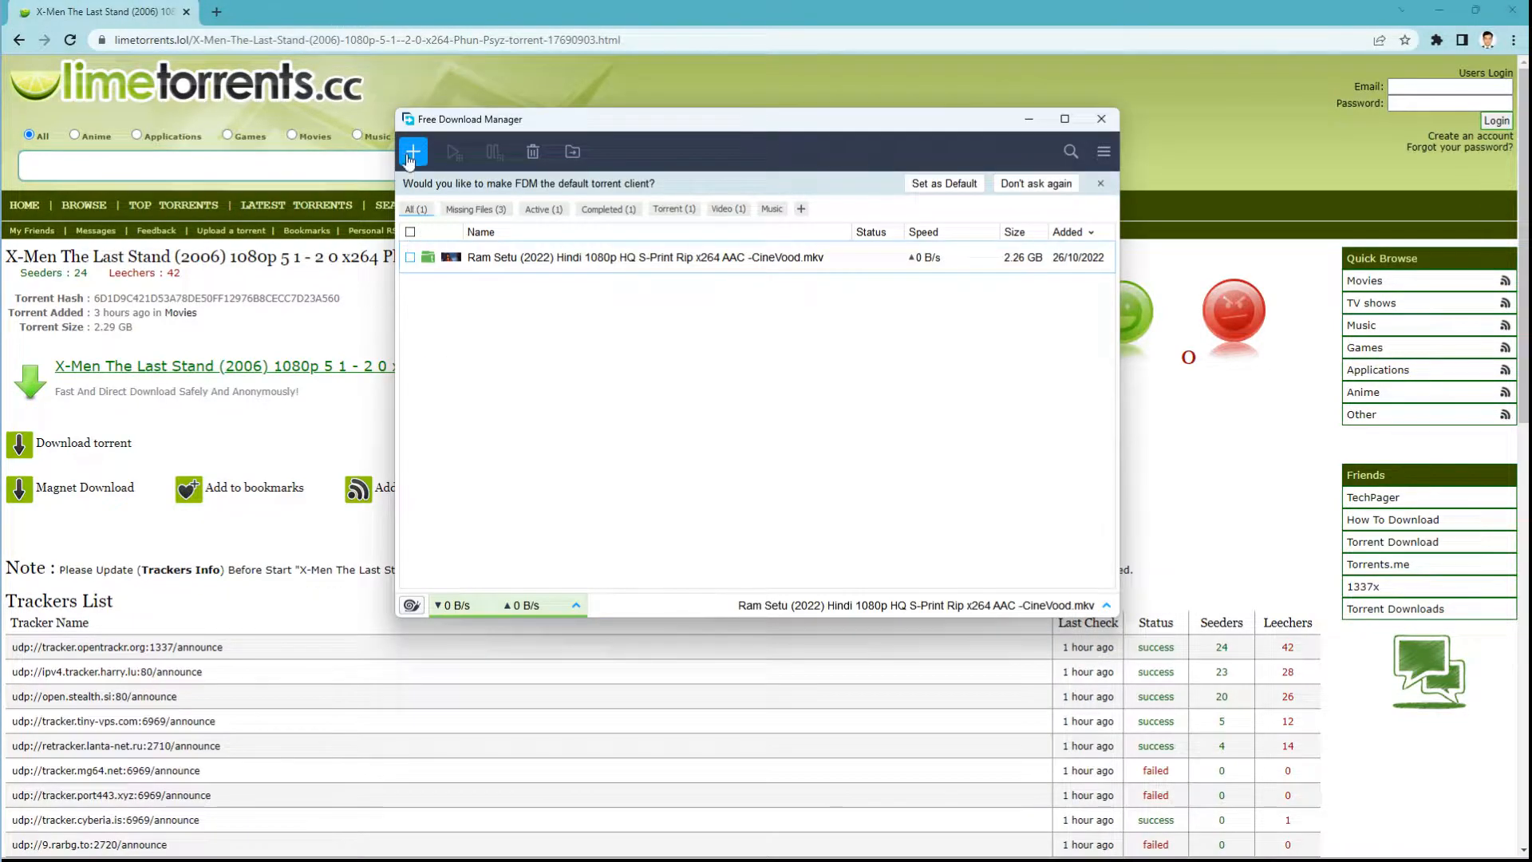
click(1101, 118)
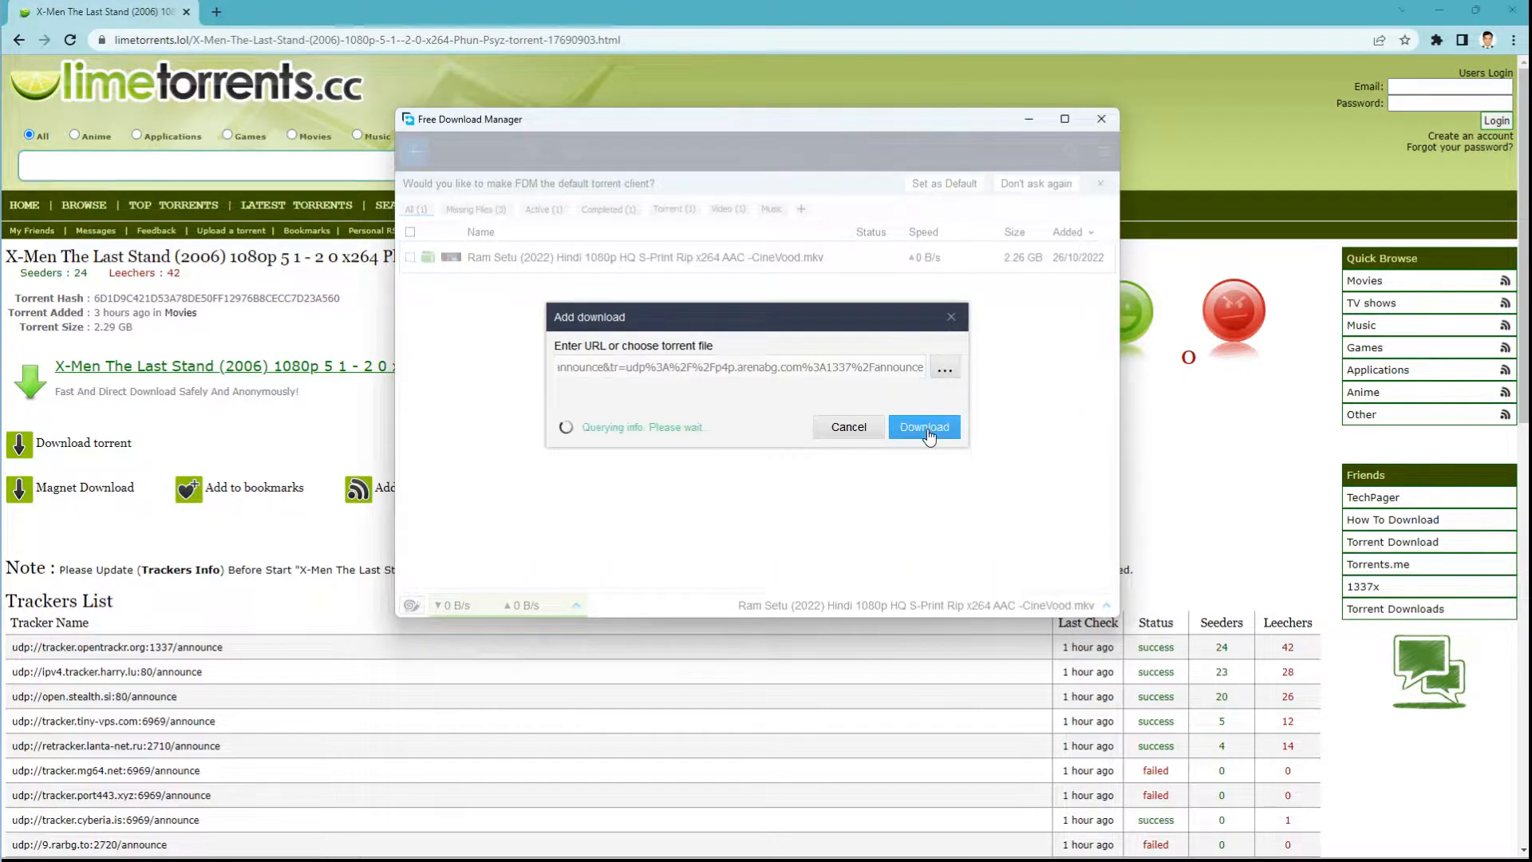
click(925, 428)
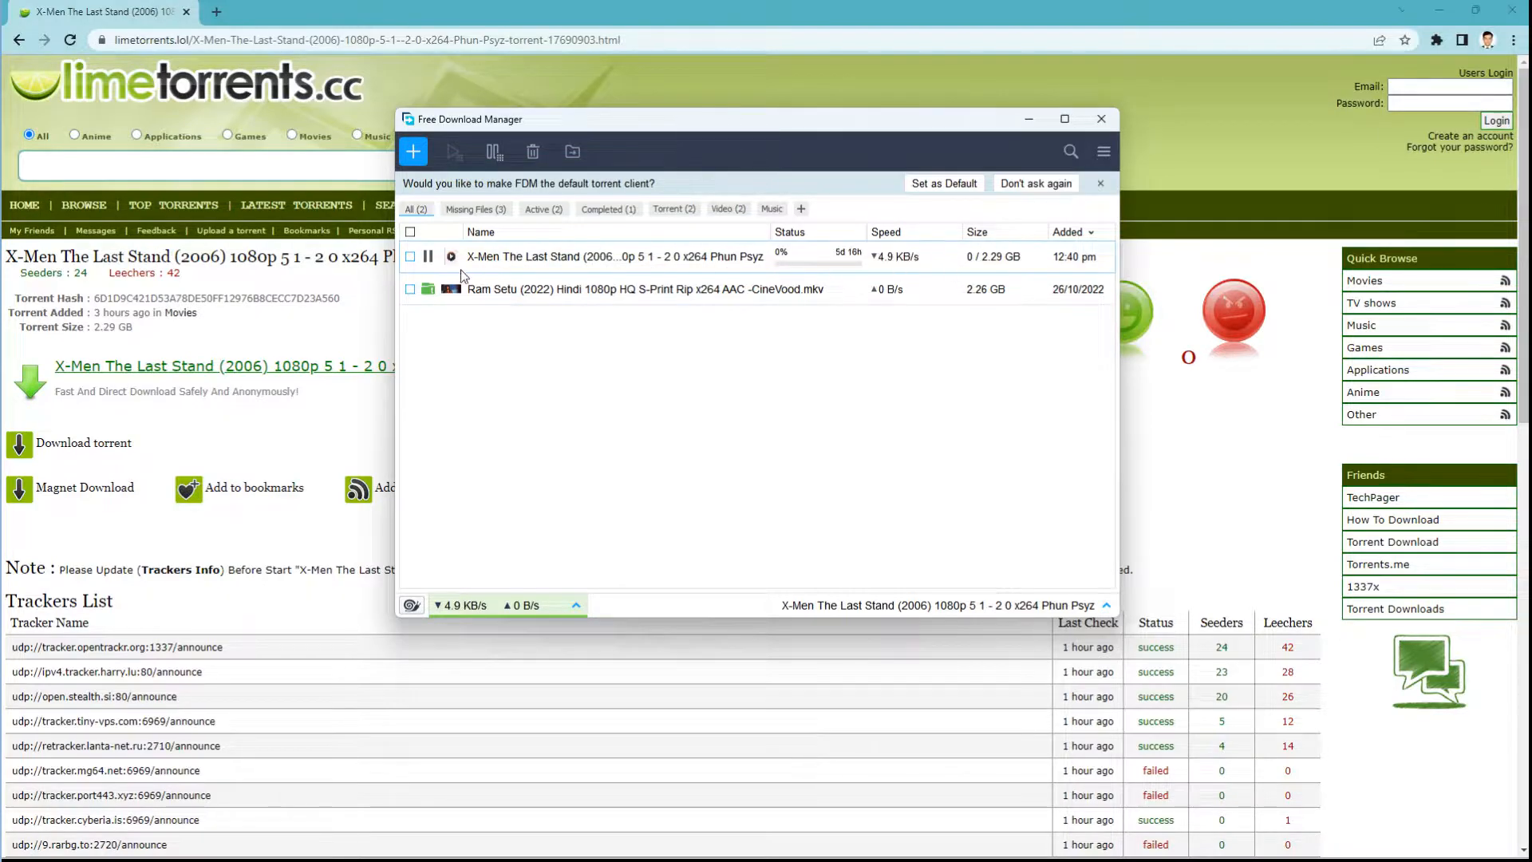
click(428, 255)
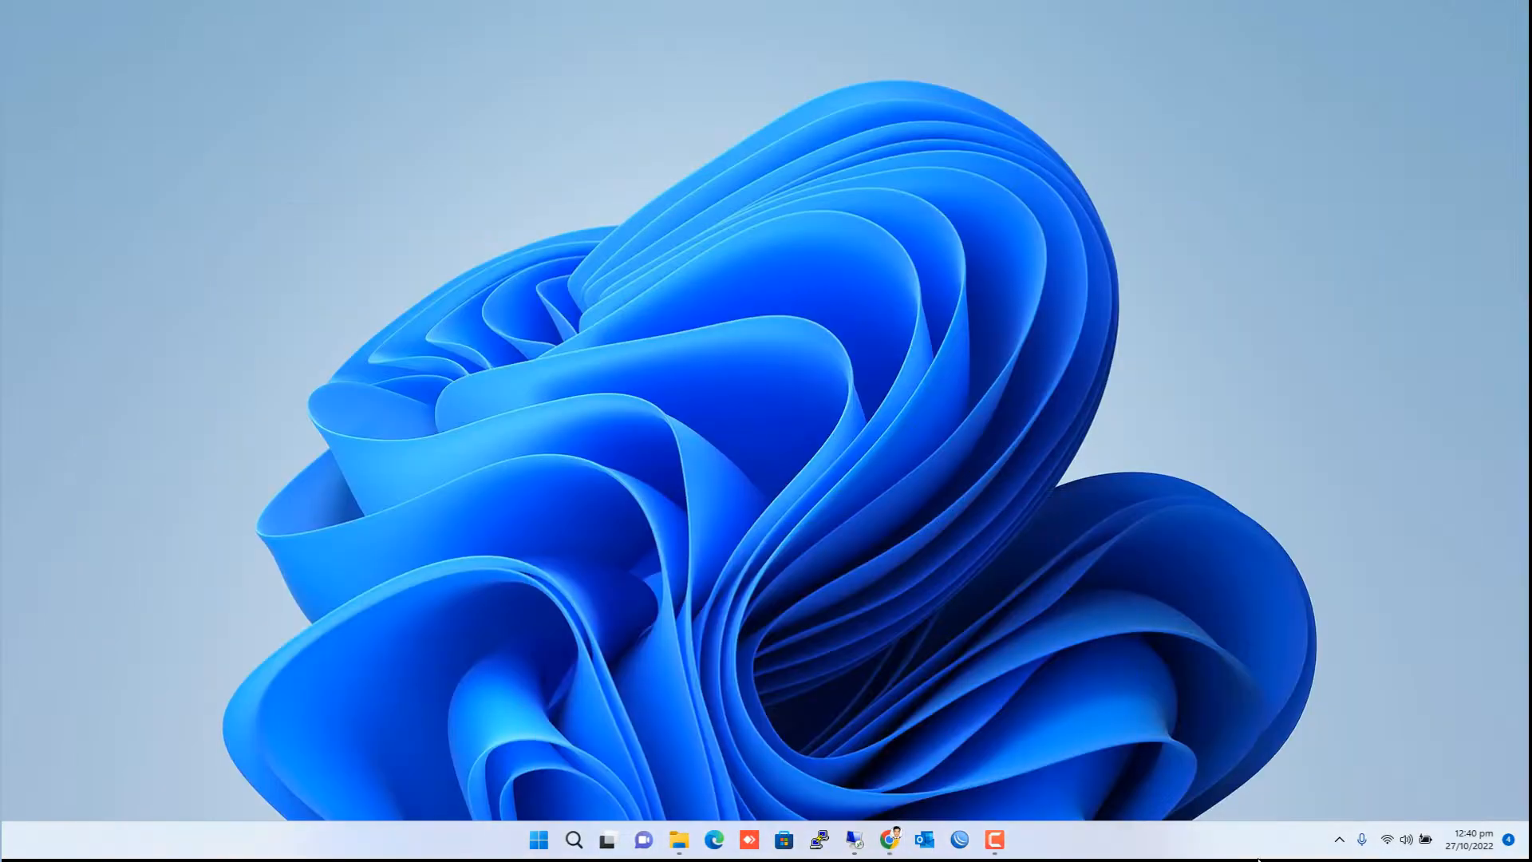
click(822, 840)
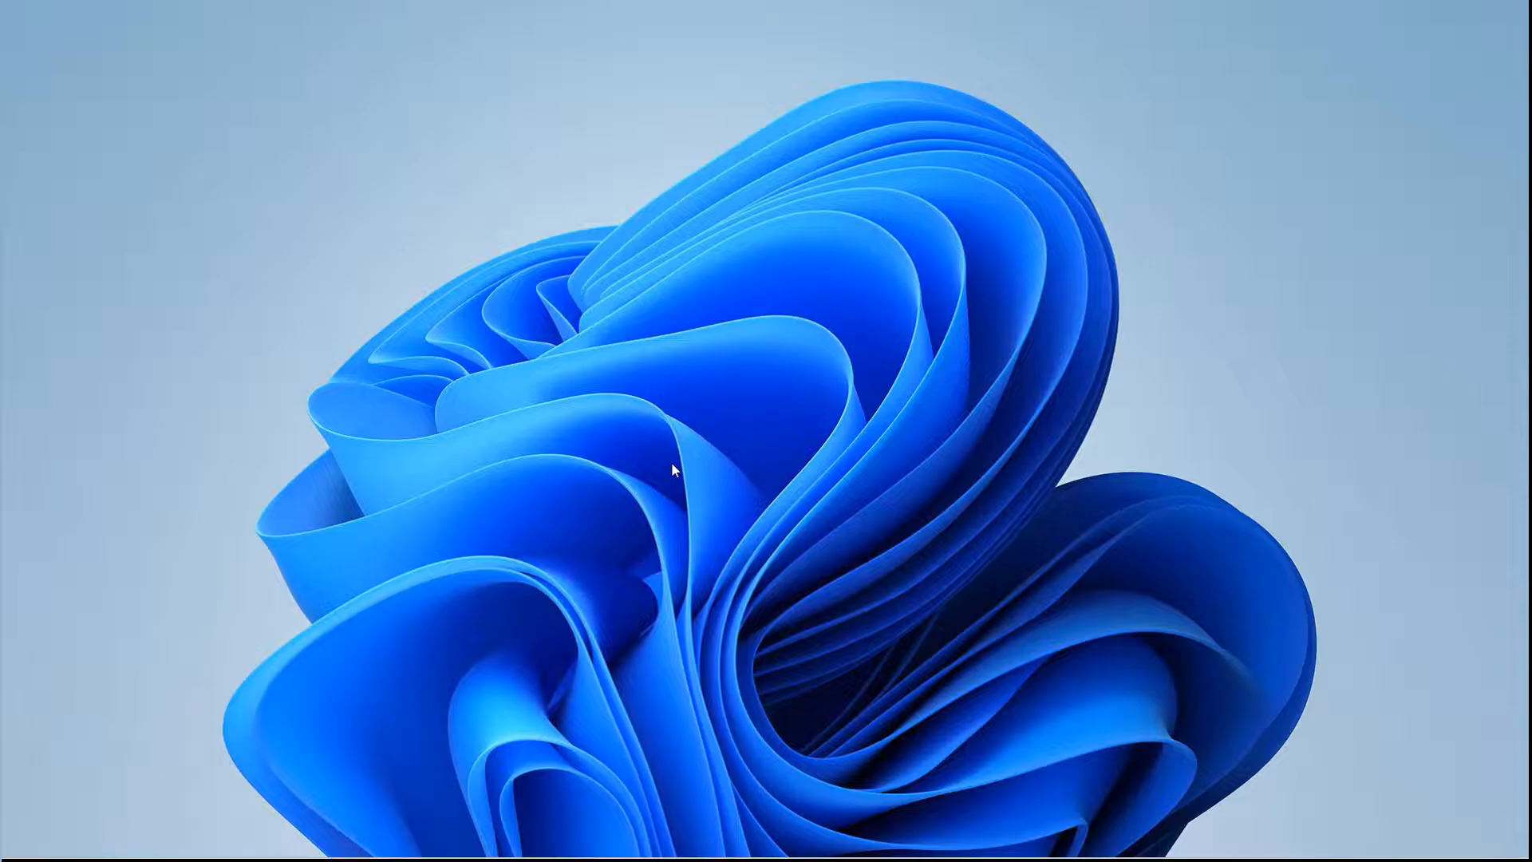
click(271, 842)
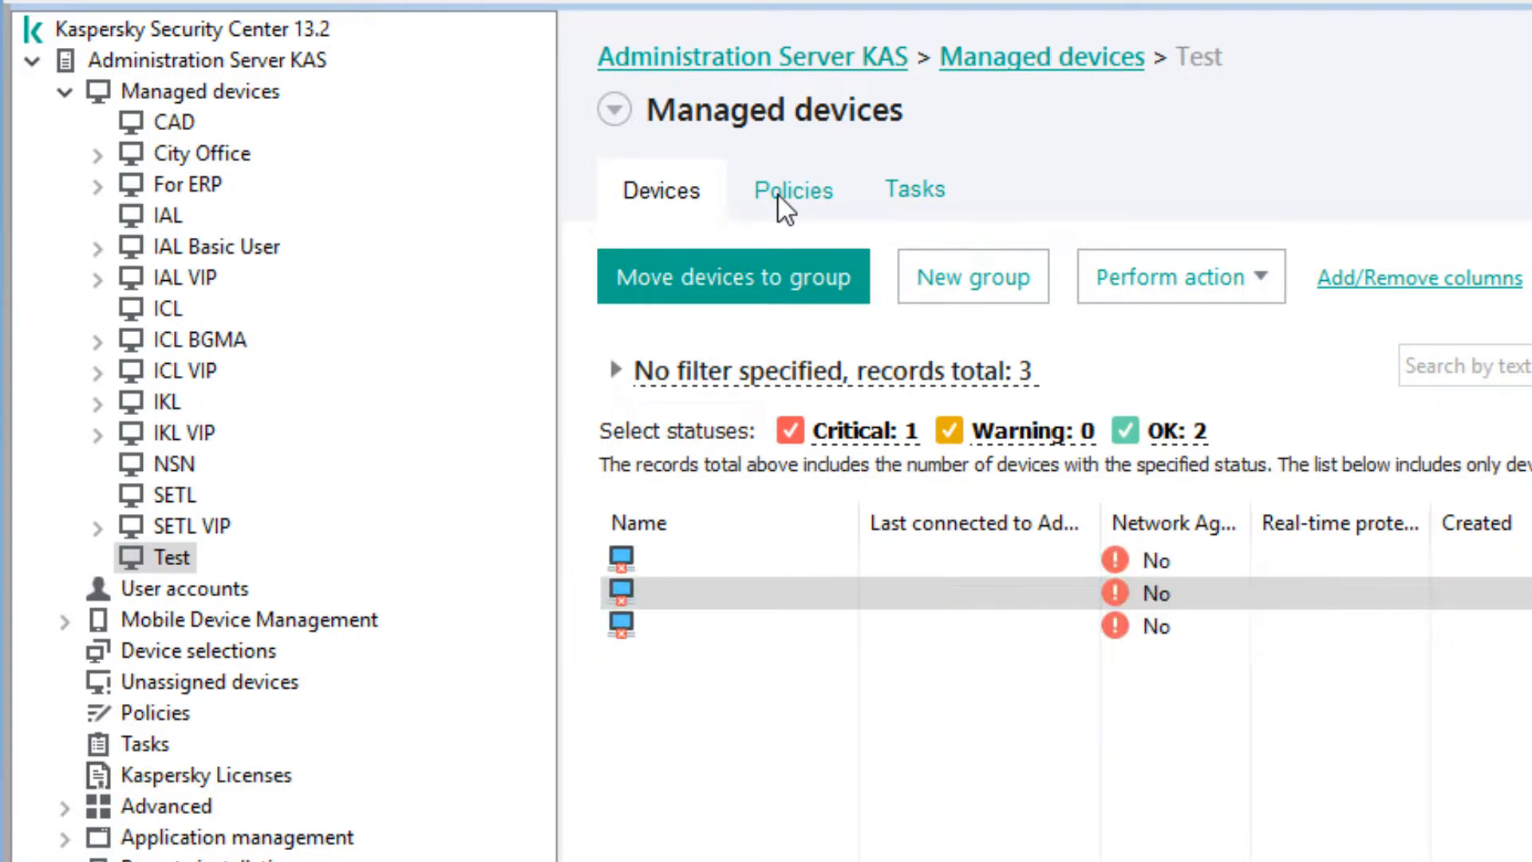
- Open the Endpoint Security policy's properties from the Test group's Policies list
click(792, 190)
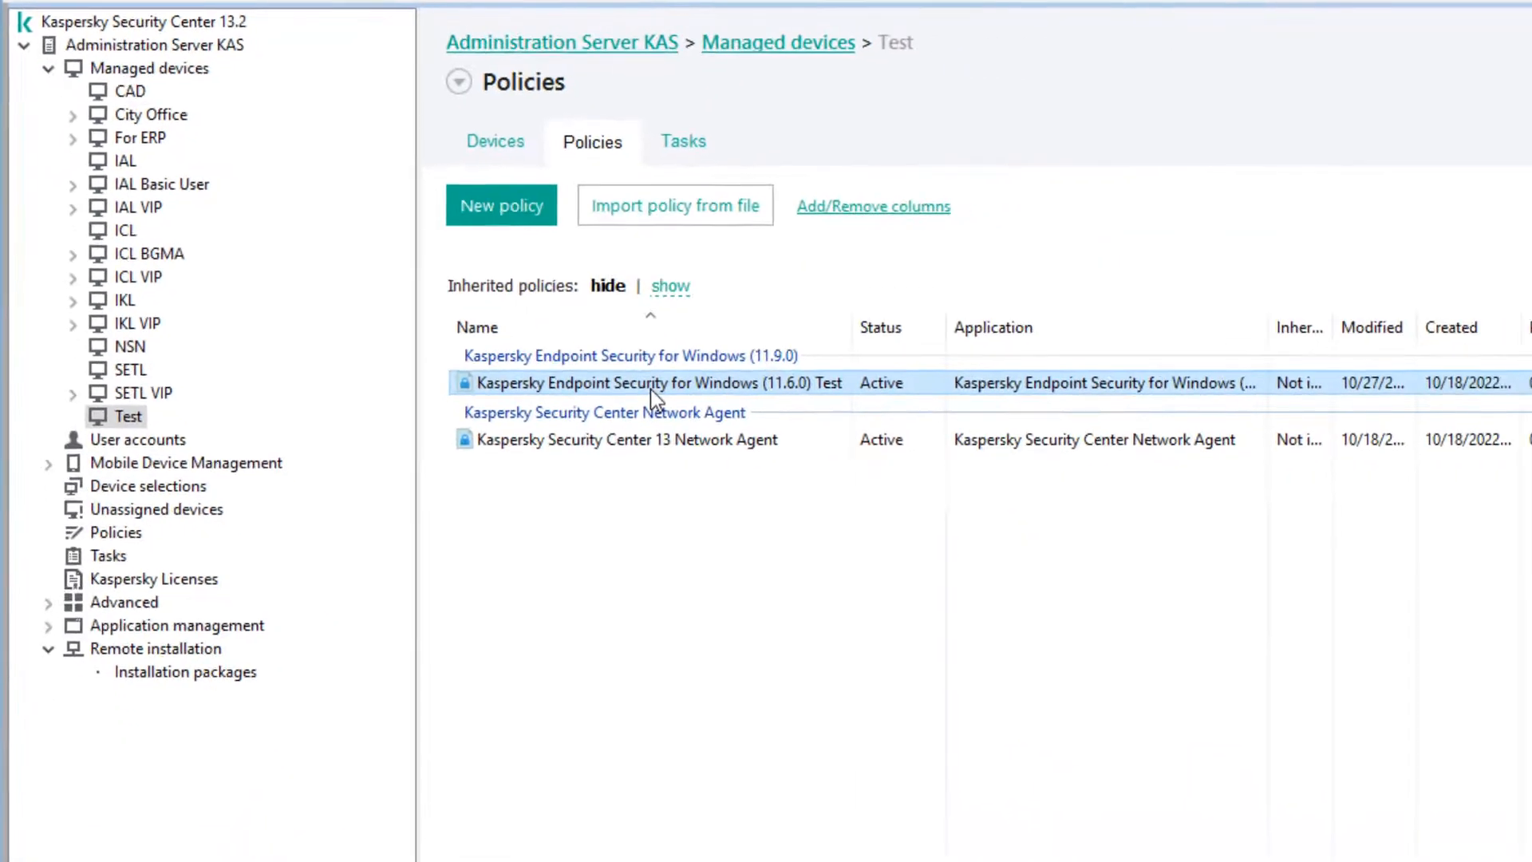
right_click(654, 383)
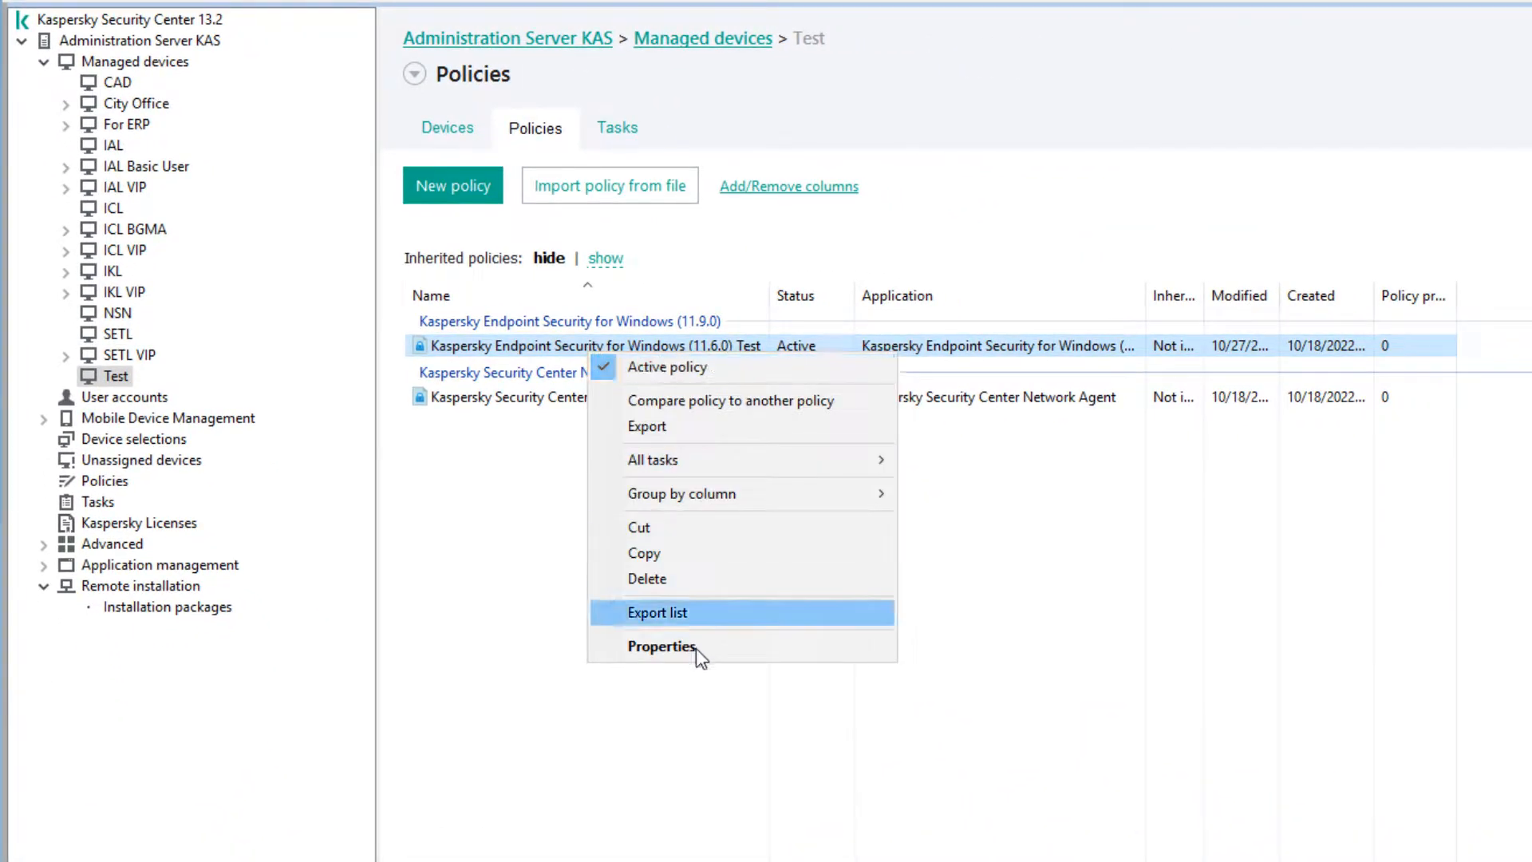
click(661, 646)
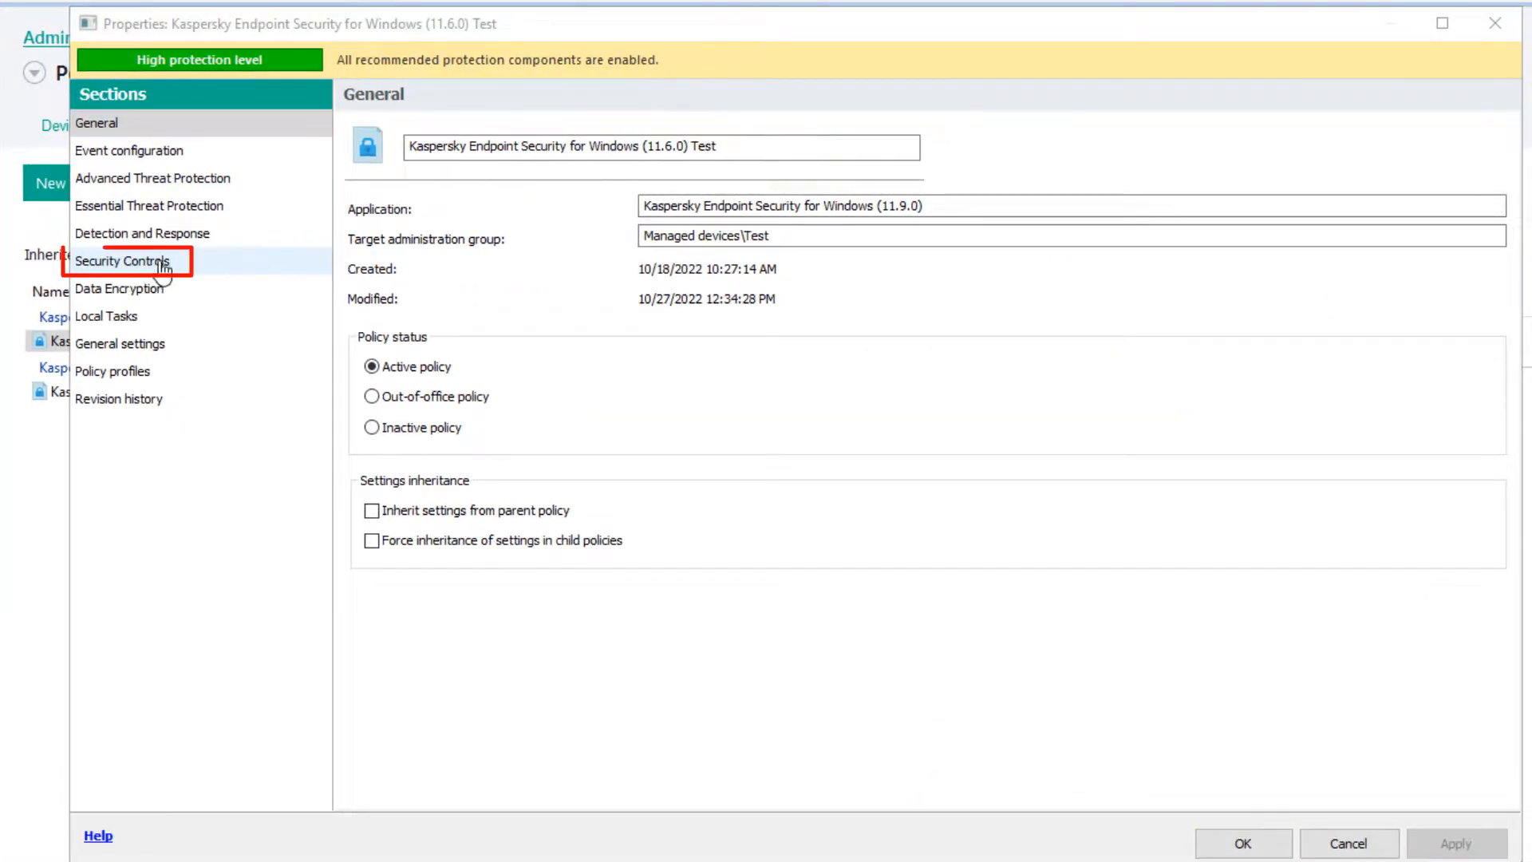
- Start a new web access rule under Security Controls > Web Control
click(123, 261)
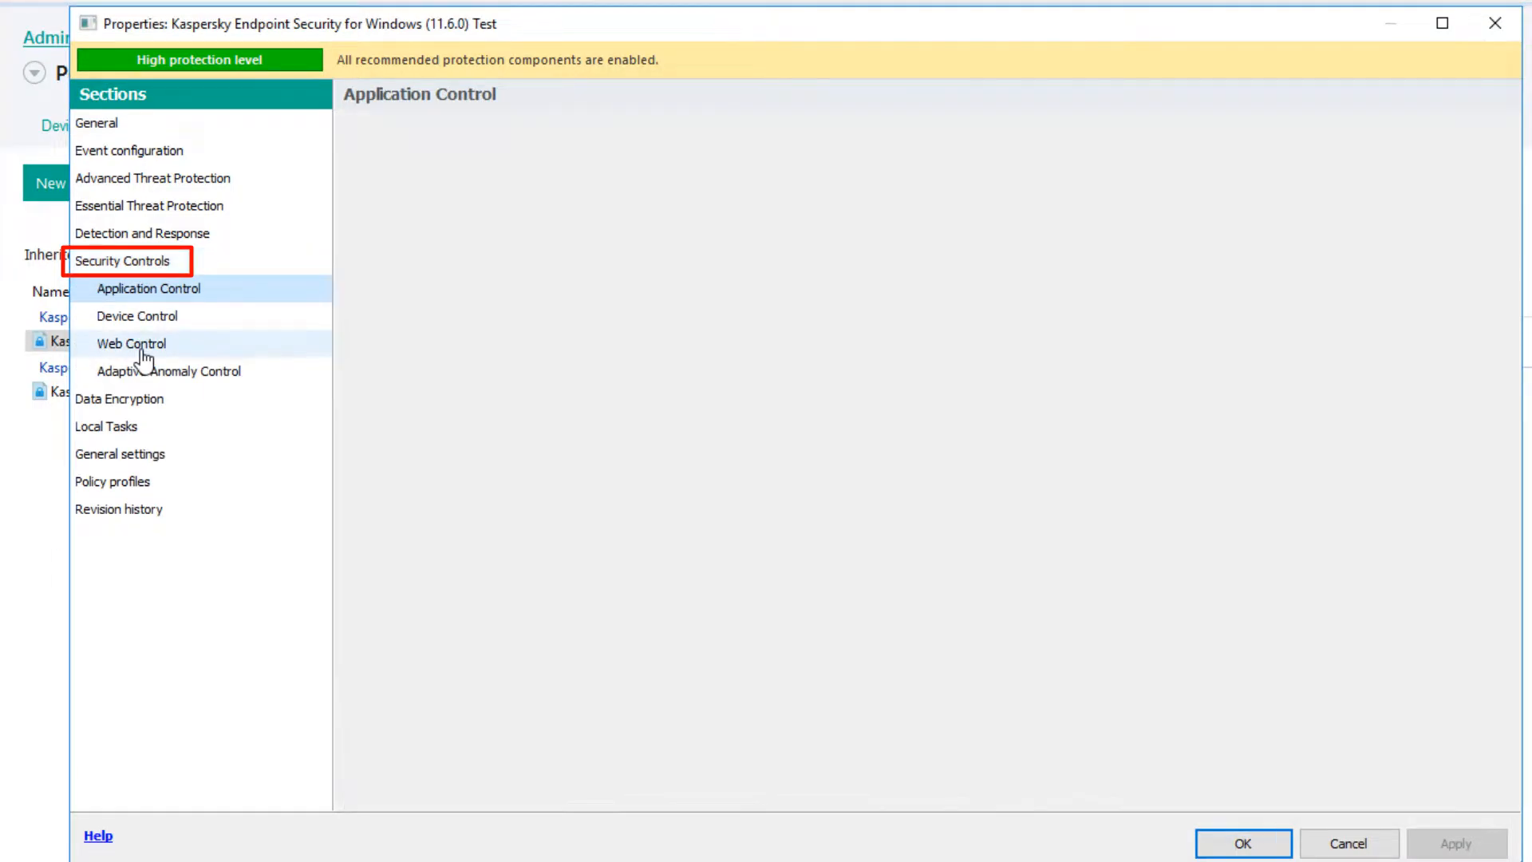
click(132, 343)
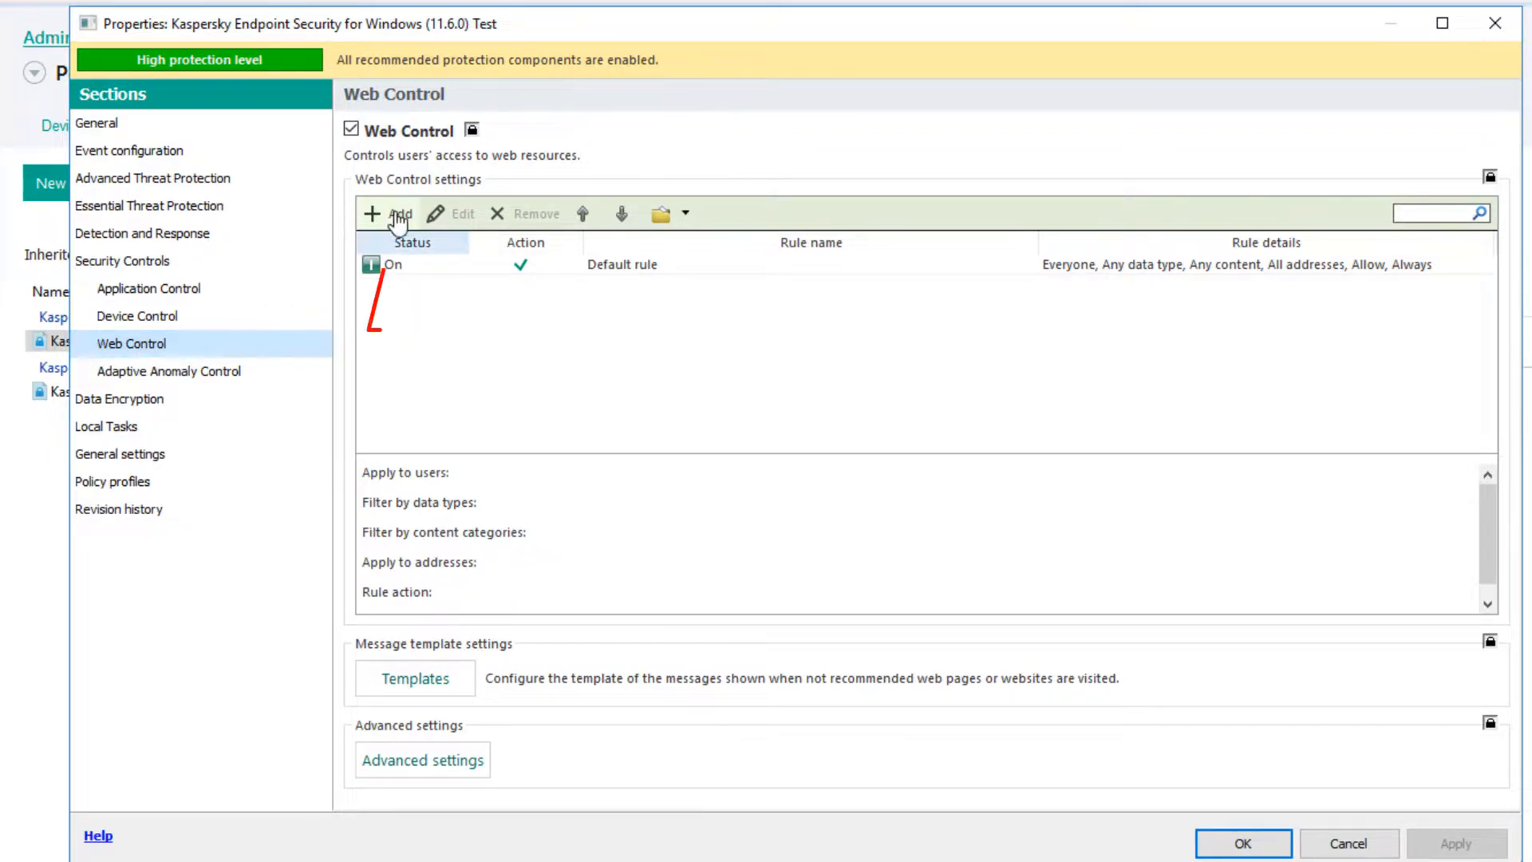
click(391, 214)
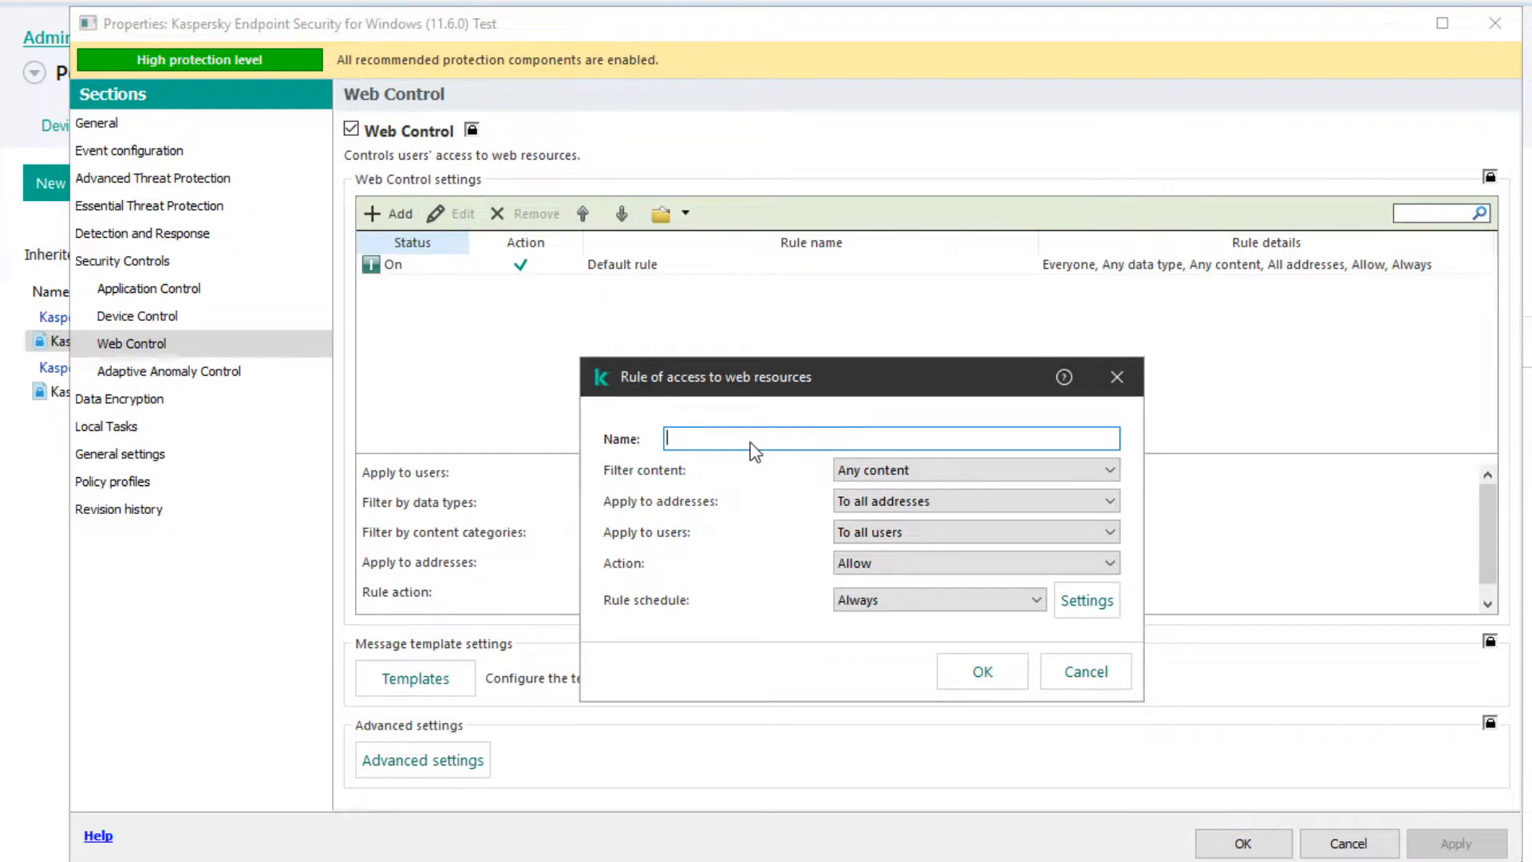
- Name the rule Torrents Site and limit it to individual addresses
text(Torrents S)
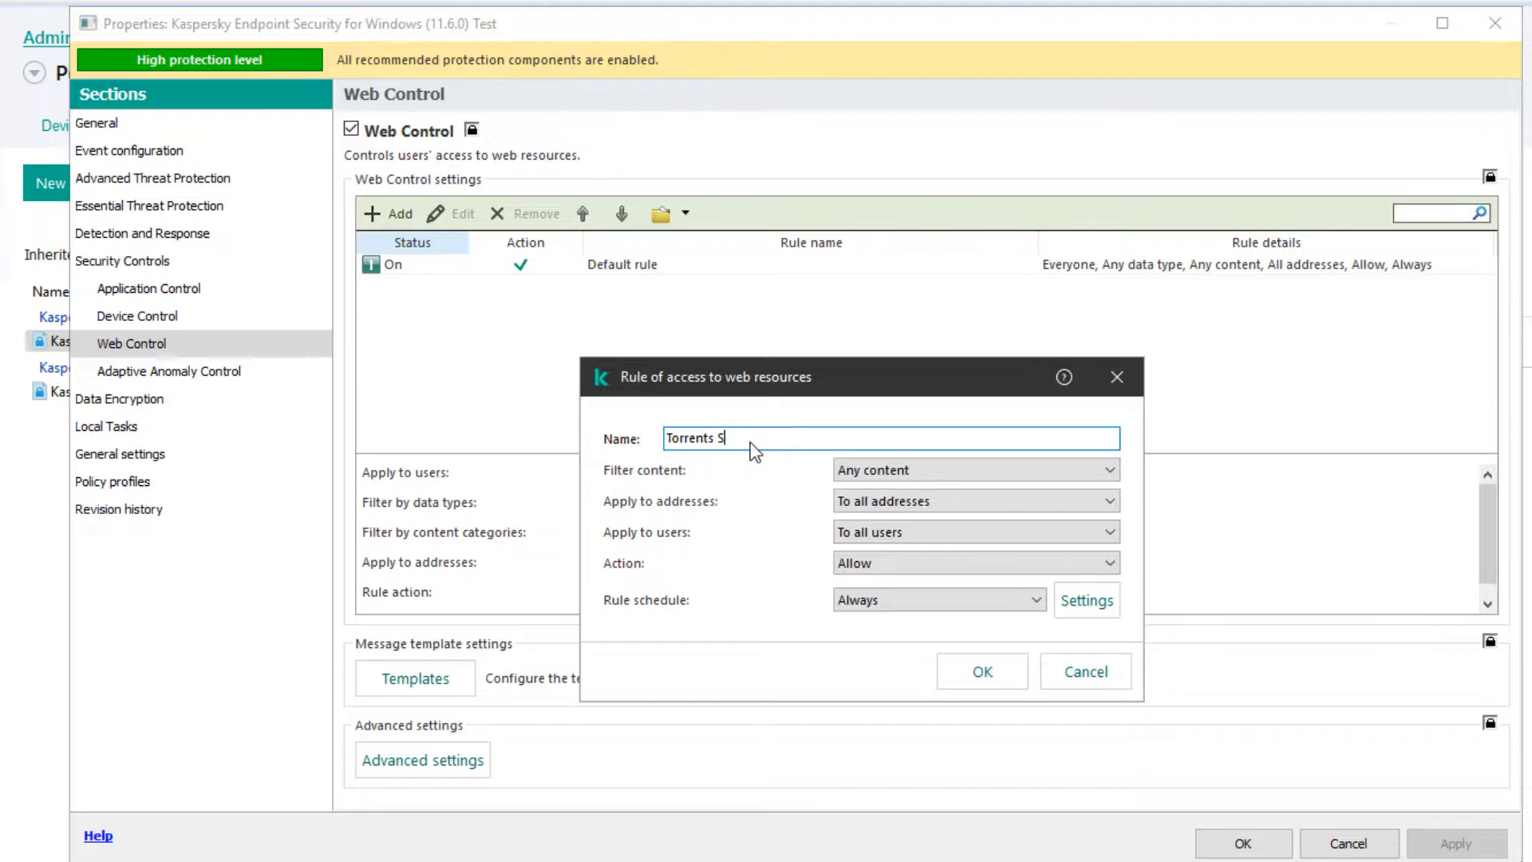
text(ite)
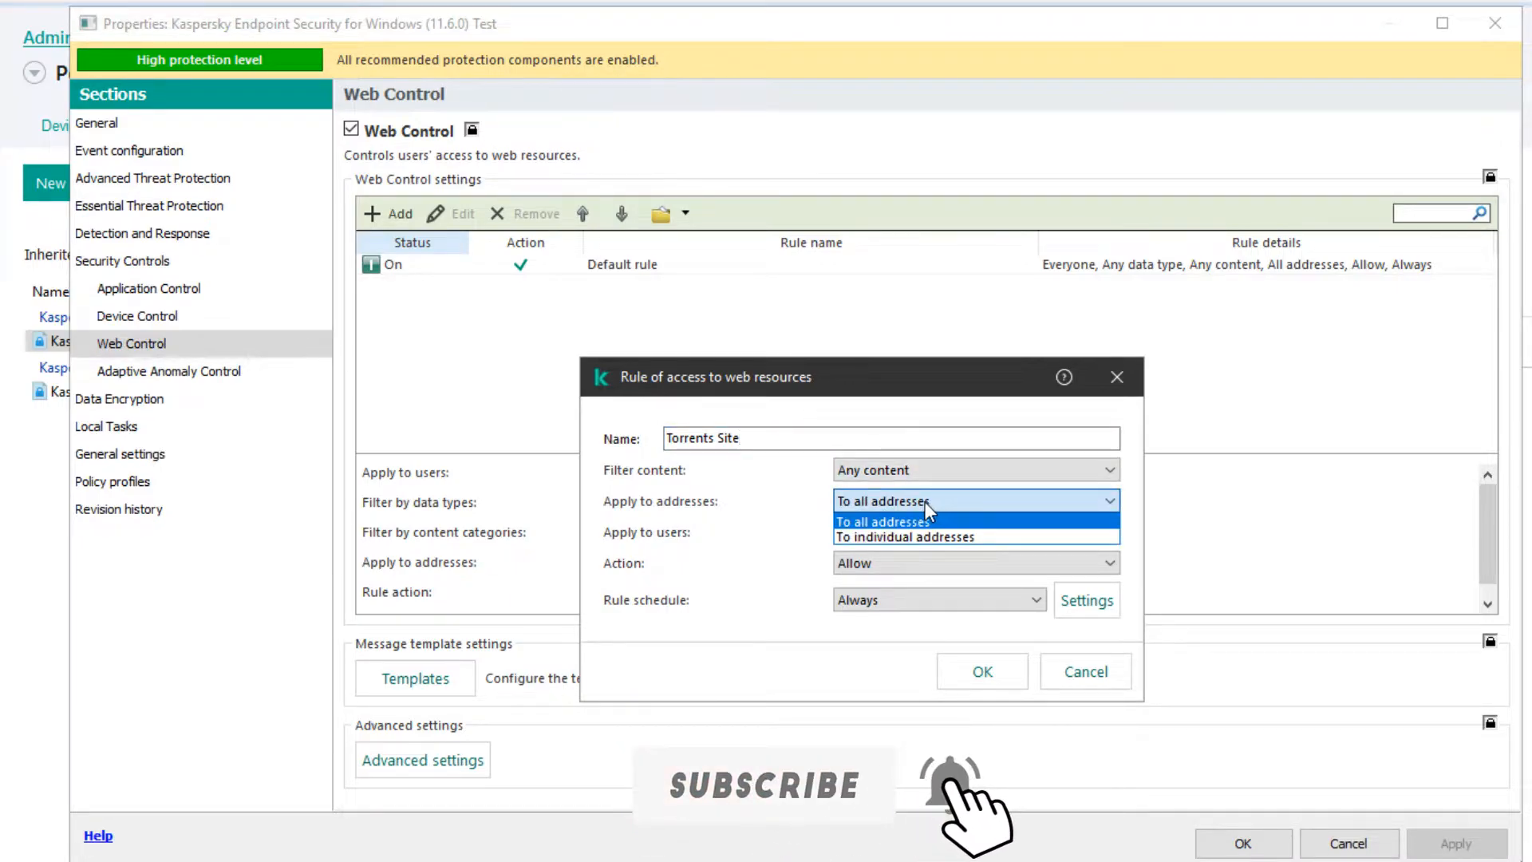
click(906, 536)
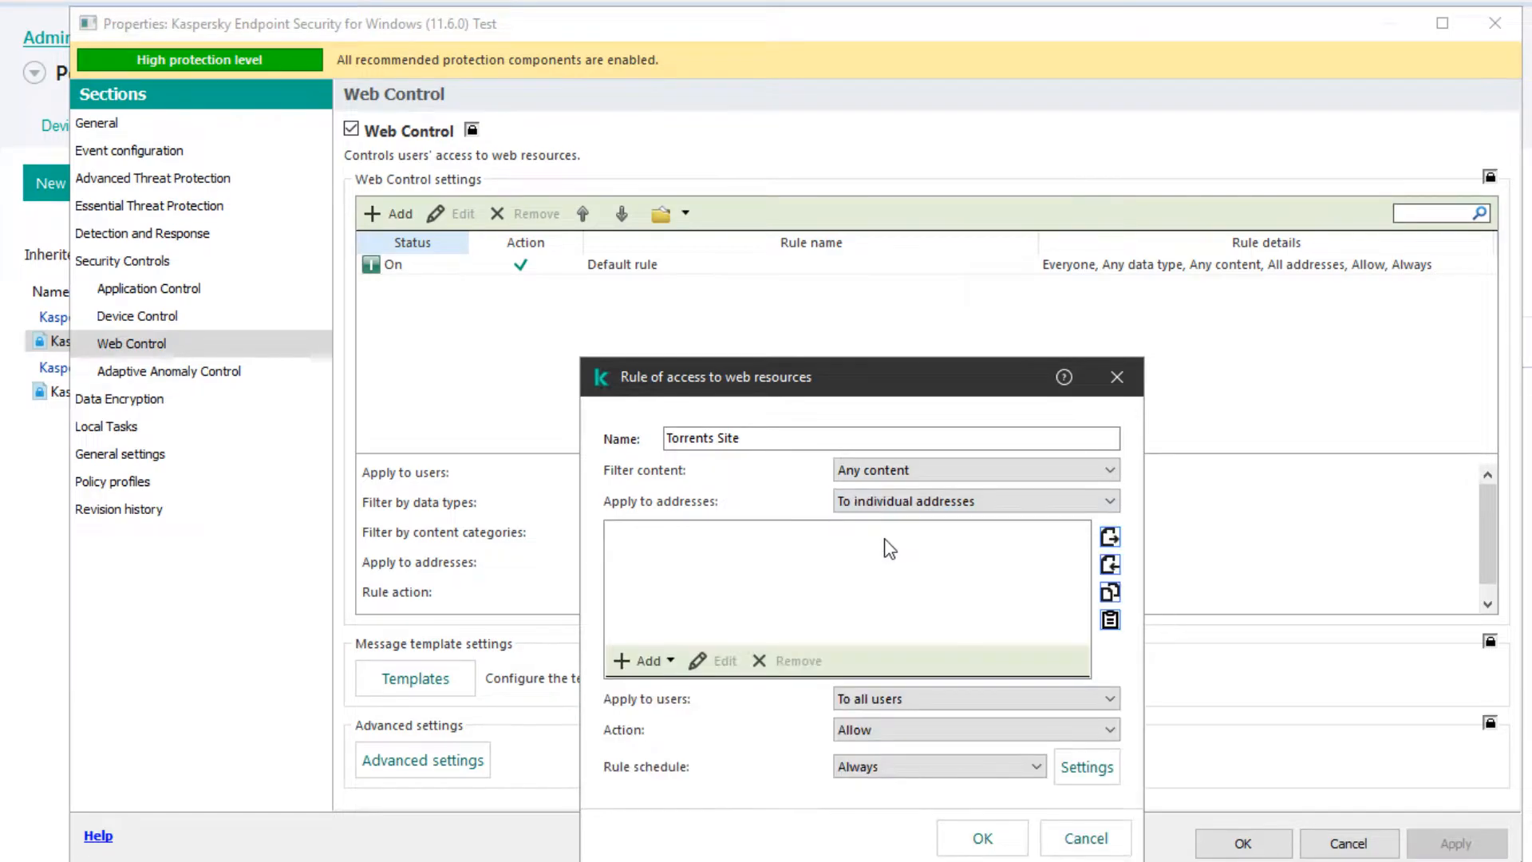
mouse_move(628, 674)
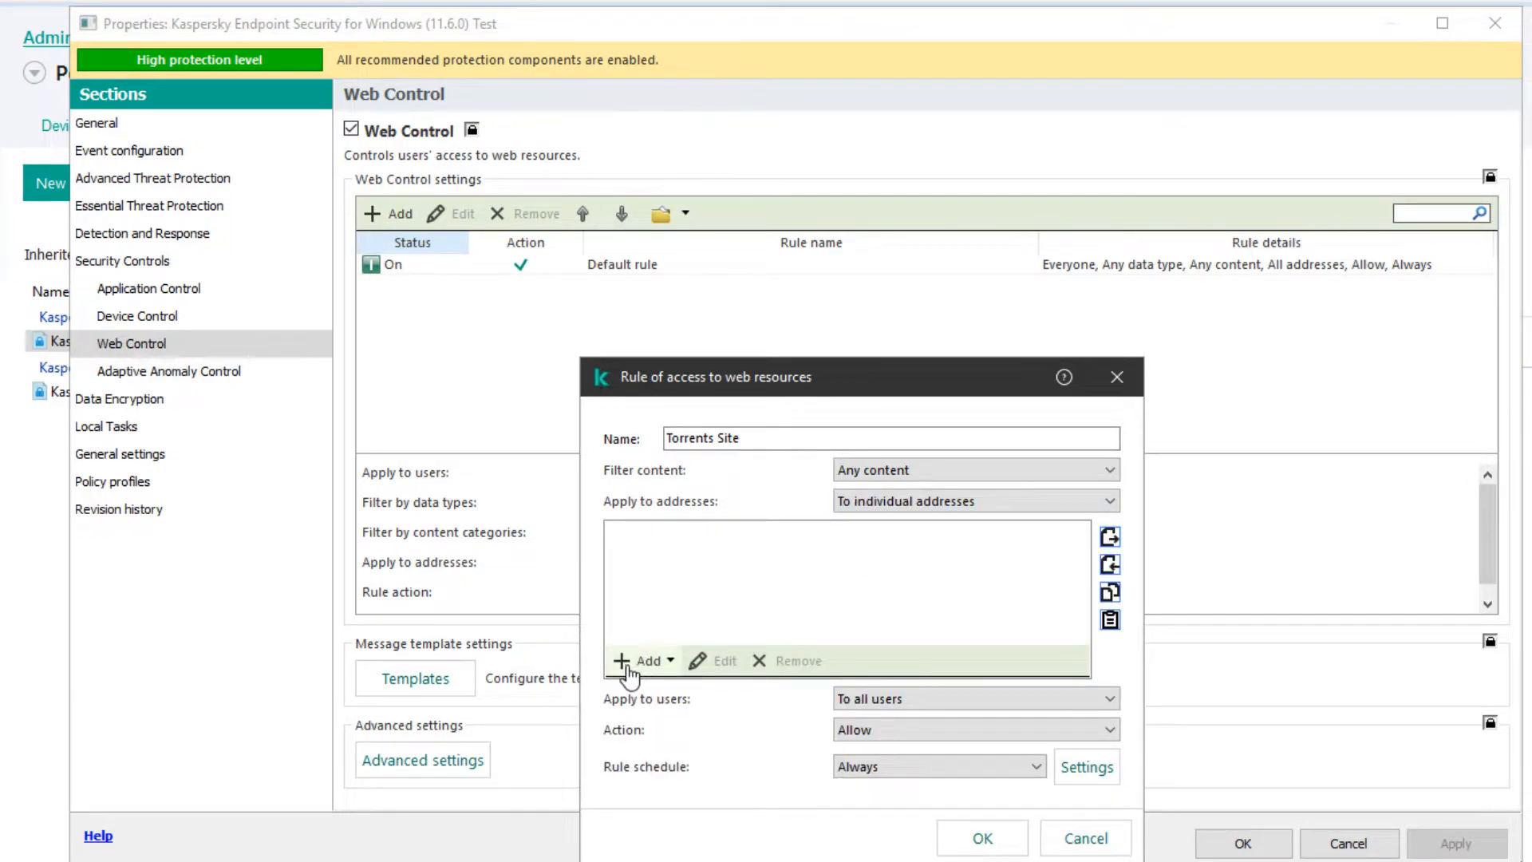
click(643, 661)
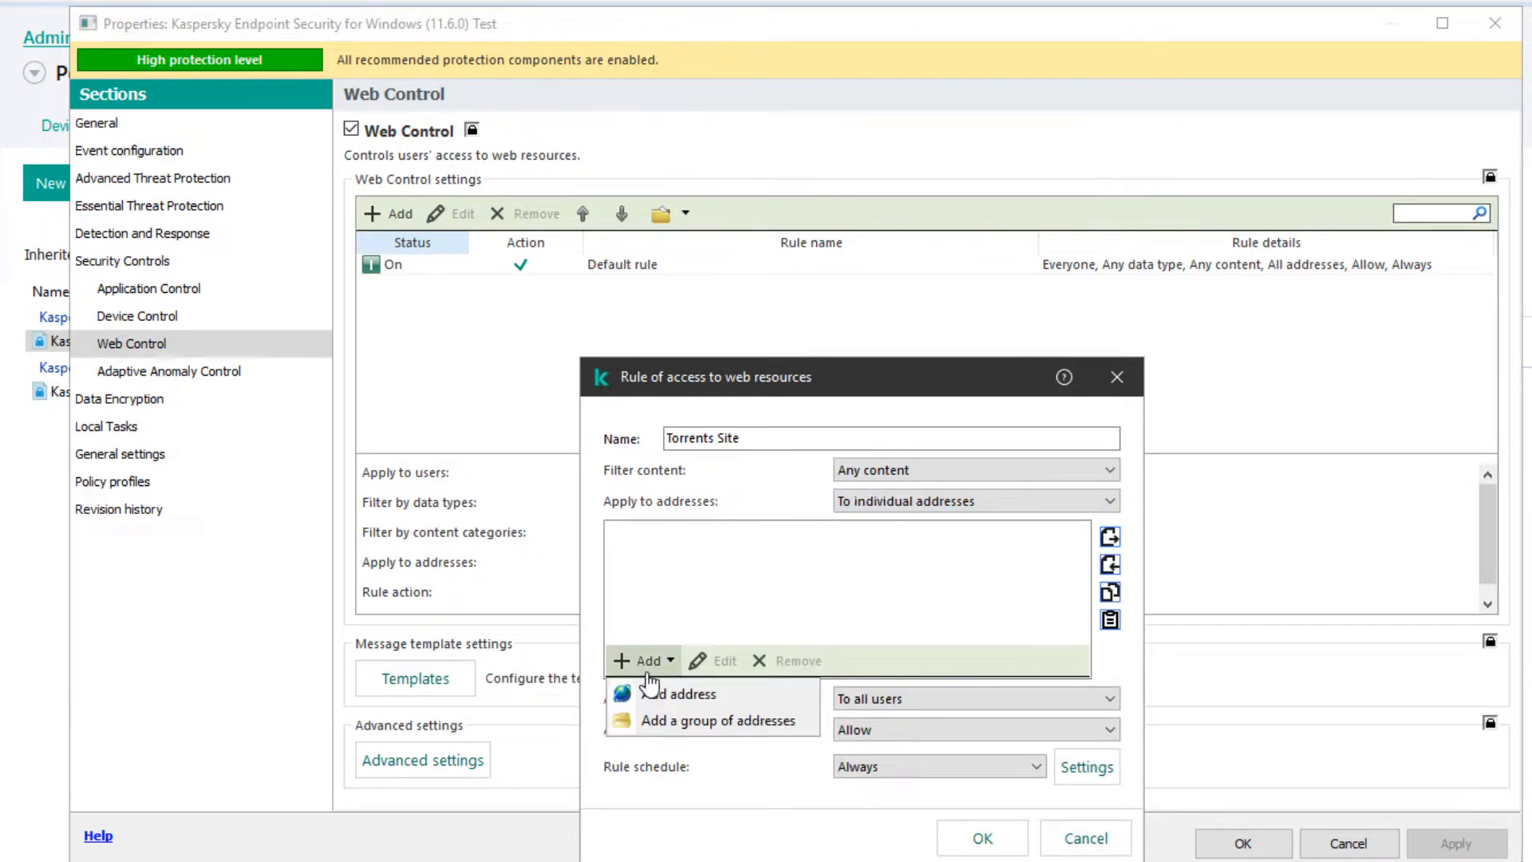
click(683, 694)
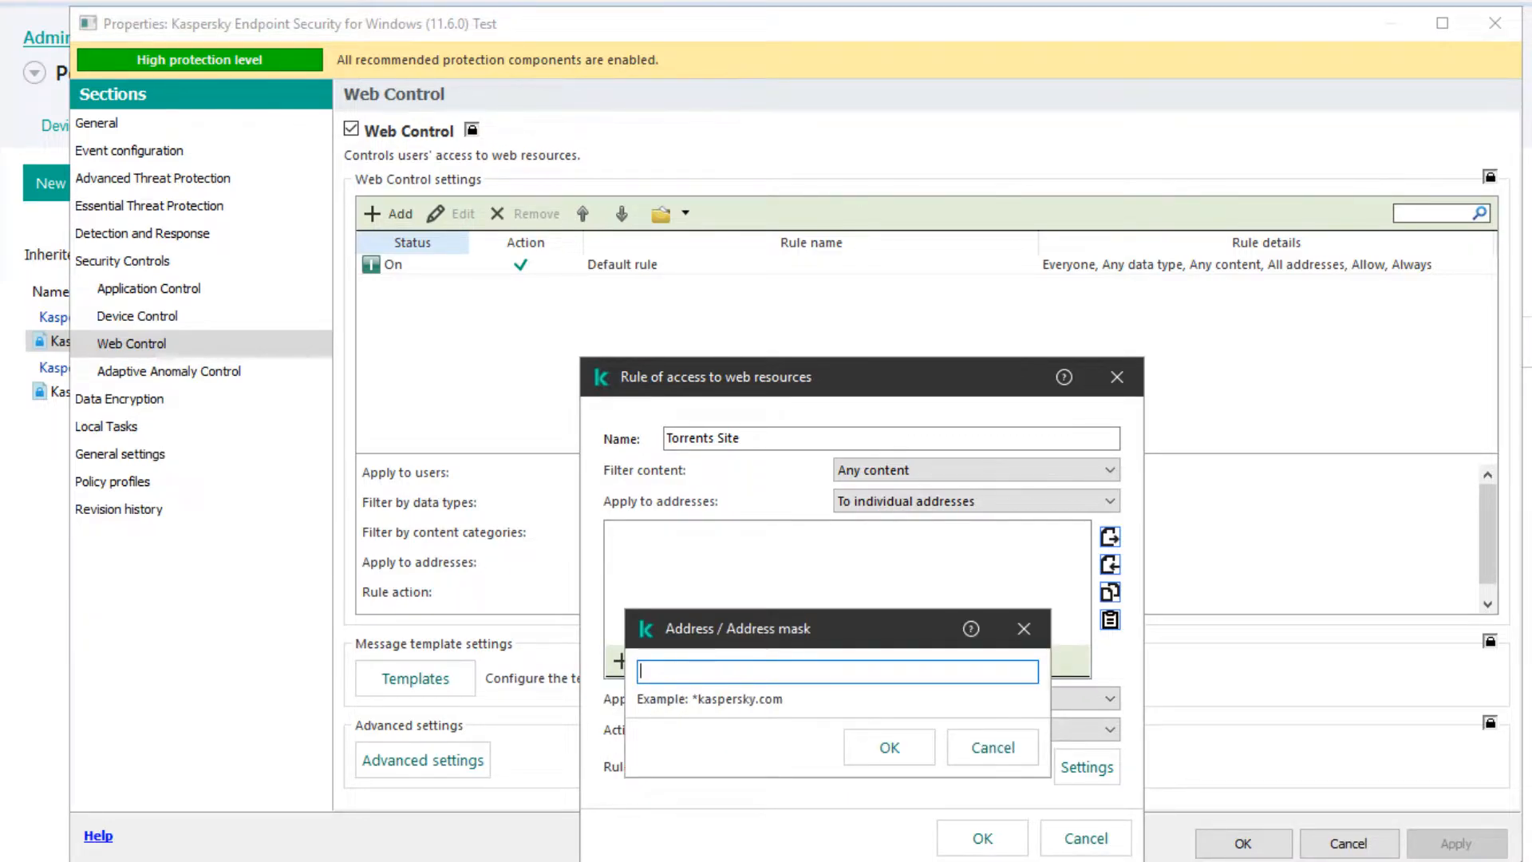
text(https://www.limetorrents.lol/)
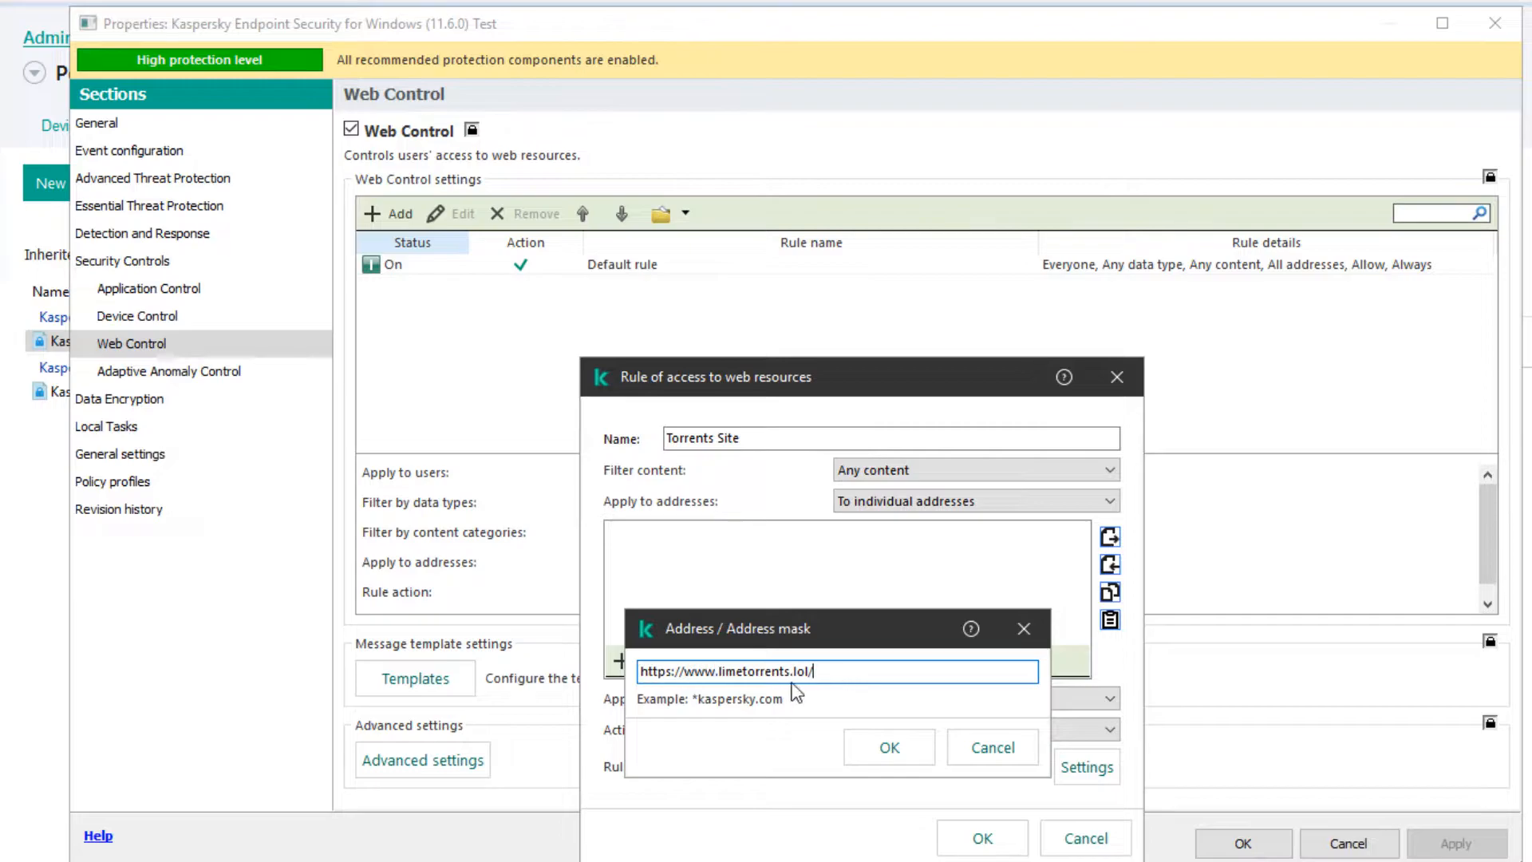
click(889, 747)
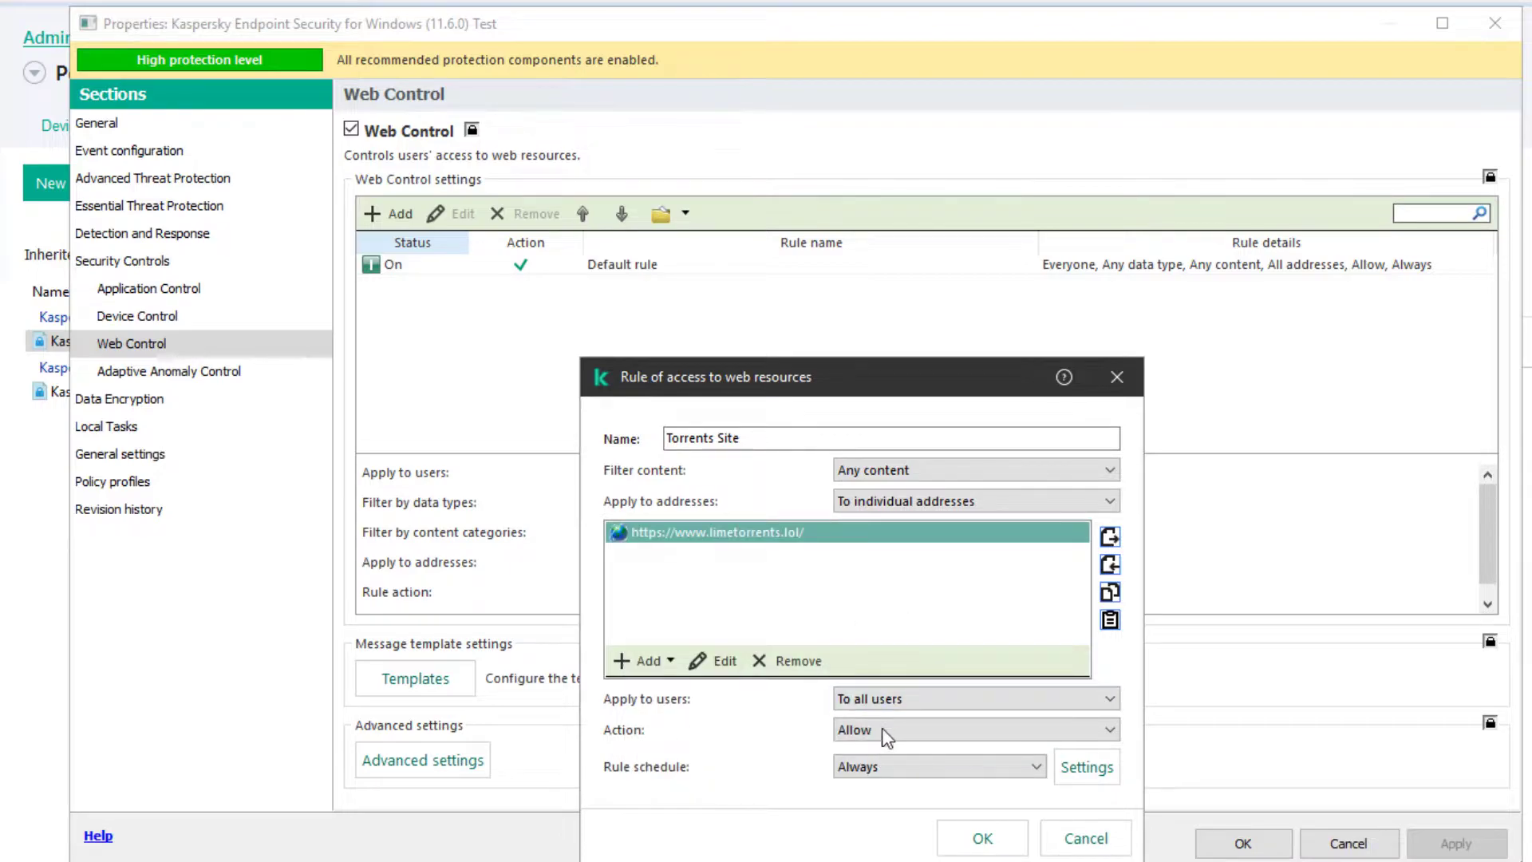
click(974, 729)
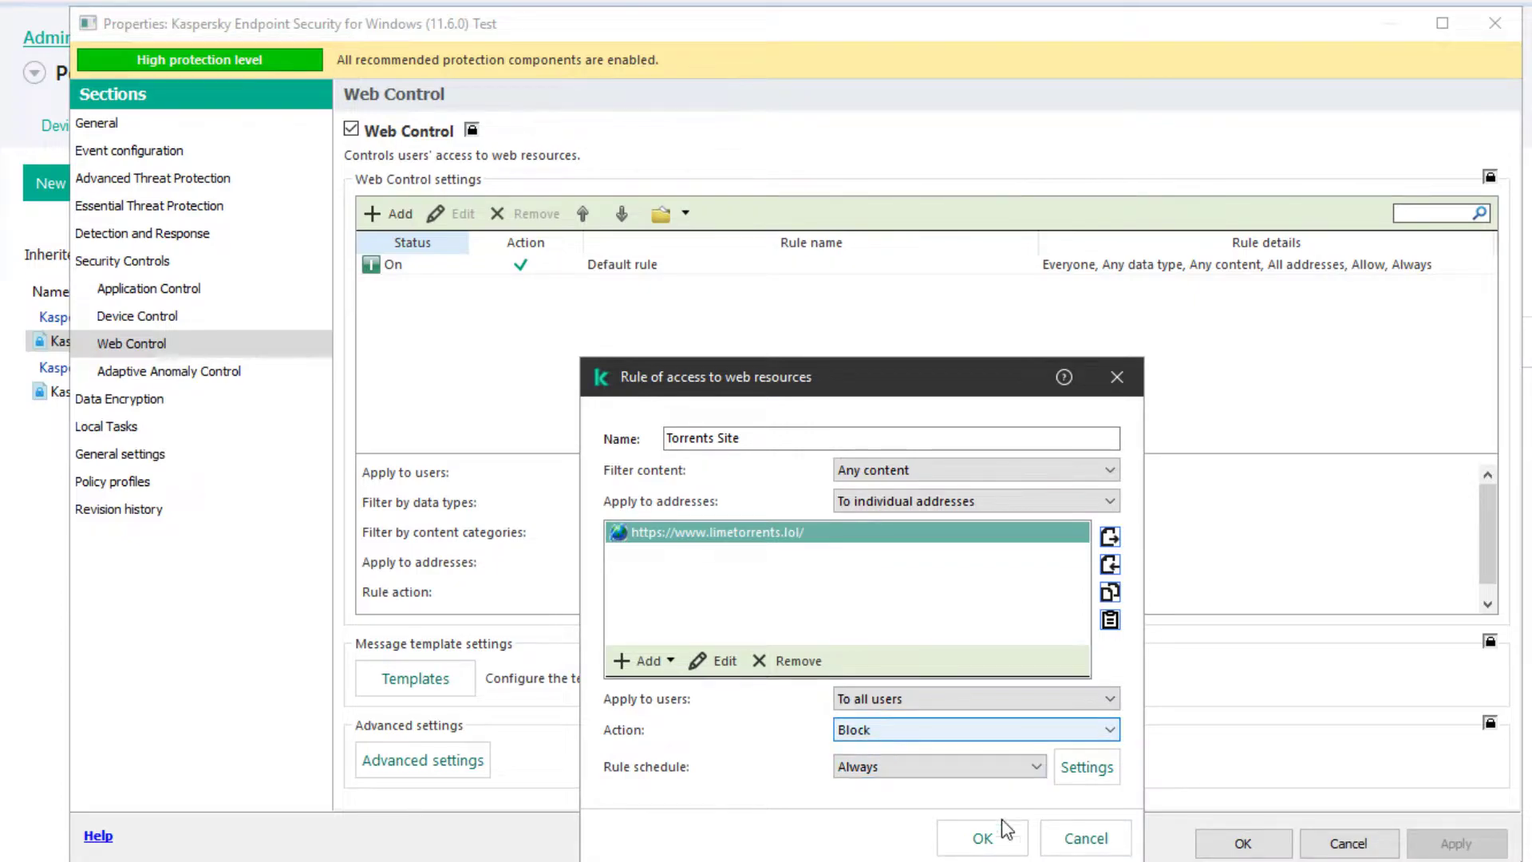
click(980, 838)
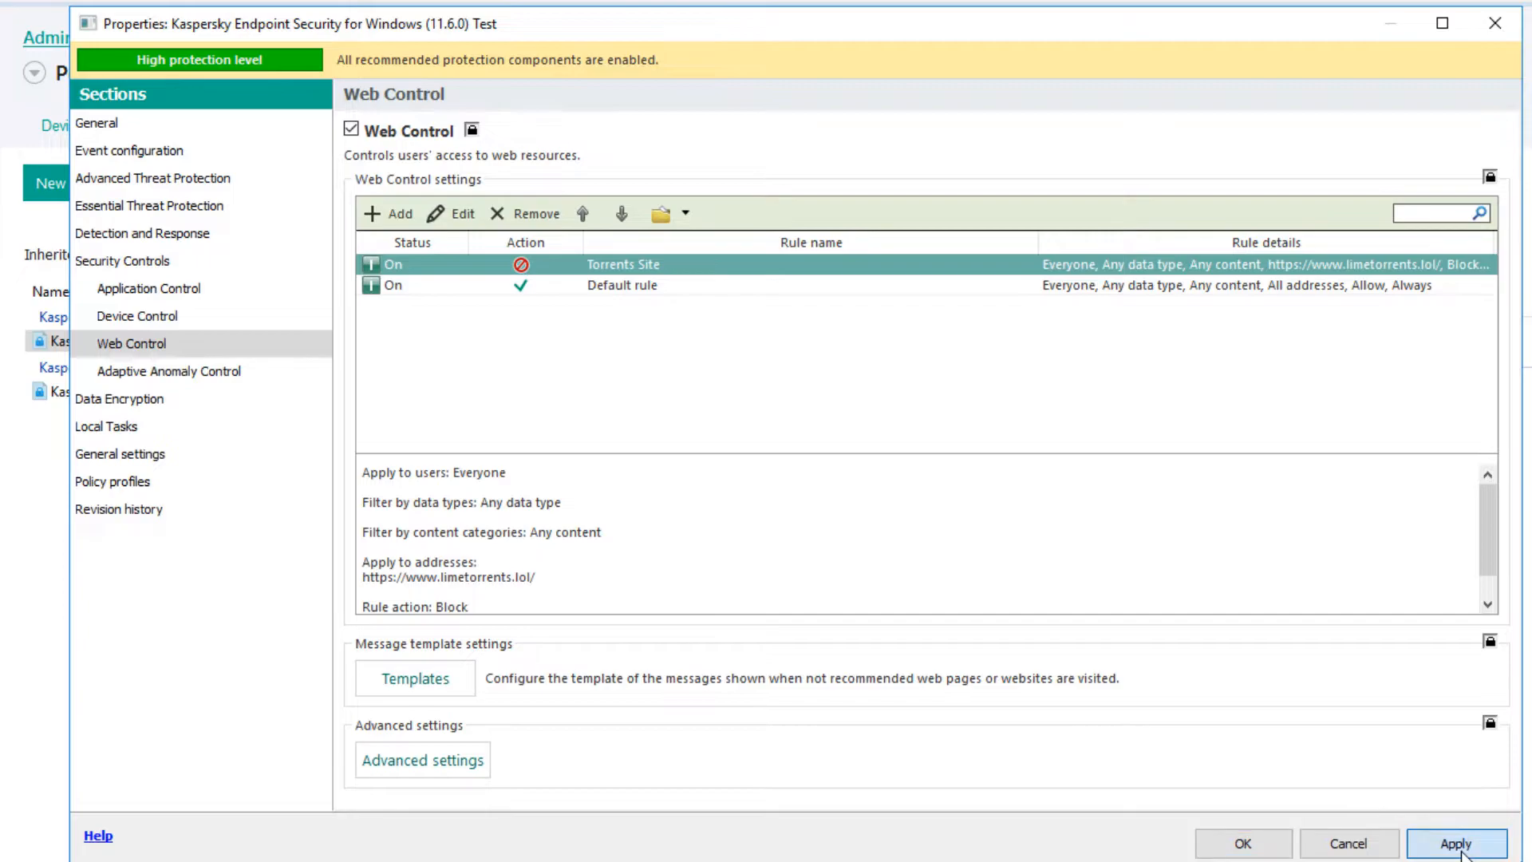
- Apply the policy changes and bring up actions for the client device in the Test group
click(1459, 839)
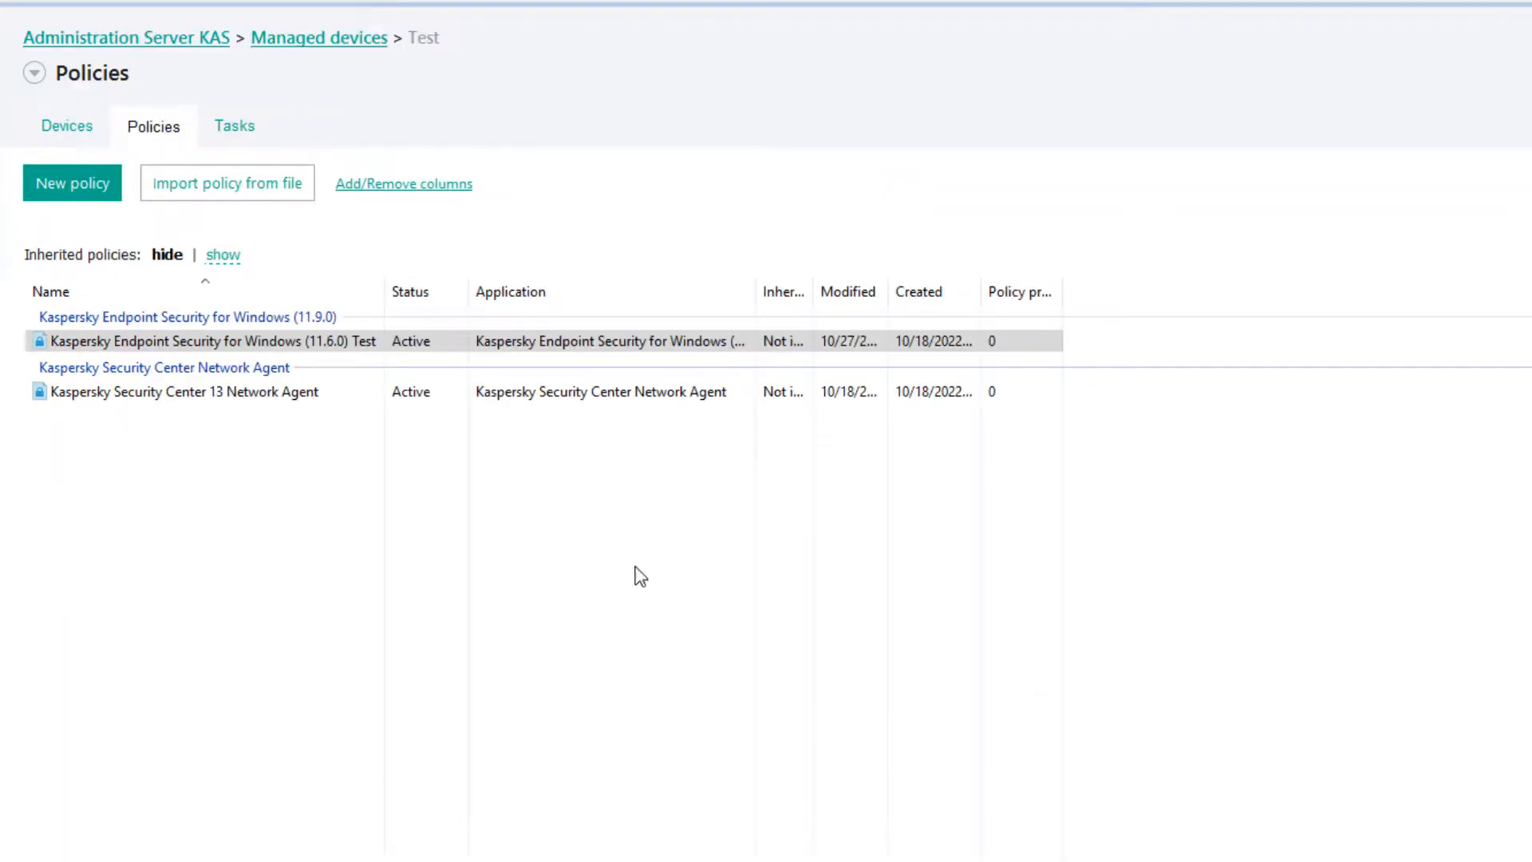
click(67, 126)
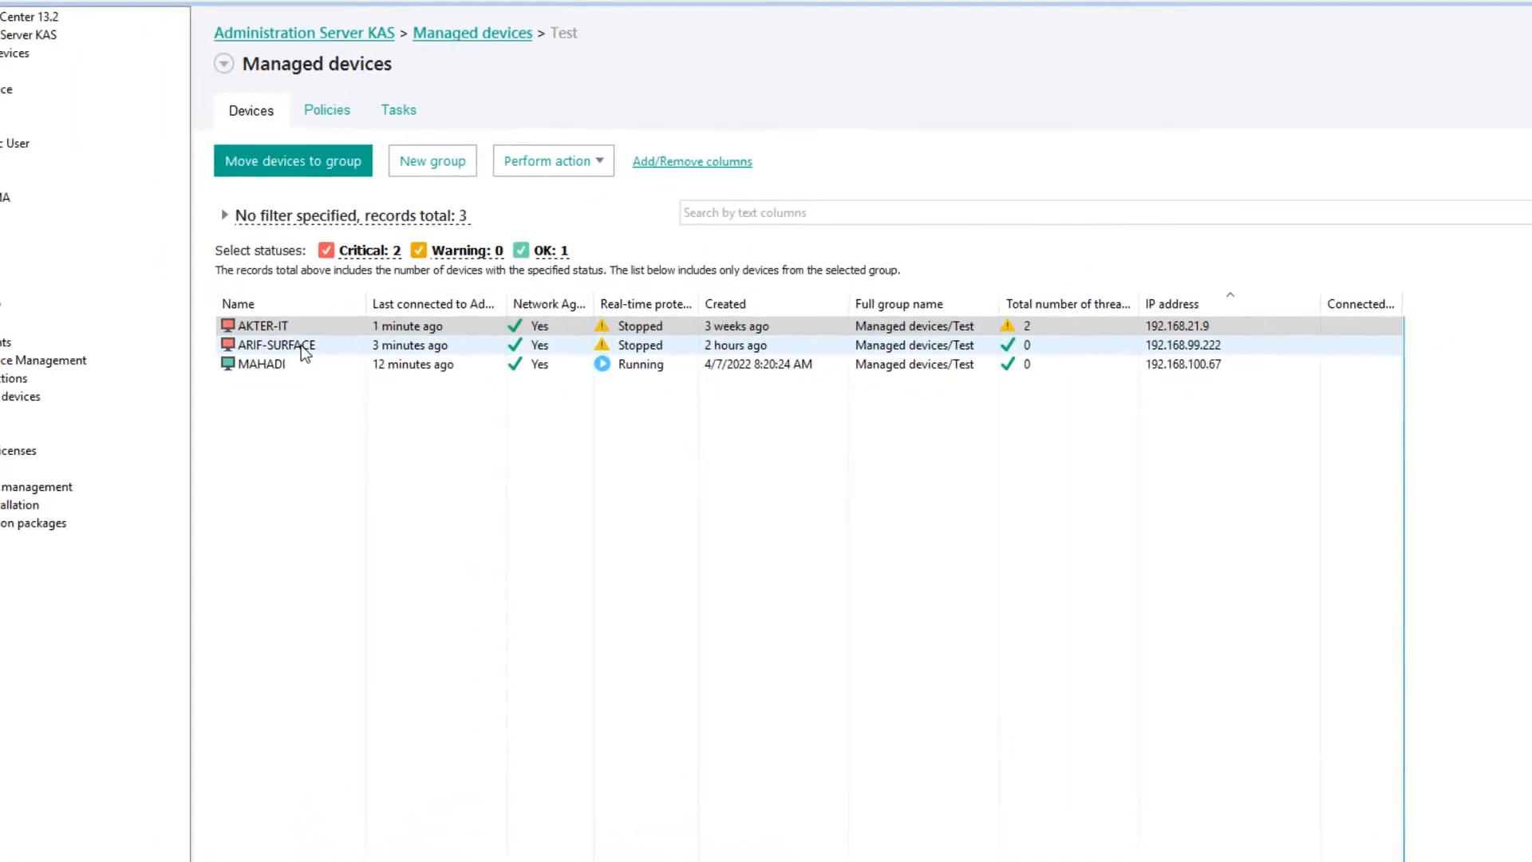
right_click(301, 345)
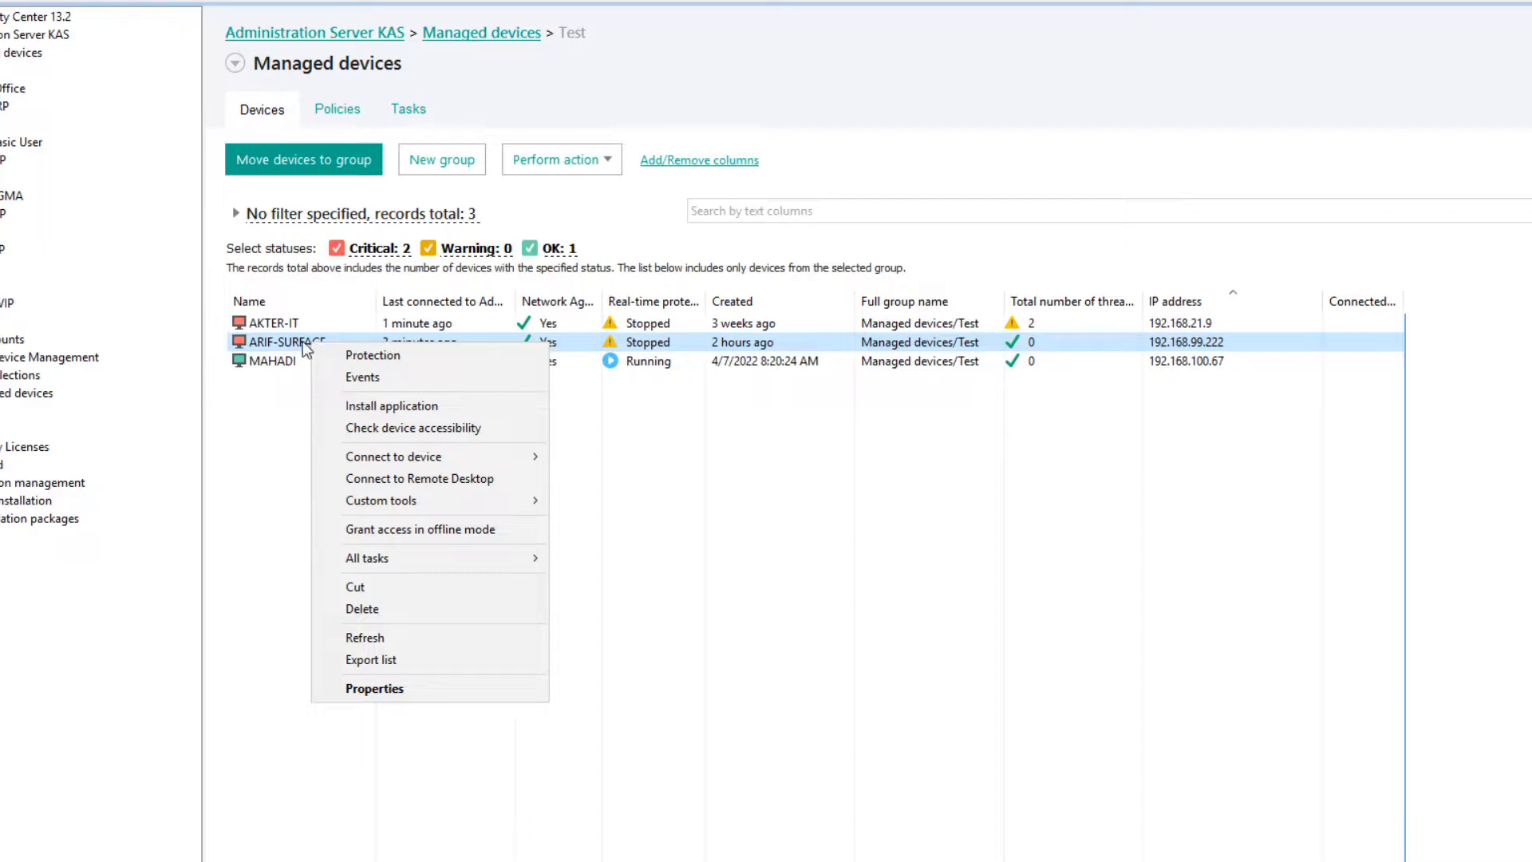
mouse_move(386, 562)
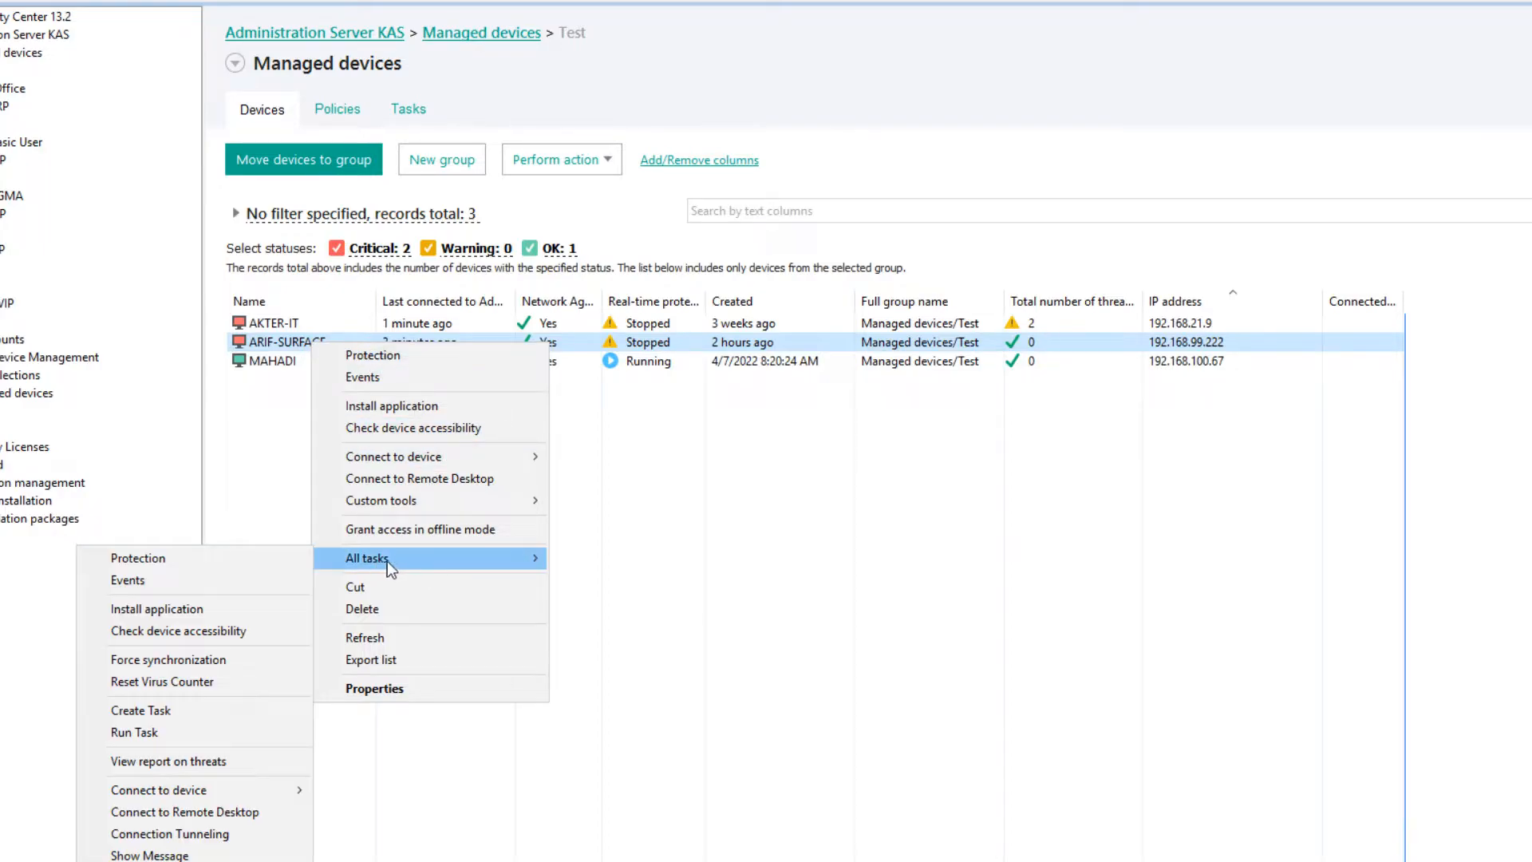
mouse_move(212, 663)
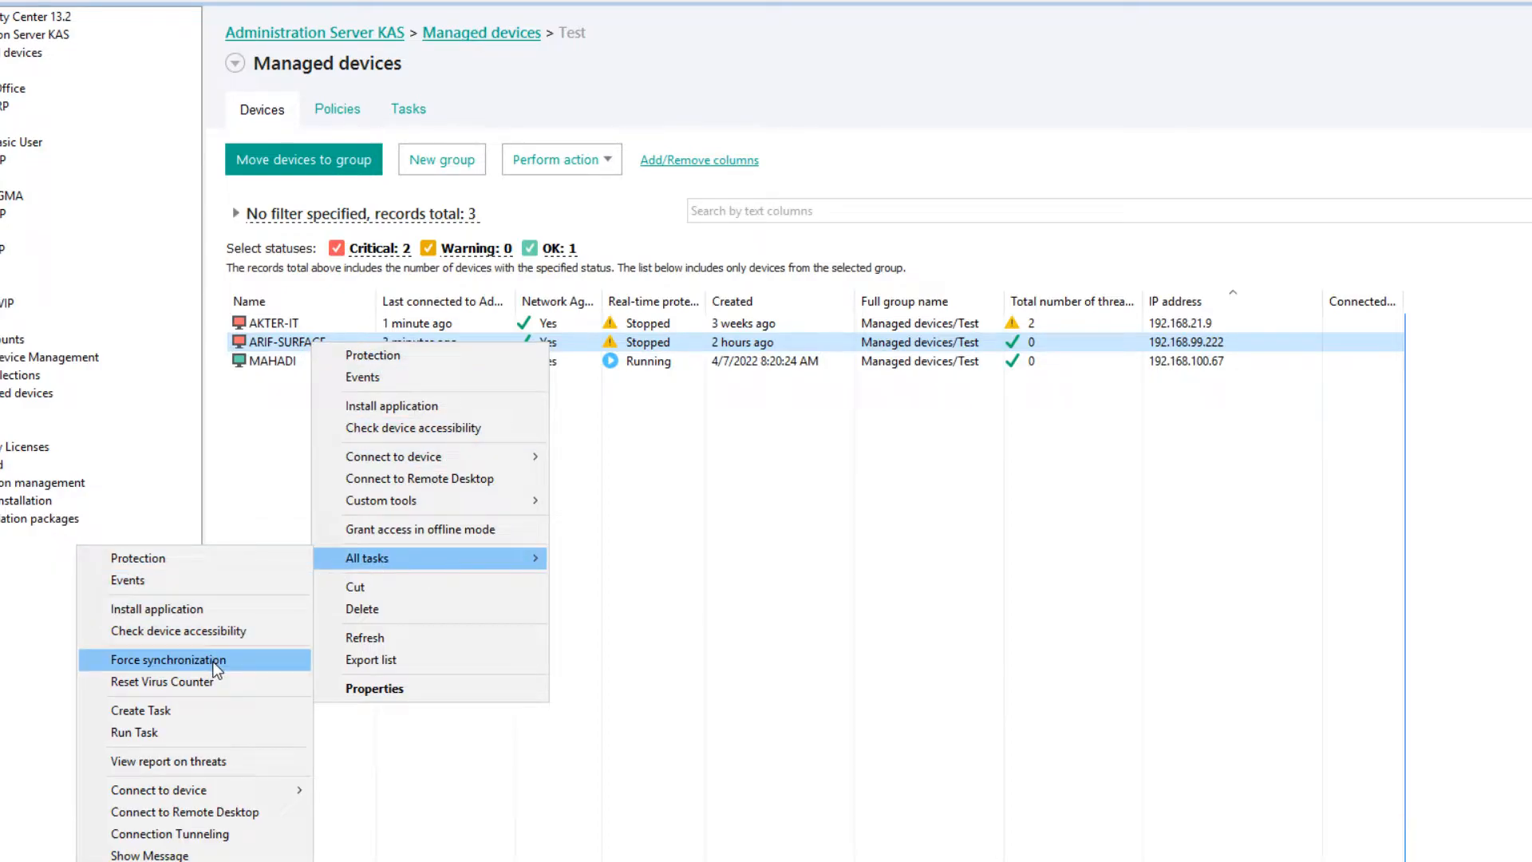
mouse_move(198, 672)
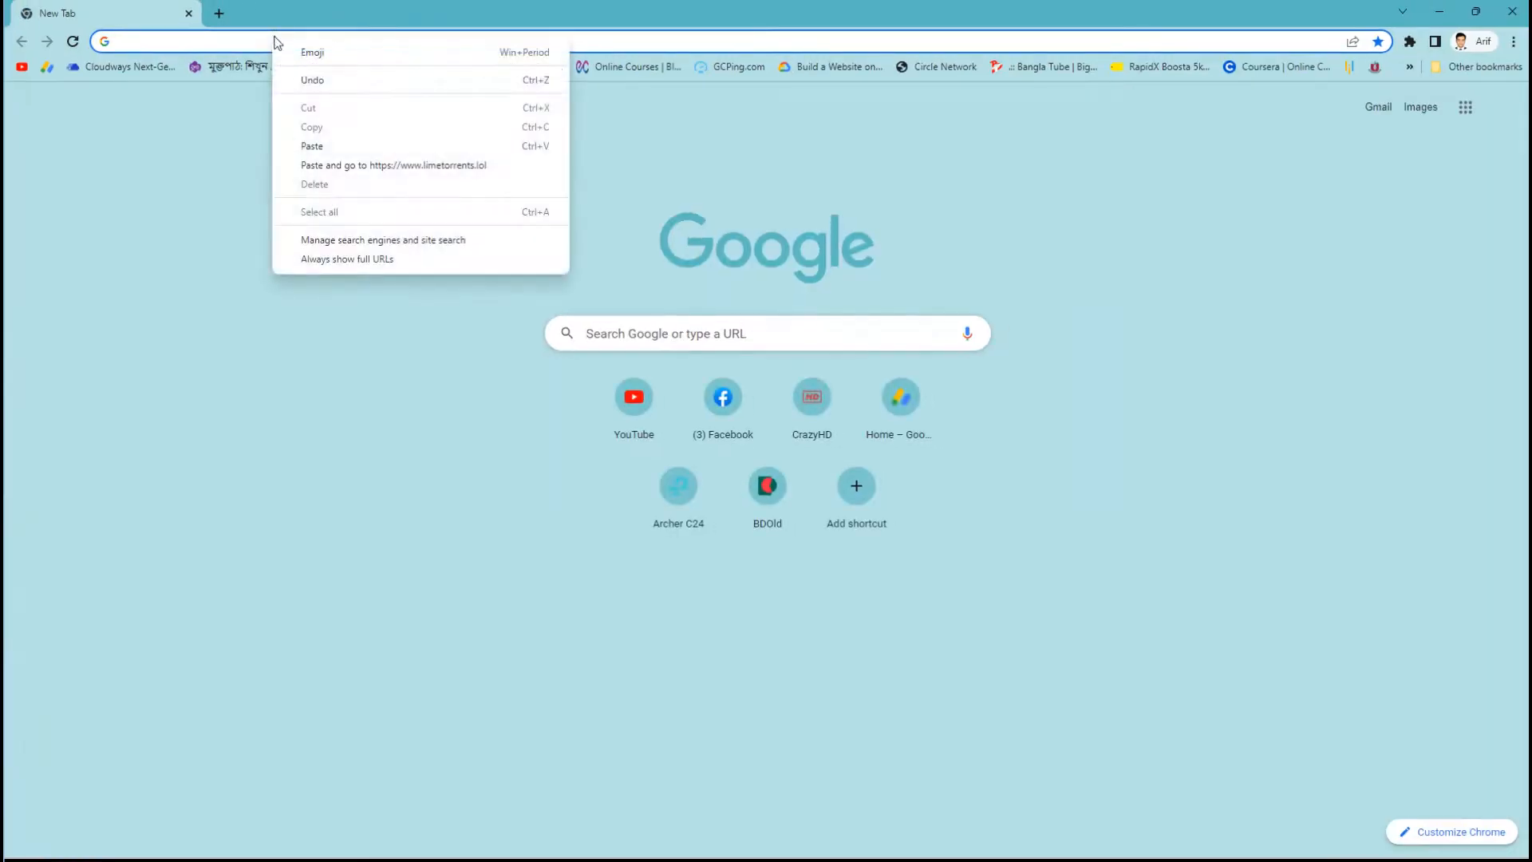
click(312, 165)
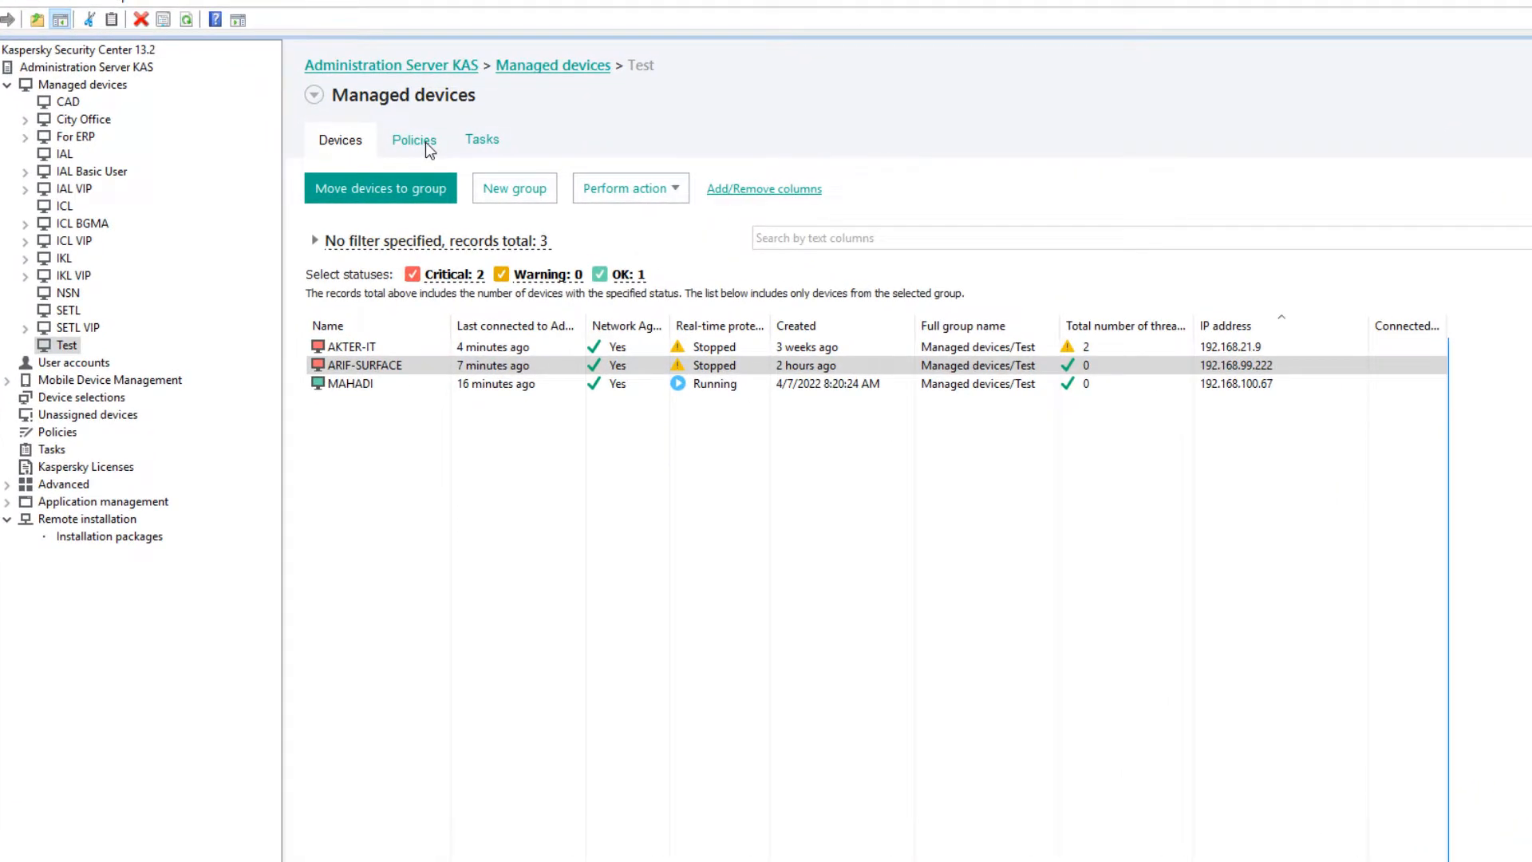
- Open the Endpoint Security policy and go to Security Controls > Application Control
click(413, 140)
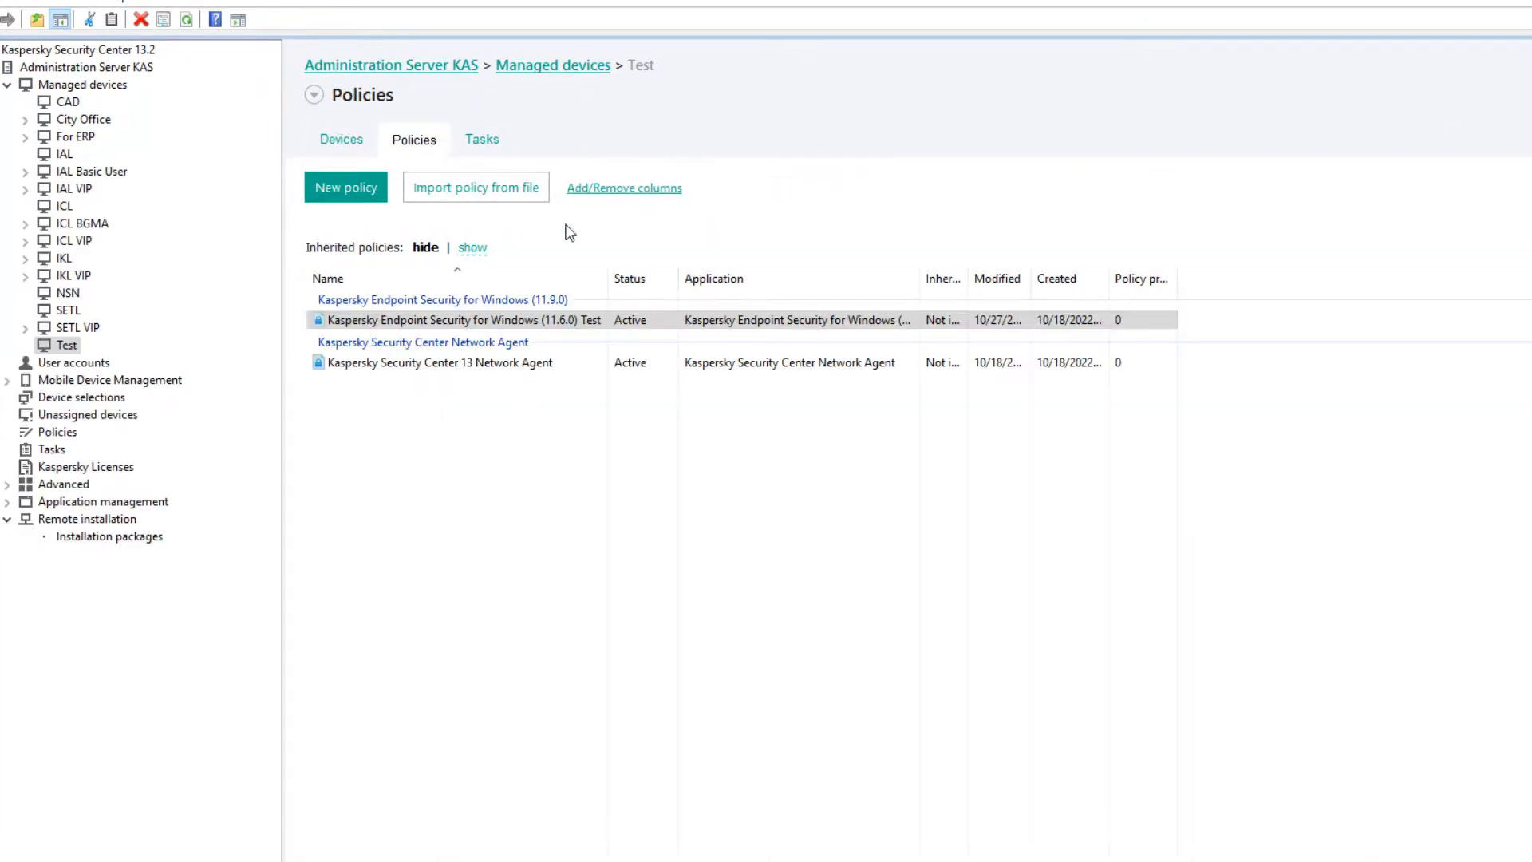
right_click(492, 319)
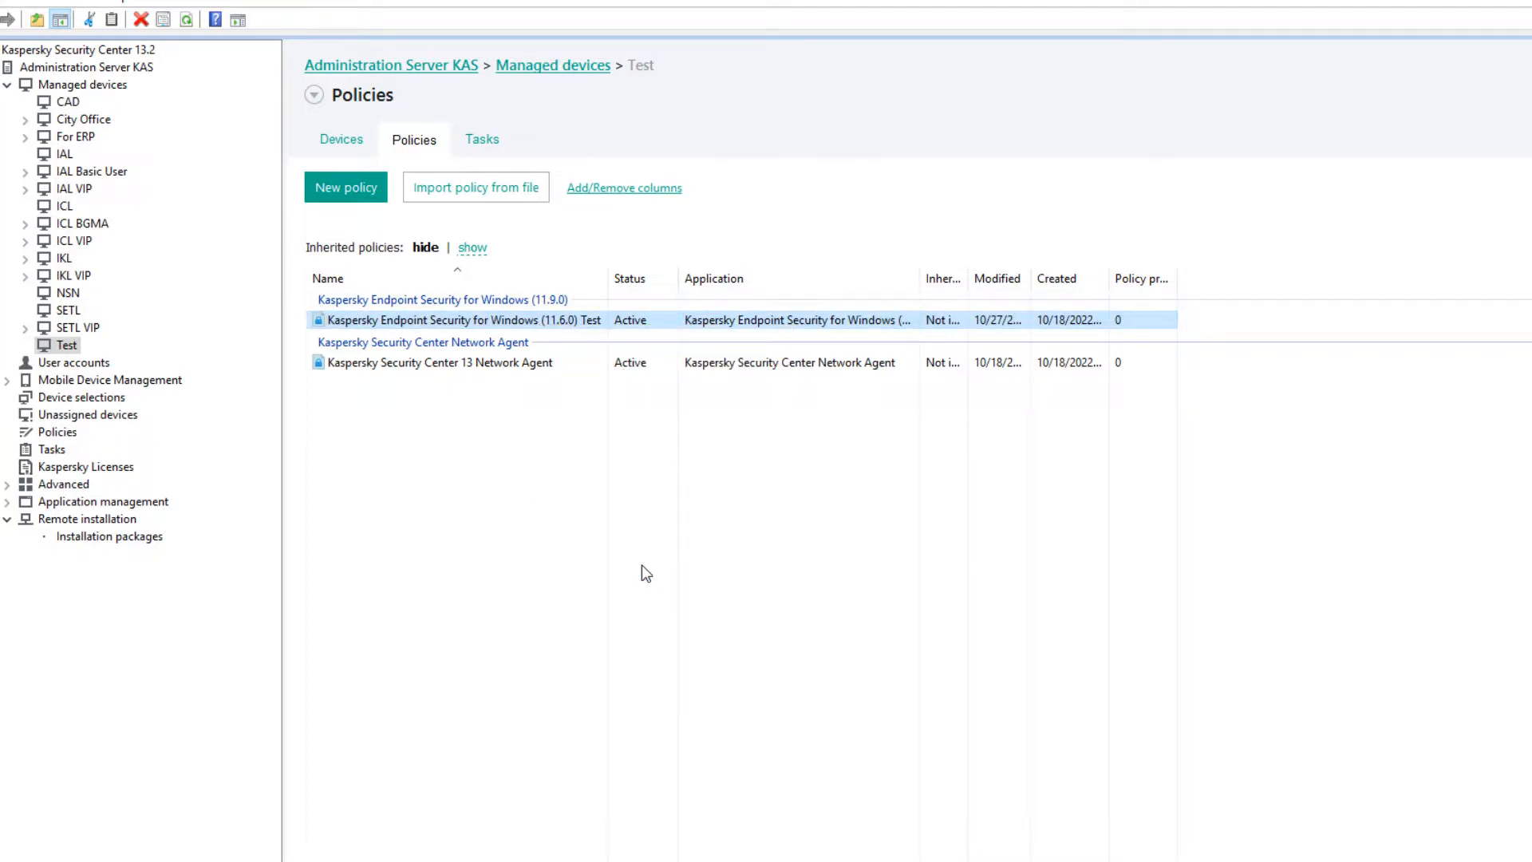
double_click(466, 319)
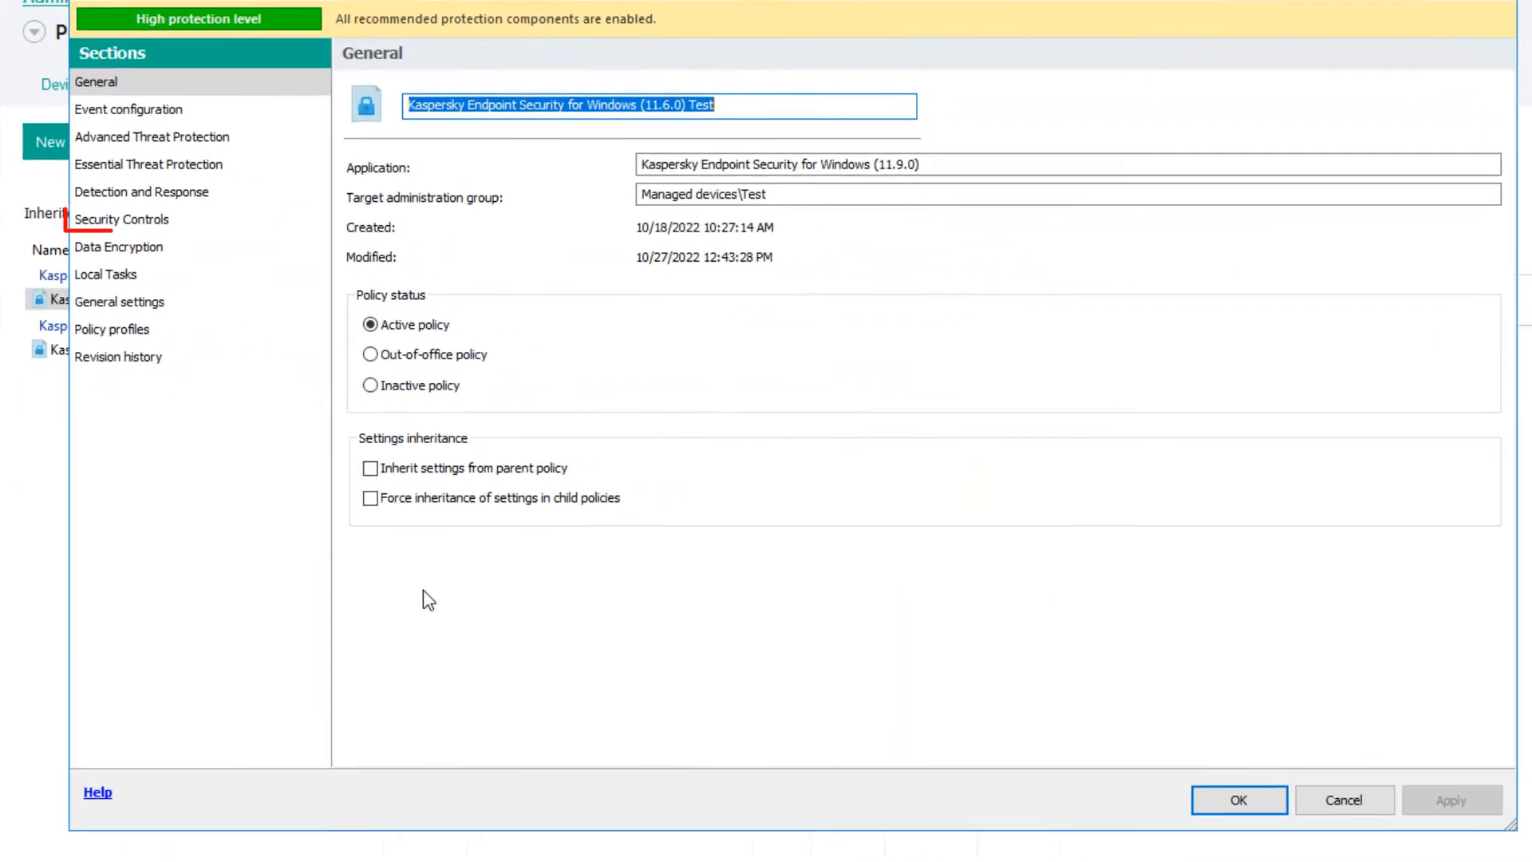
click(121, 219)
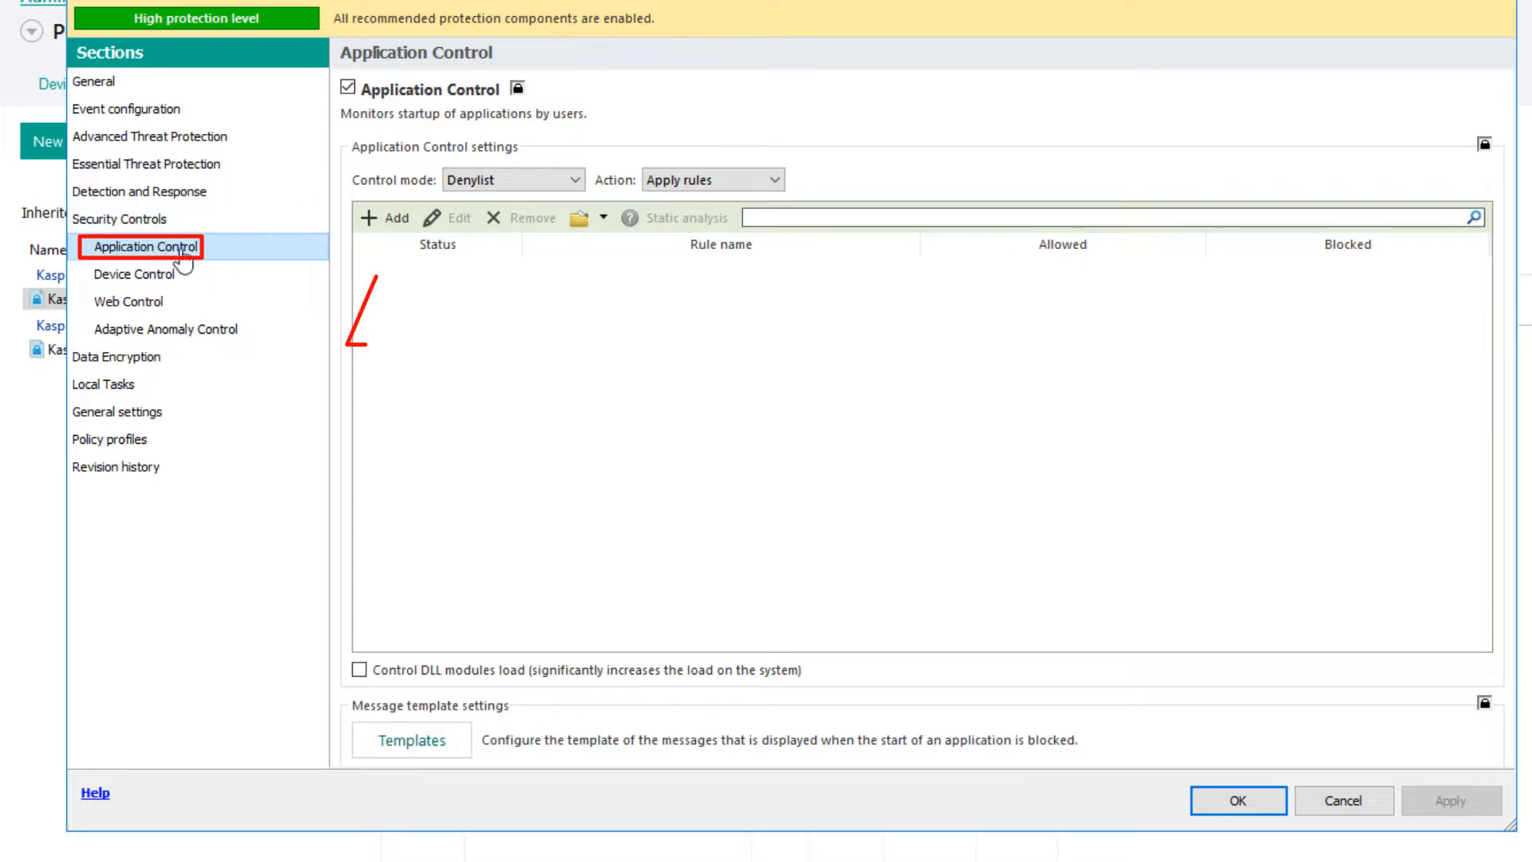
click(385, 217)
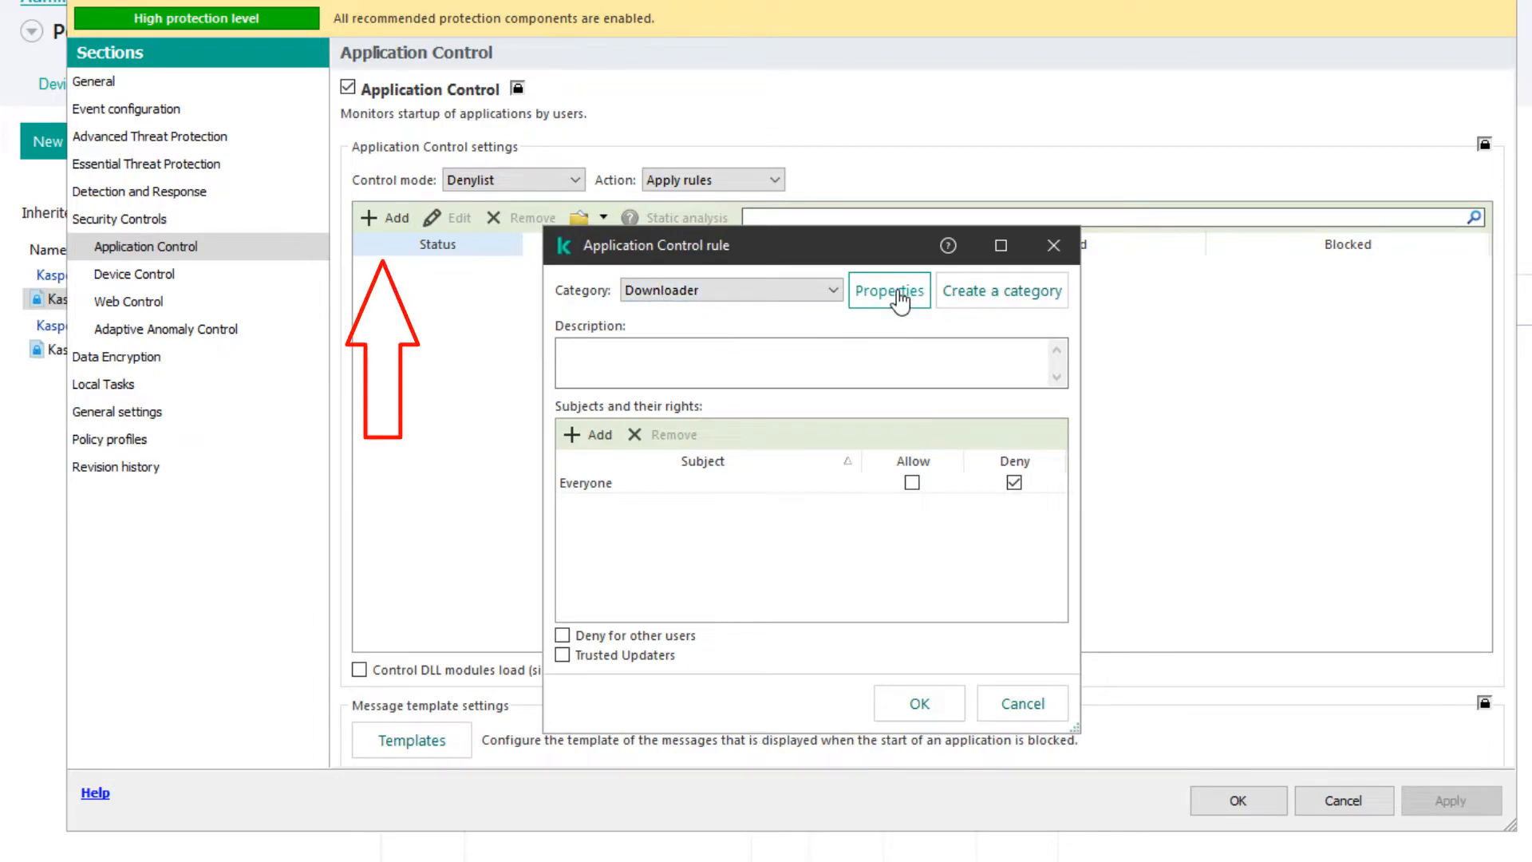
- Open the Downloader category's Conditions and add conditions from a list of executables
click(889, 290)
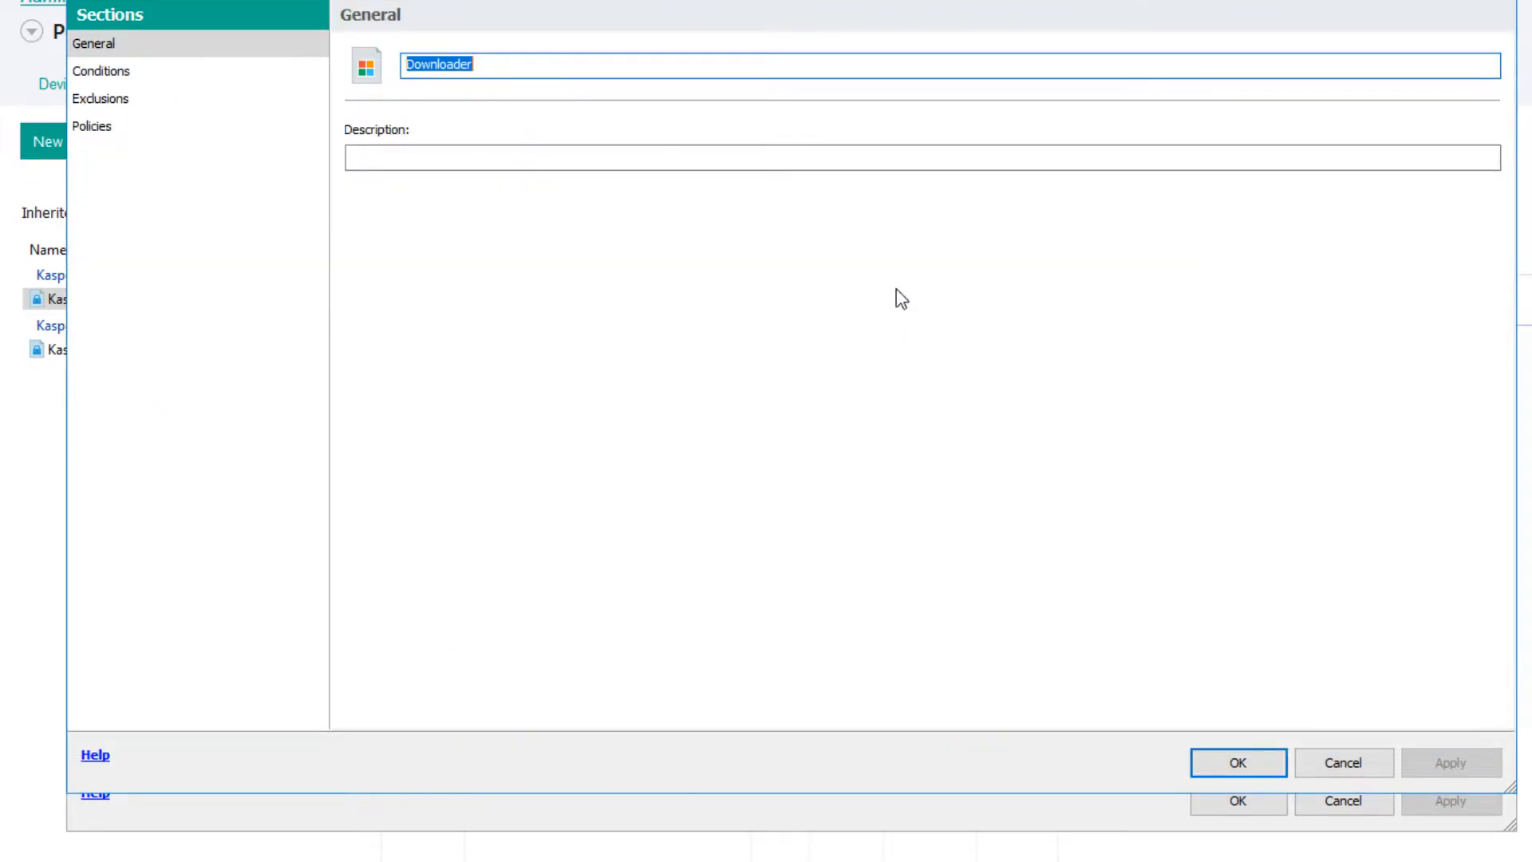
click(102, 71)
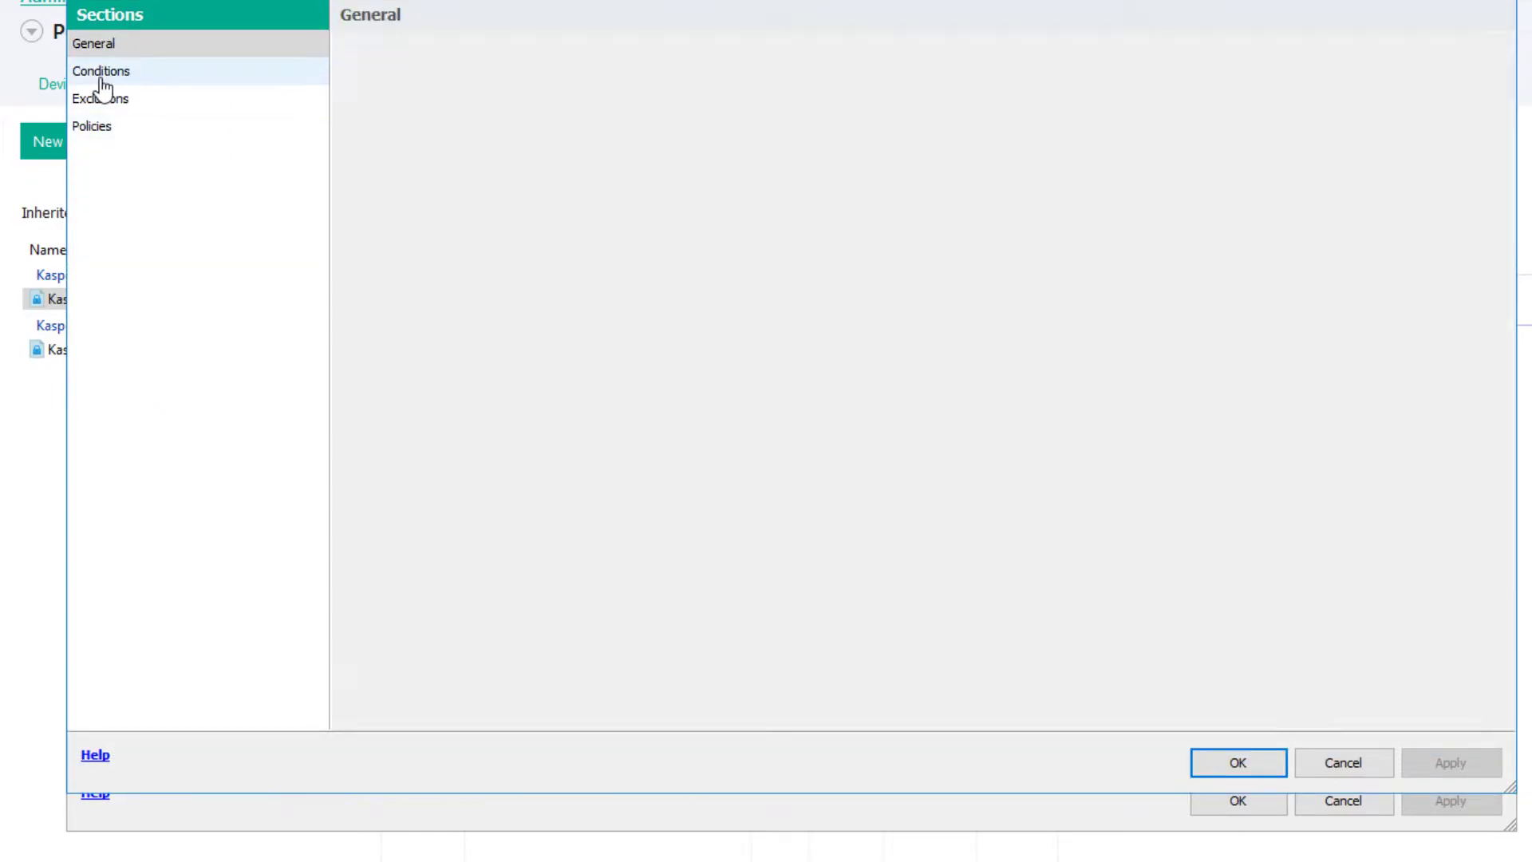
click(102, 70)
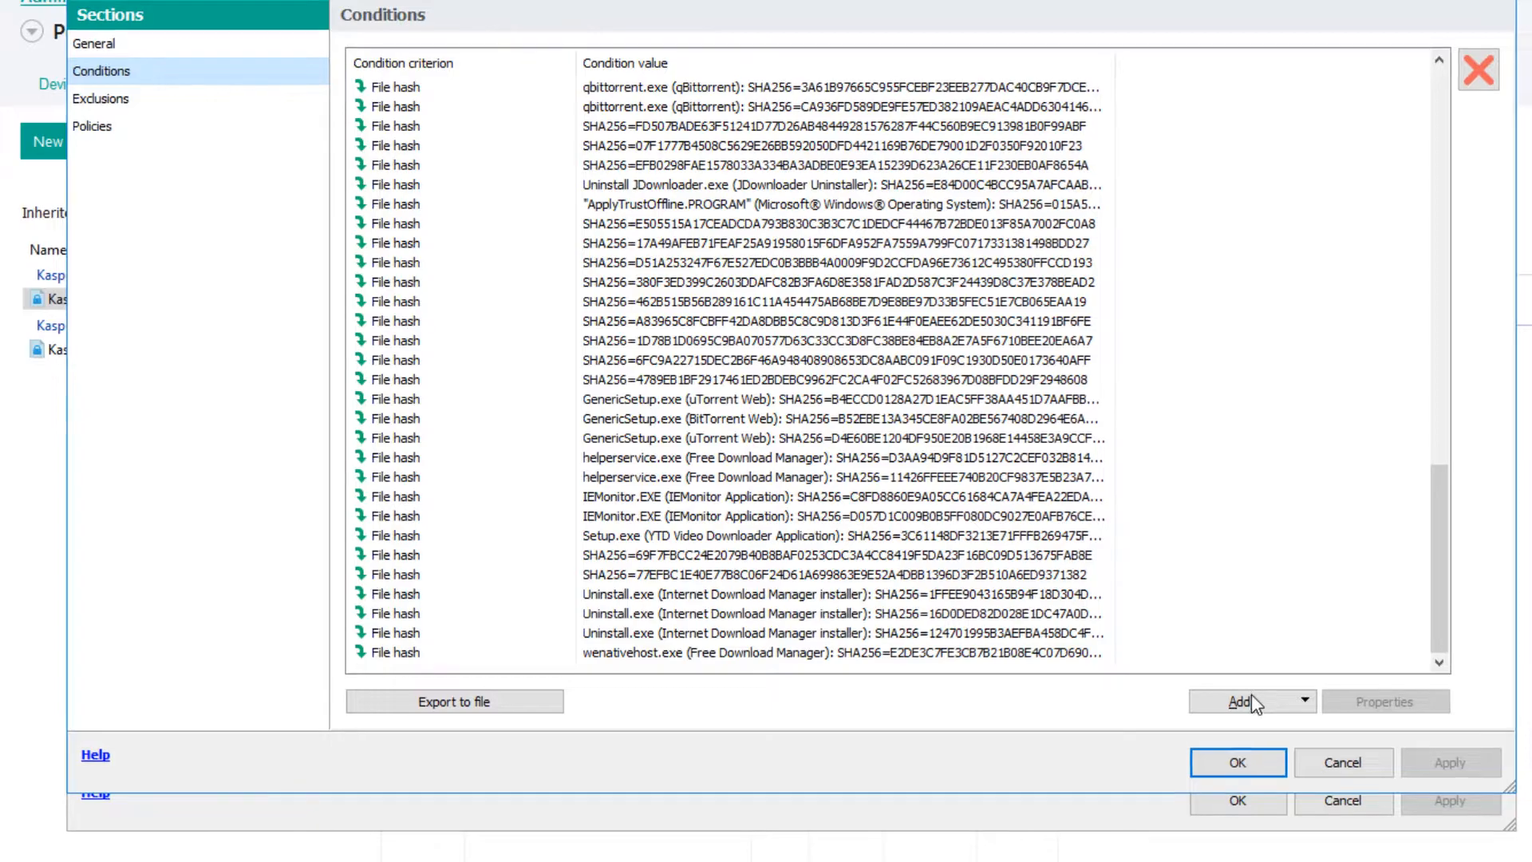
click(1298, 700)
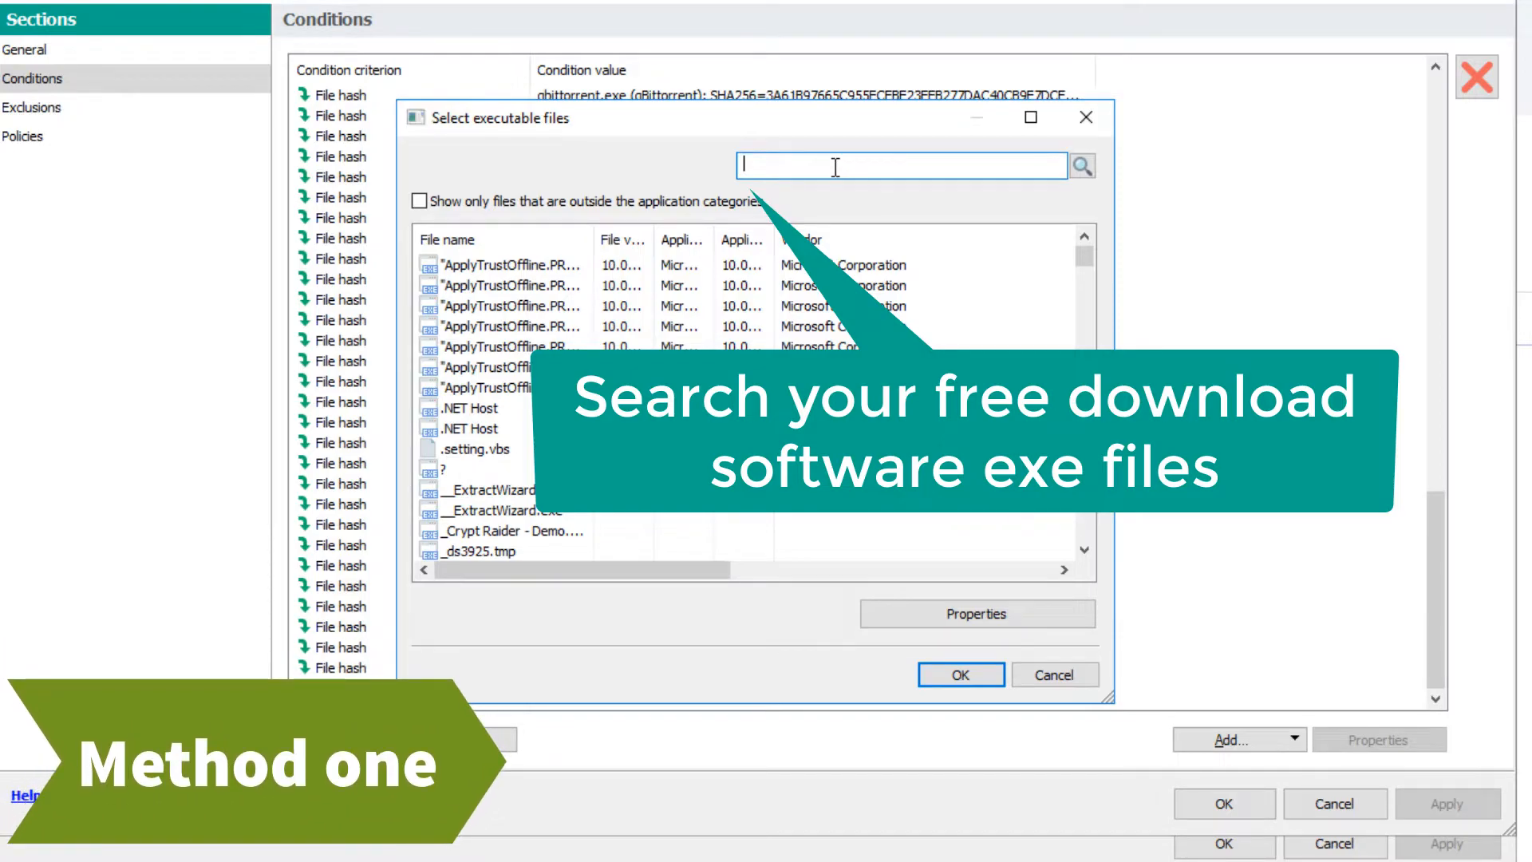
- Search fdm, select all found executables and apply the new file hash conditions
text(fdm)
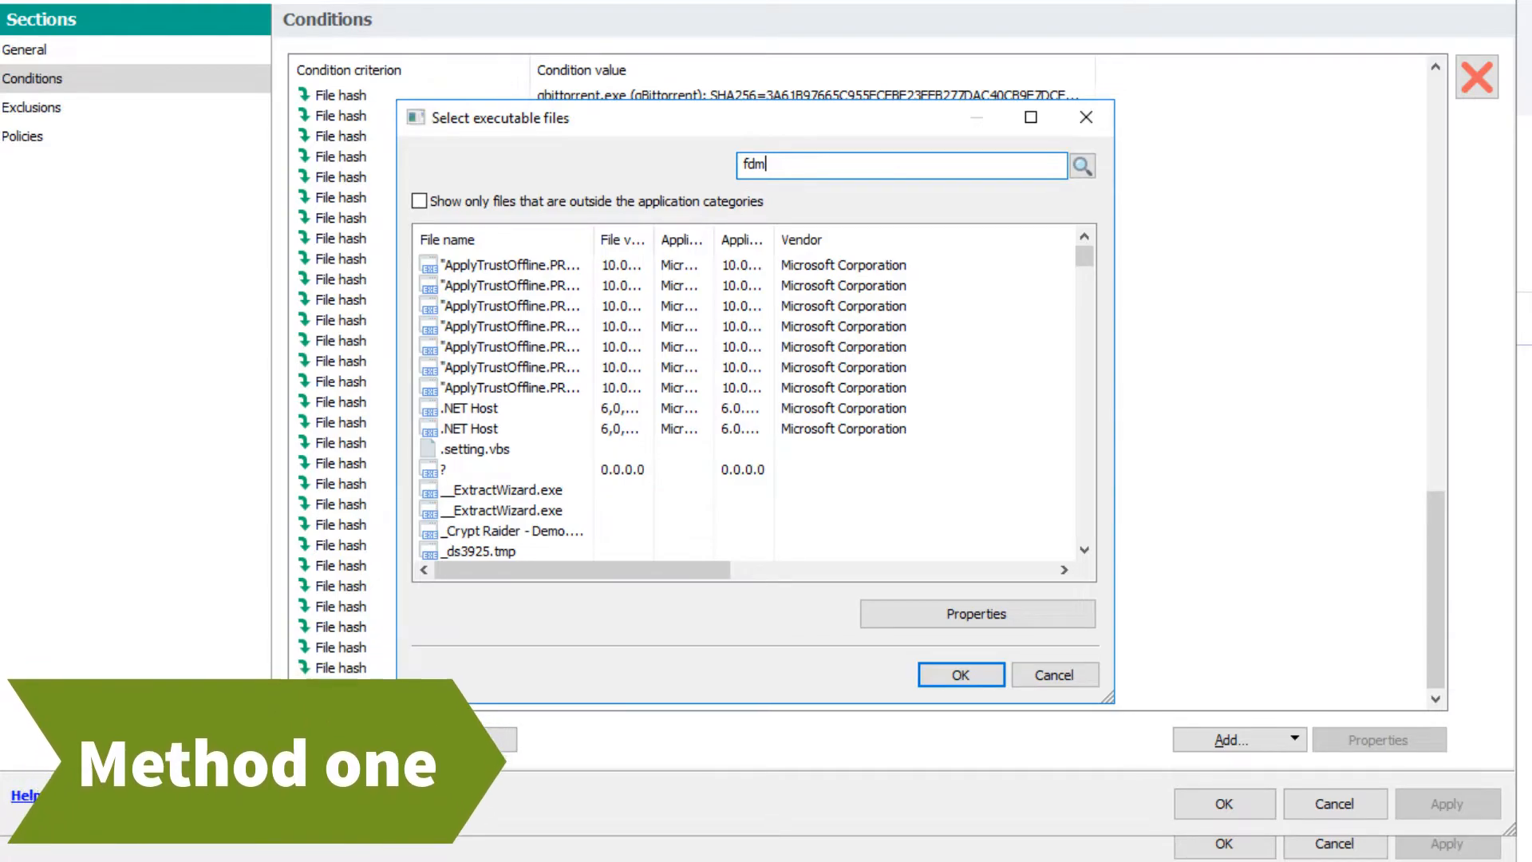
click(1083, 166)
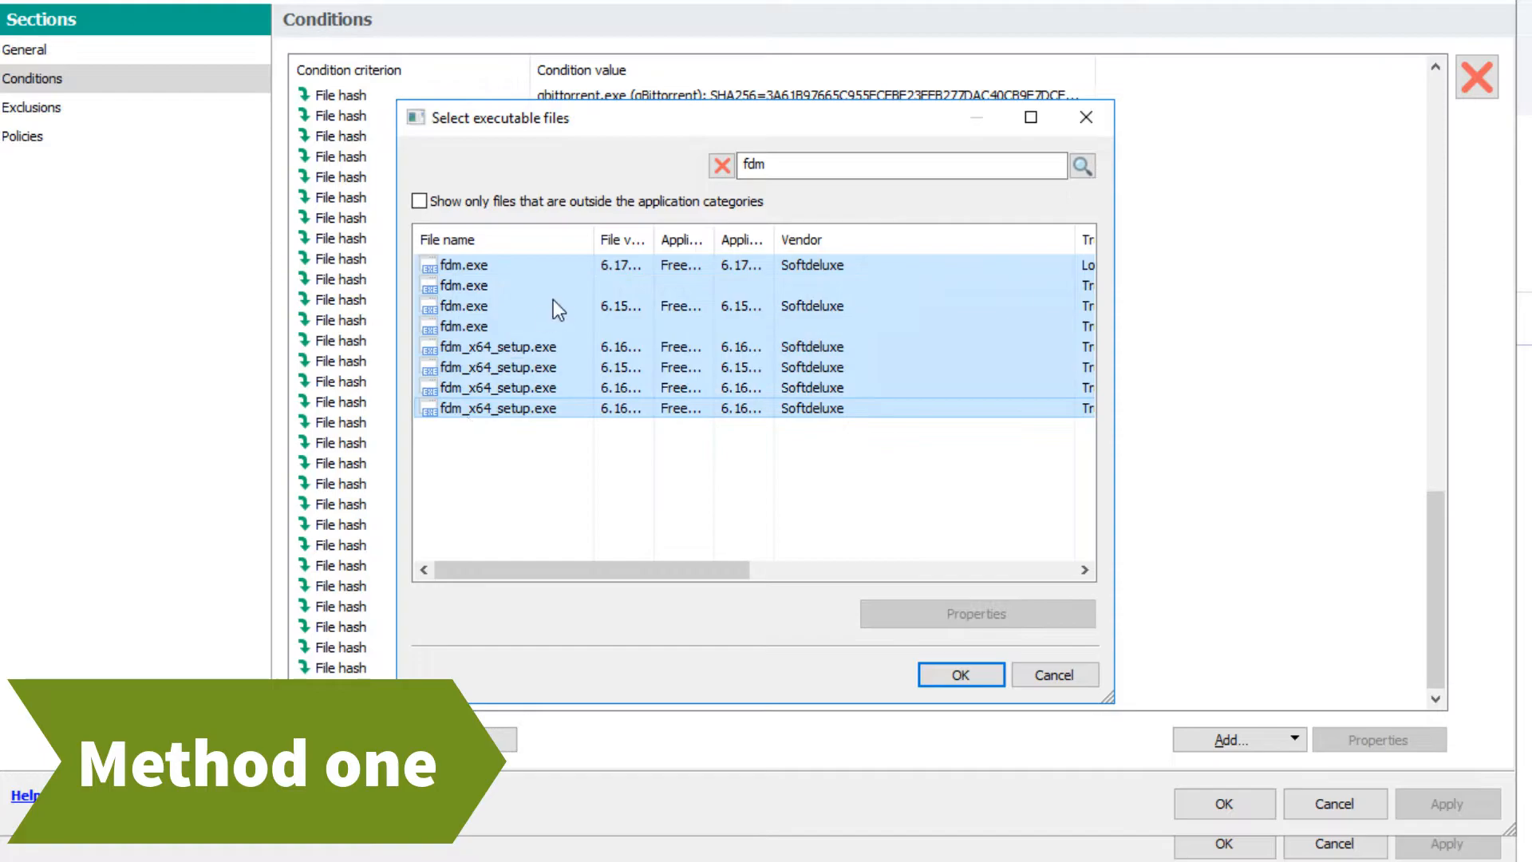
click(961, 674)
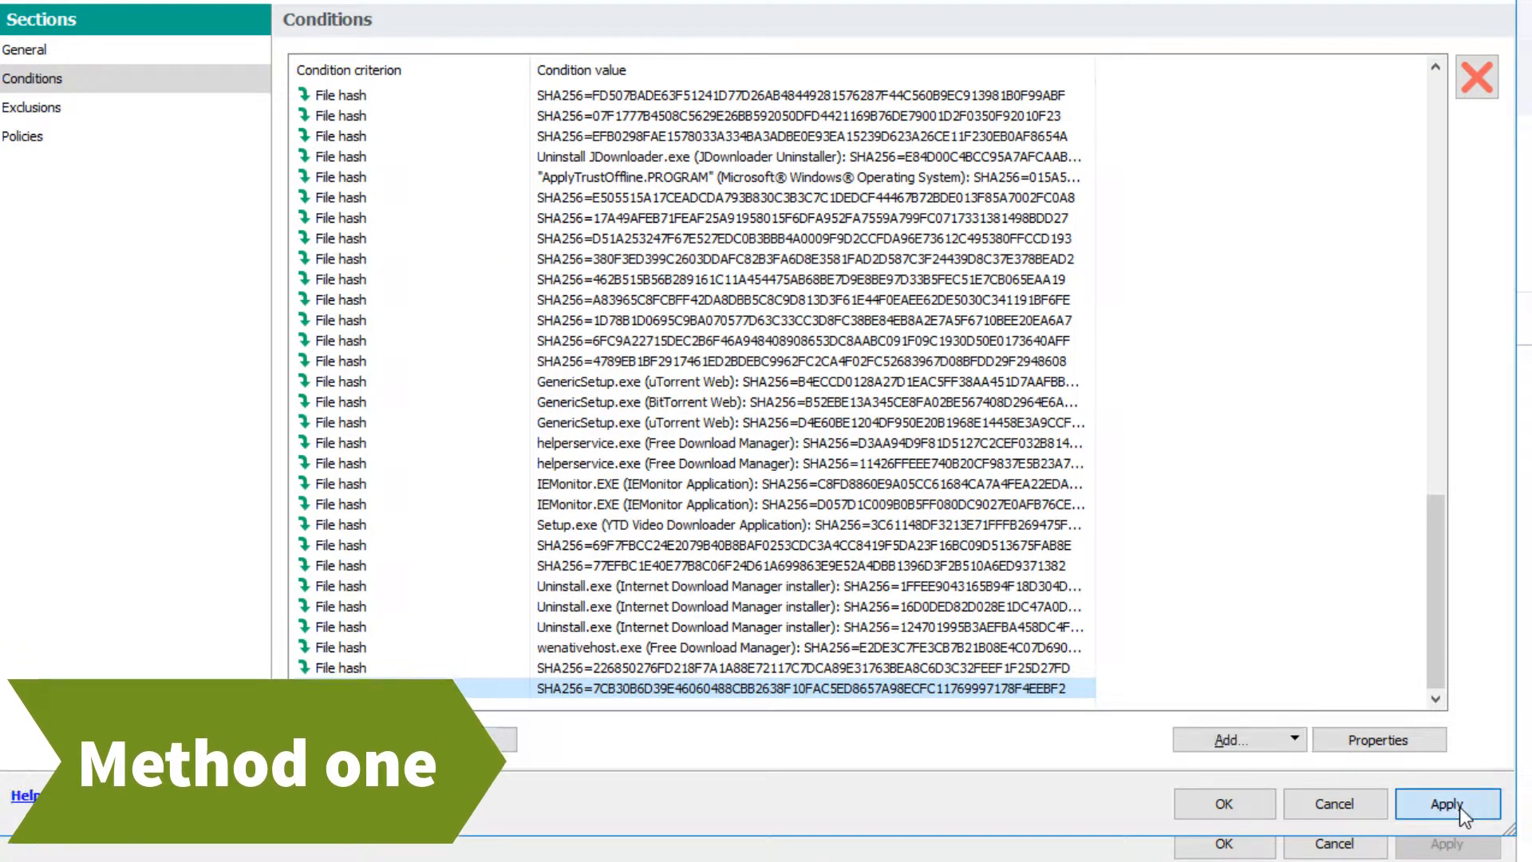
click(1459, 802)
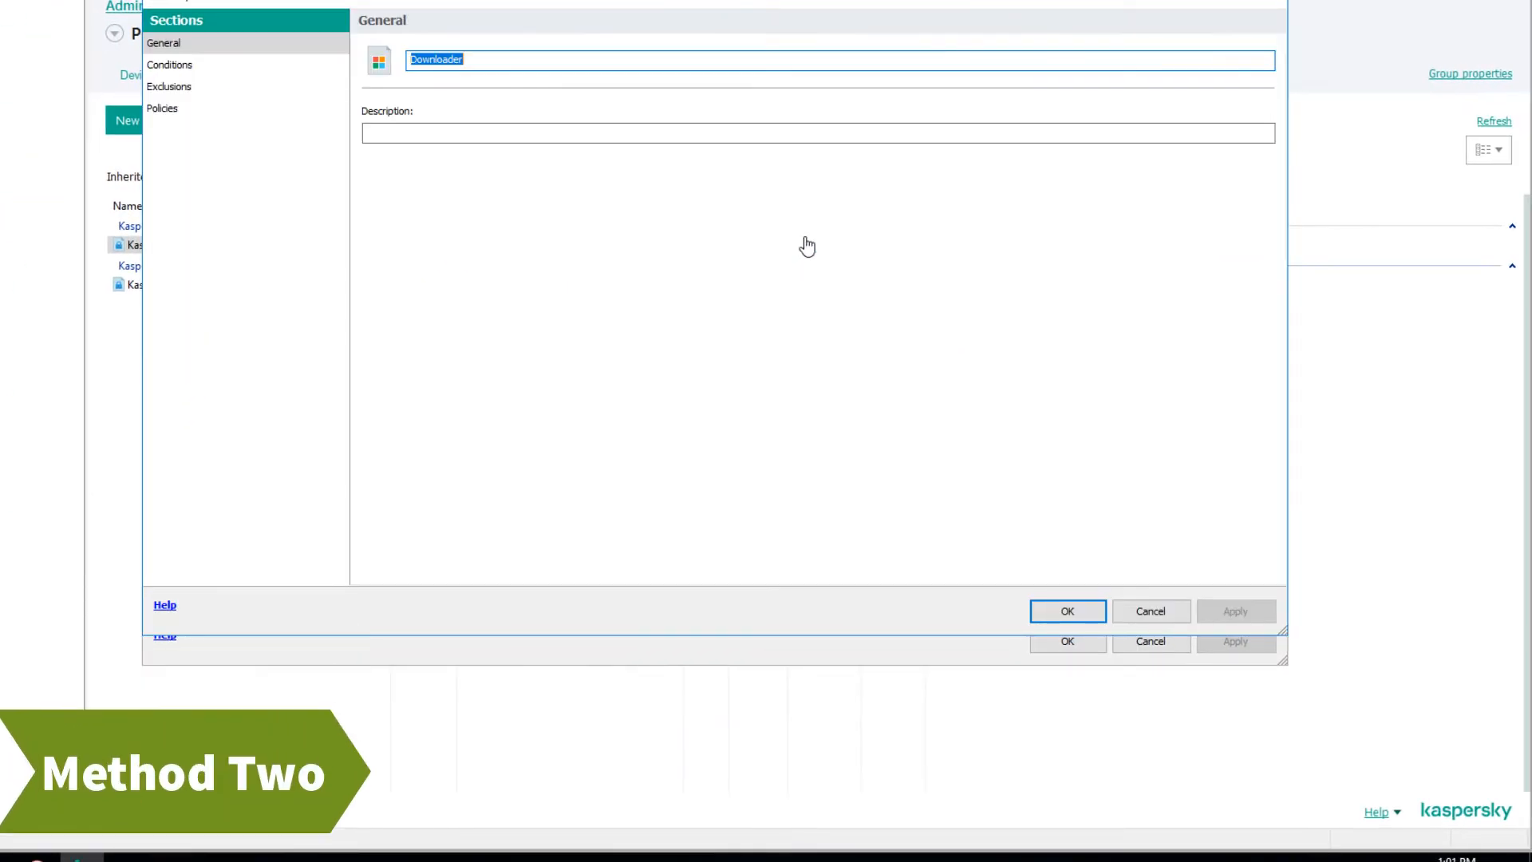
- Add the Download Managers and Torrent Download Managers KL categories to the Downloader conditions
click(176, 64)
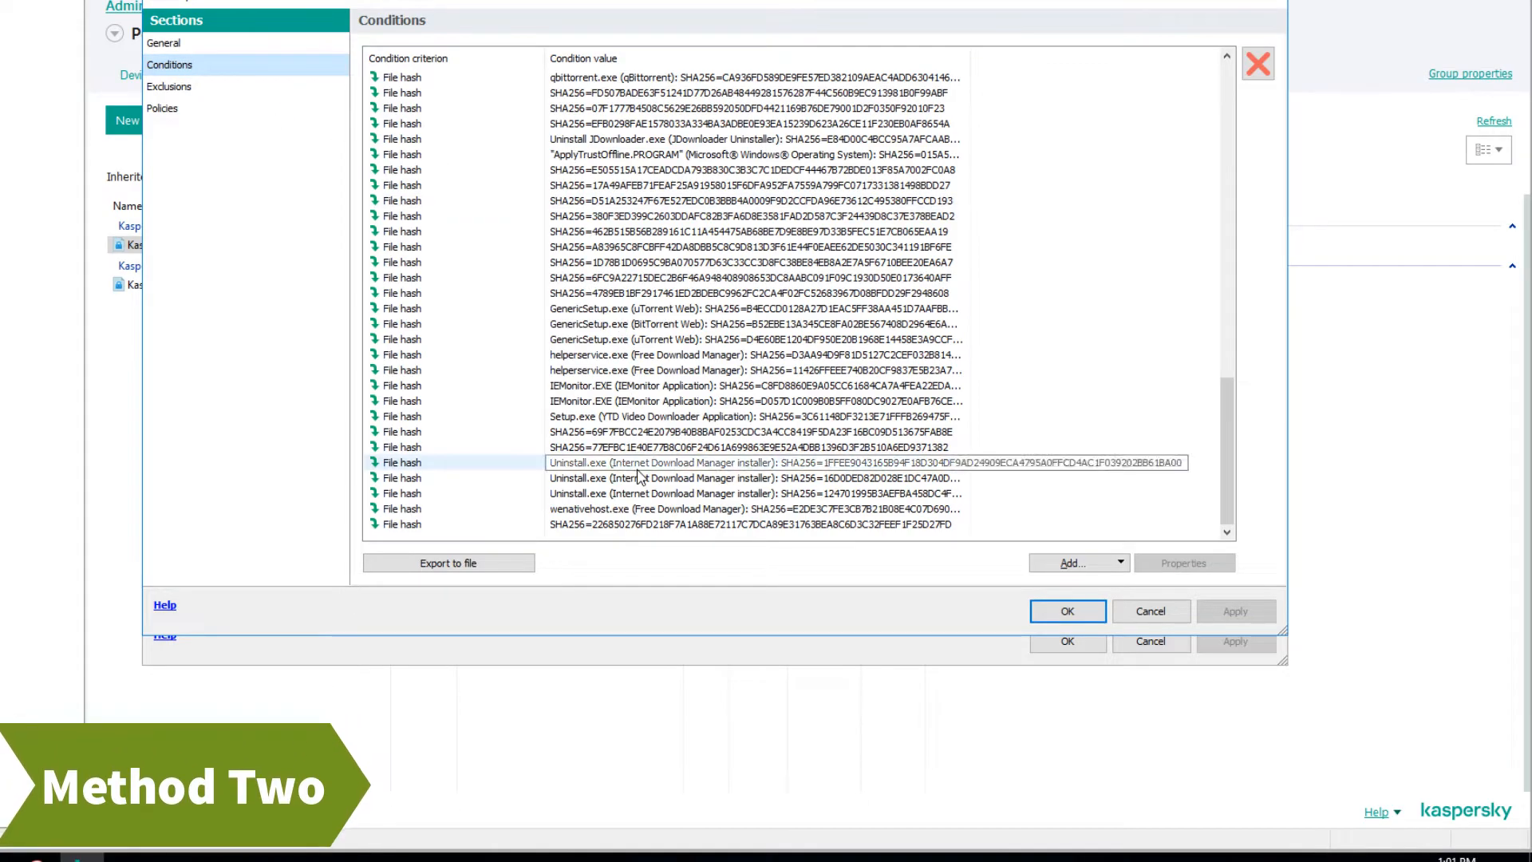
click(1114, 562)
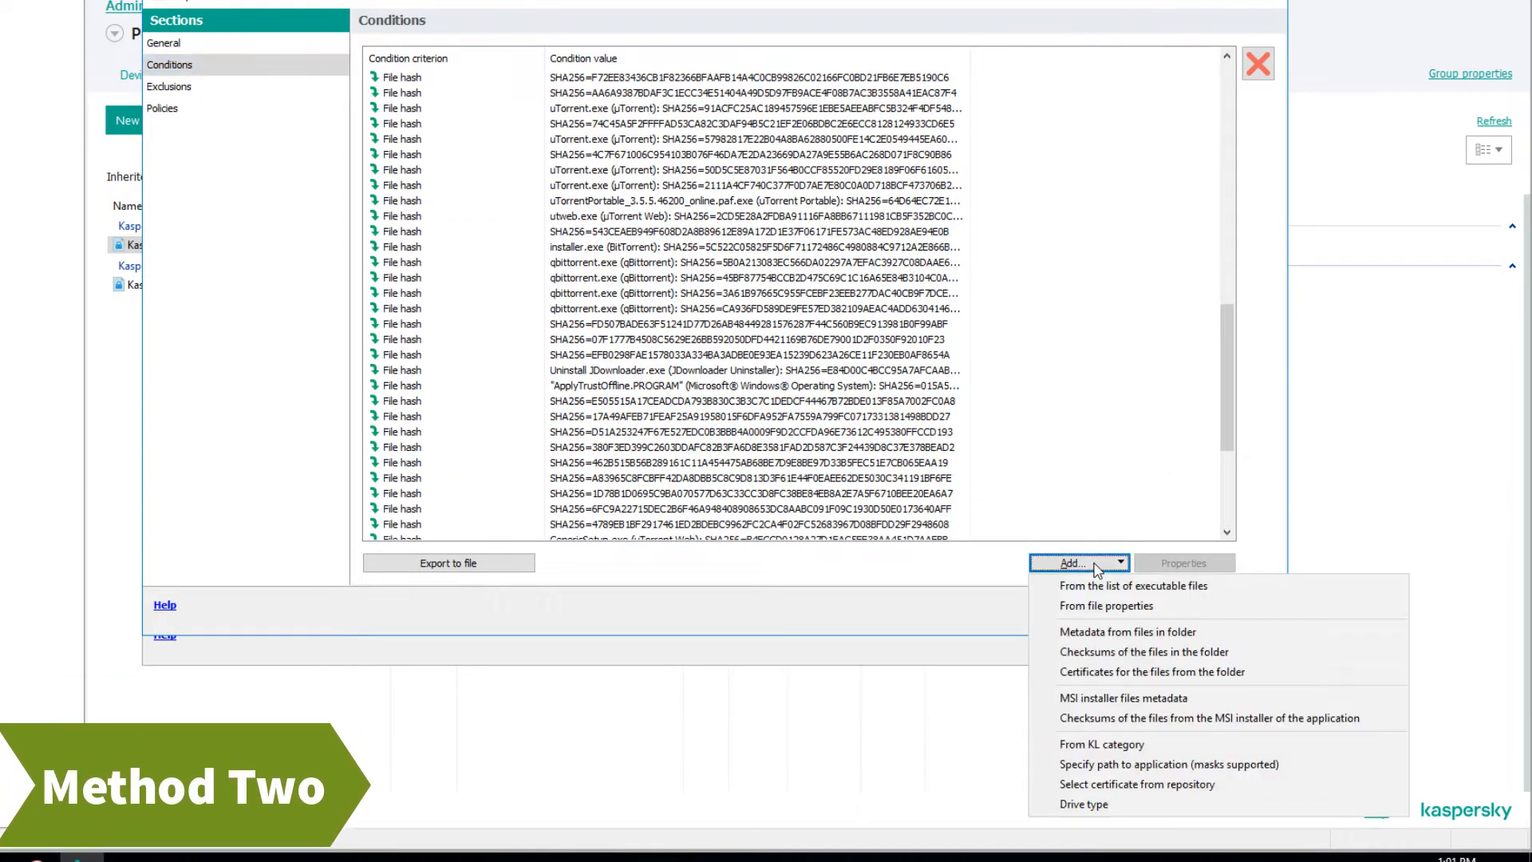
click(1101, 743)
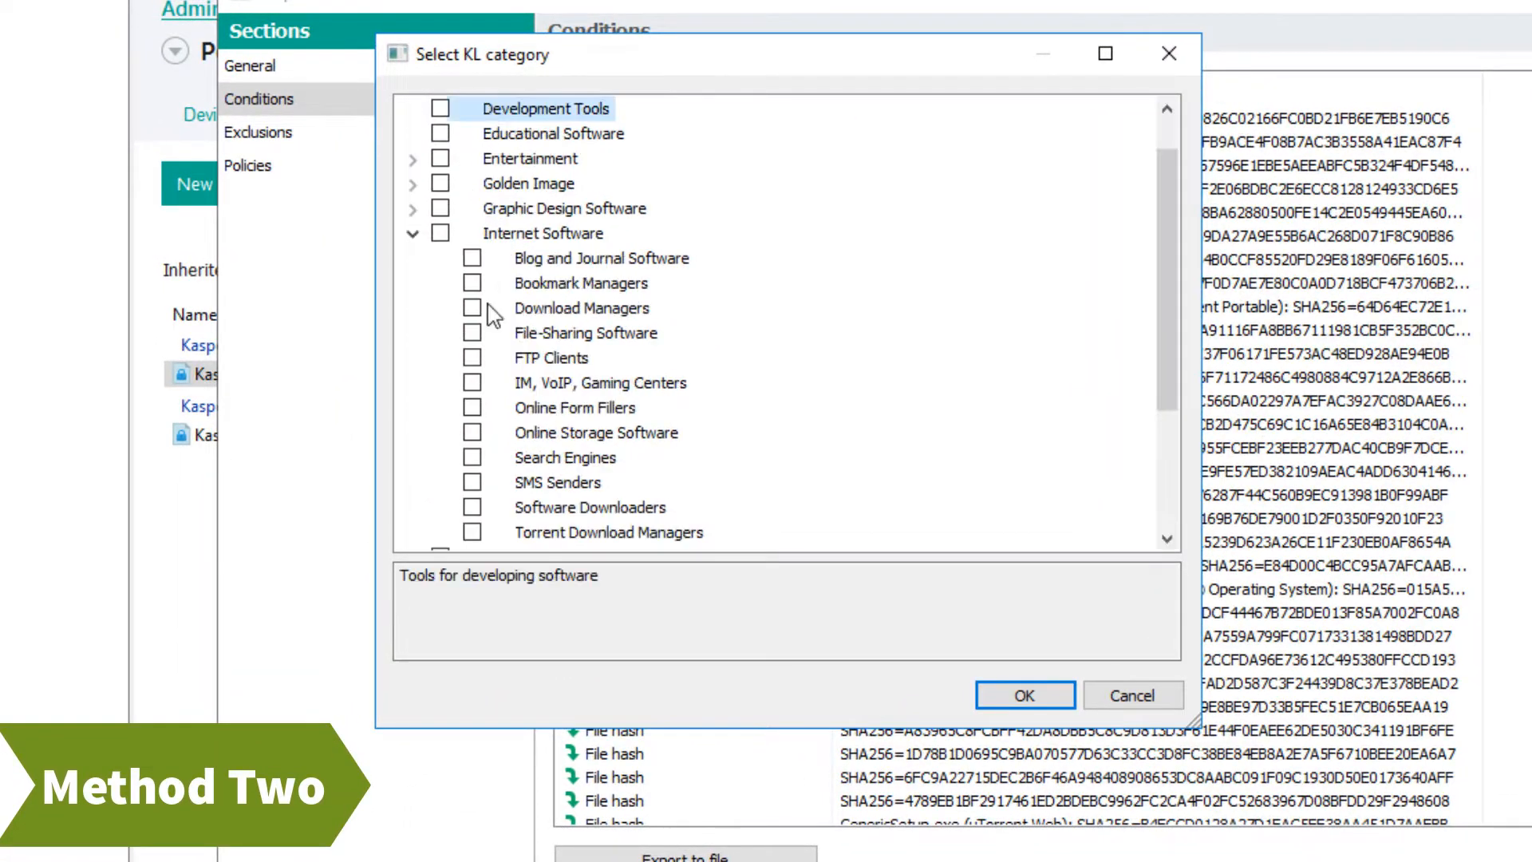
click(472, 308)
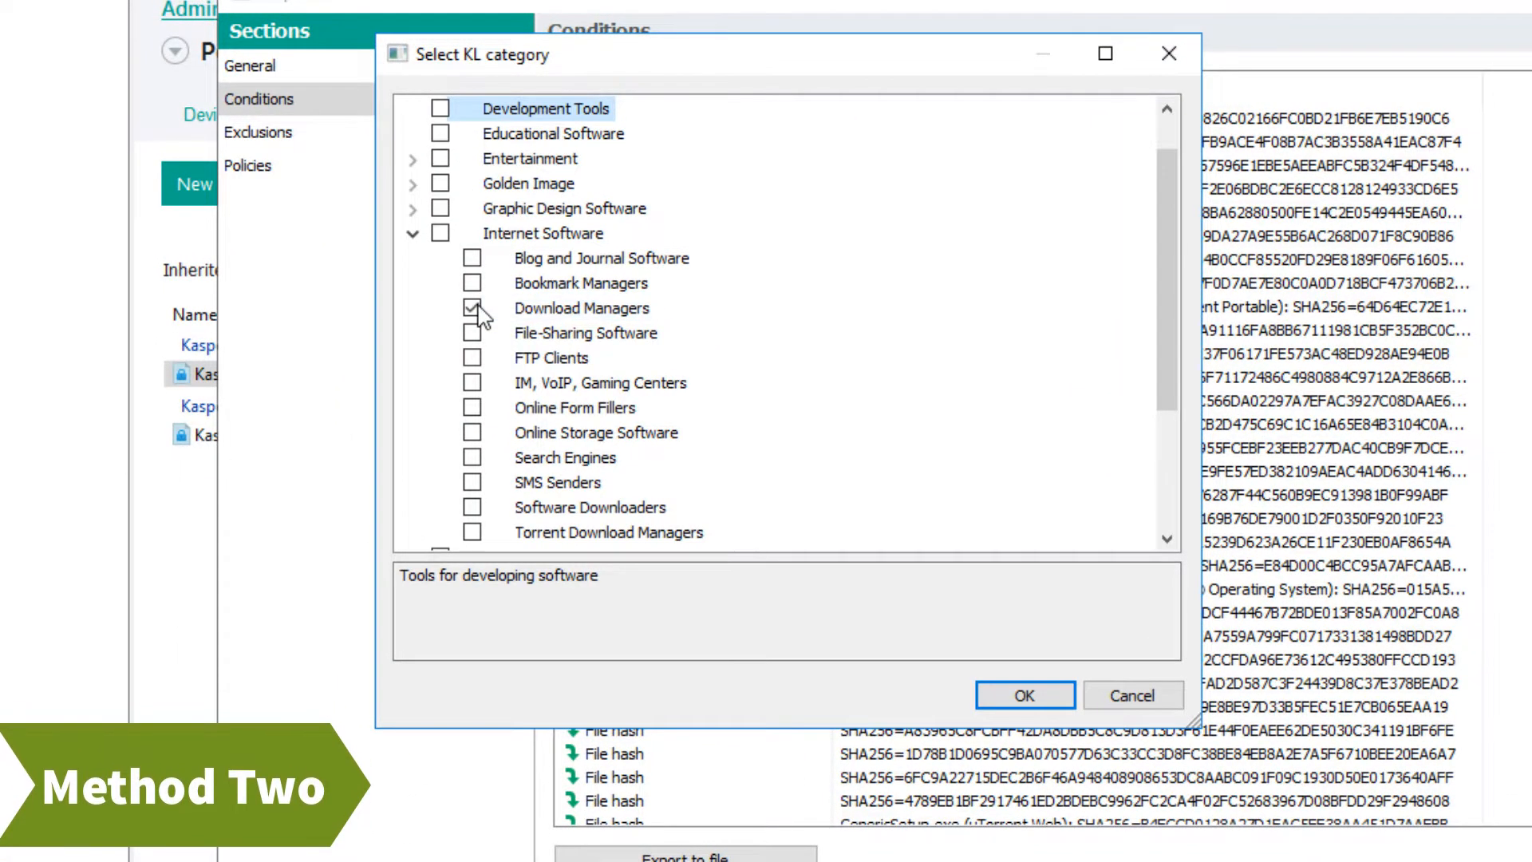
click(472, 308)
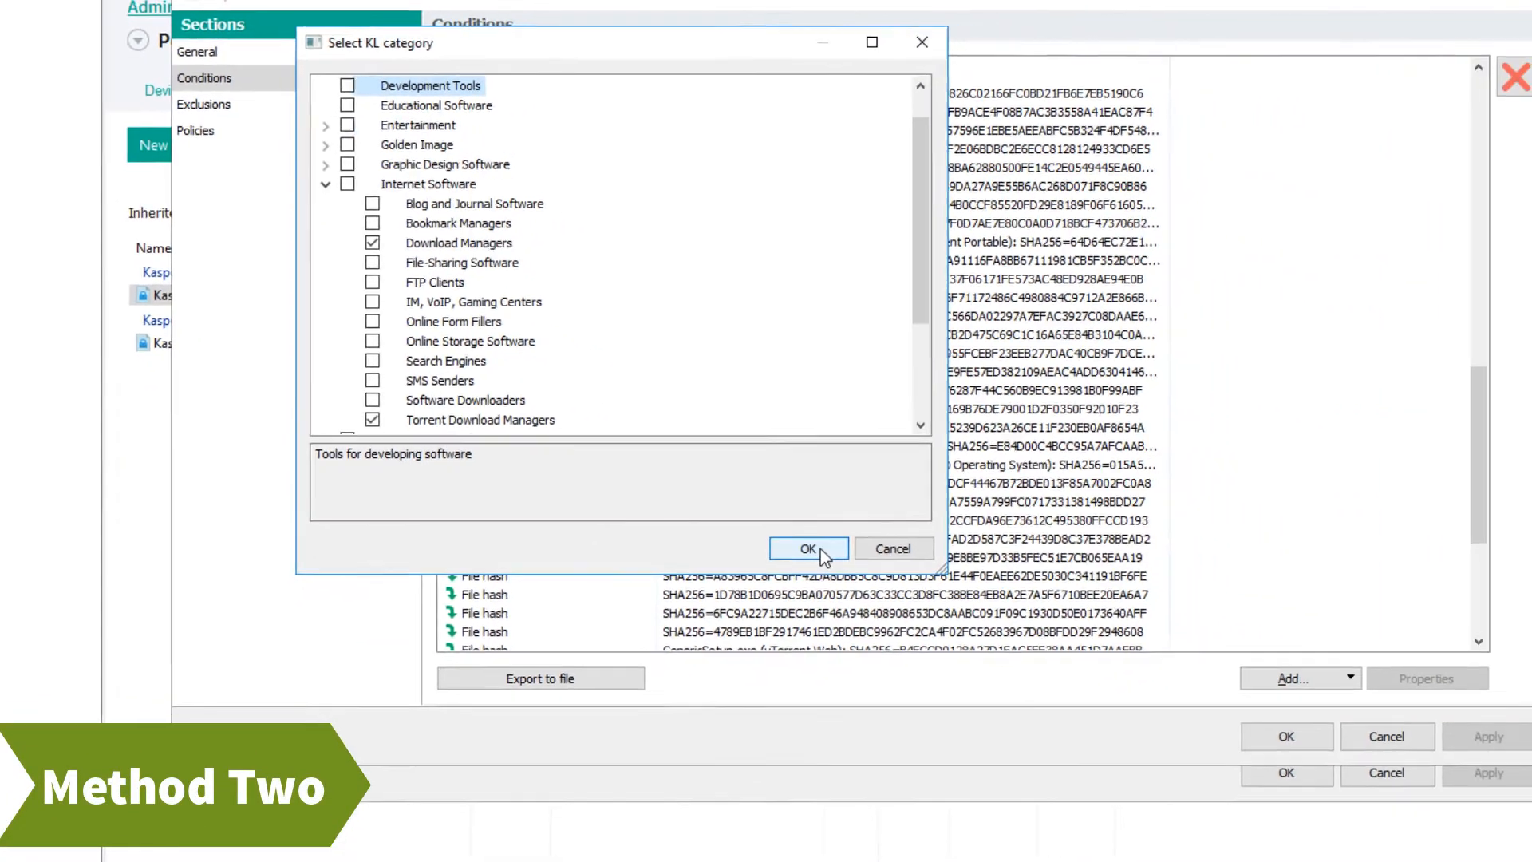
click(807, 549)
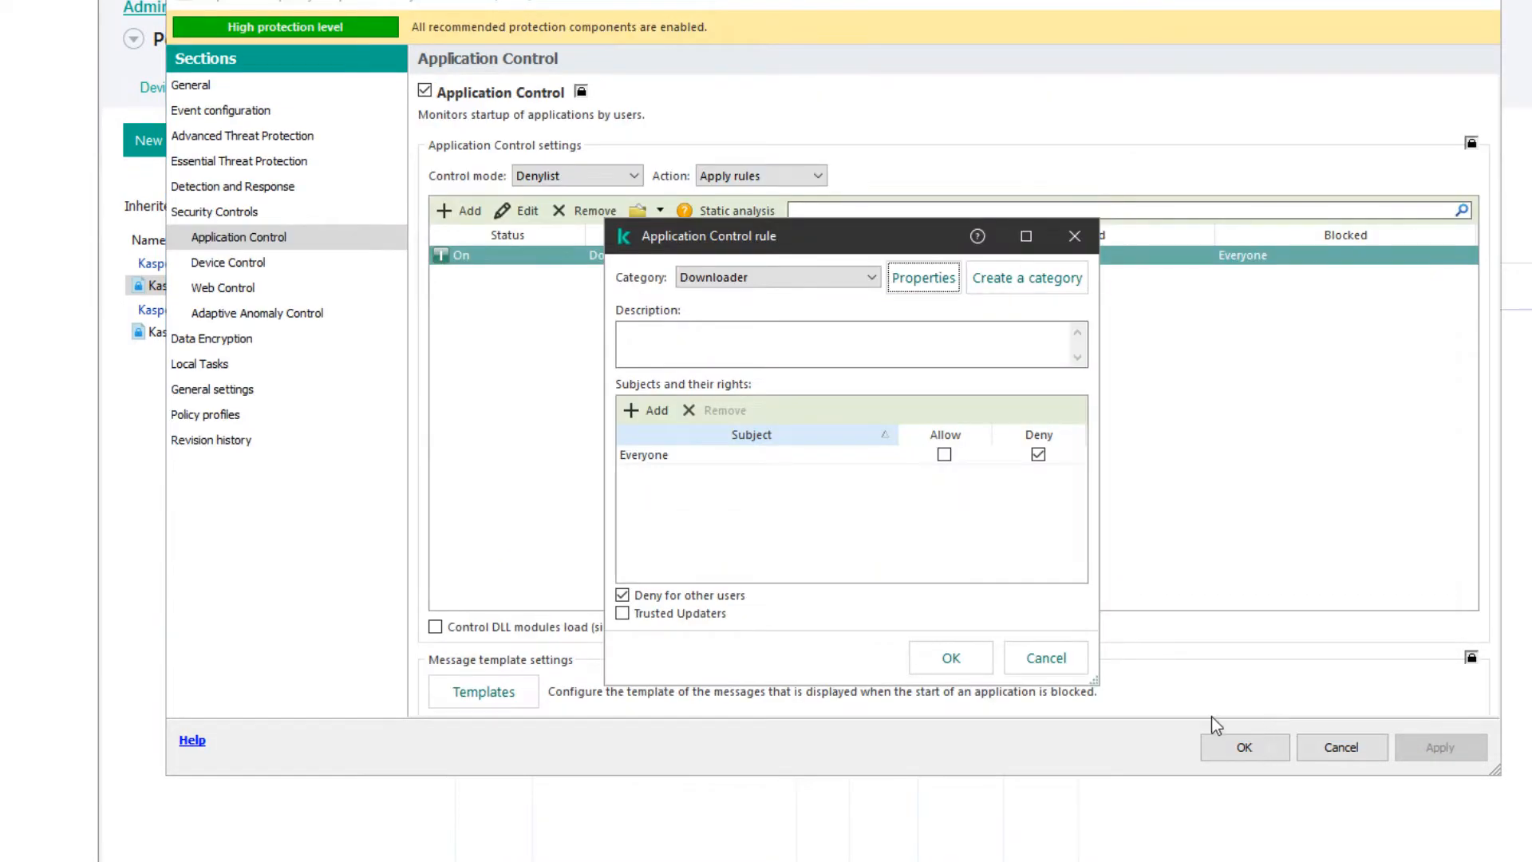
- Save the Downloader blocking rule and close the policy settings
click(950, 658)
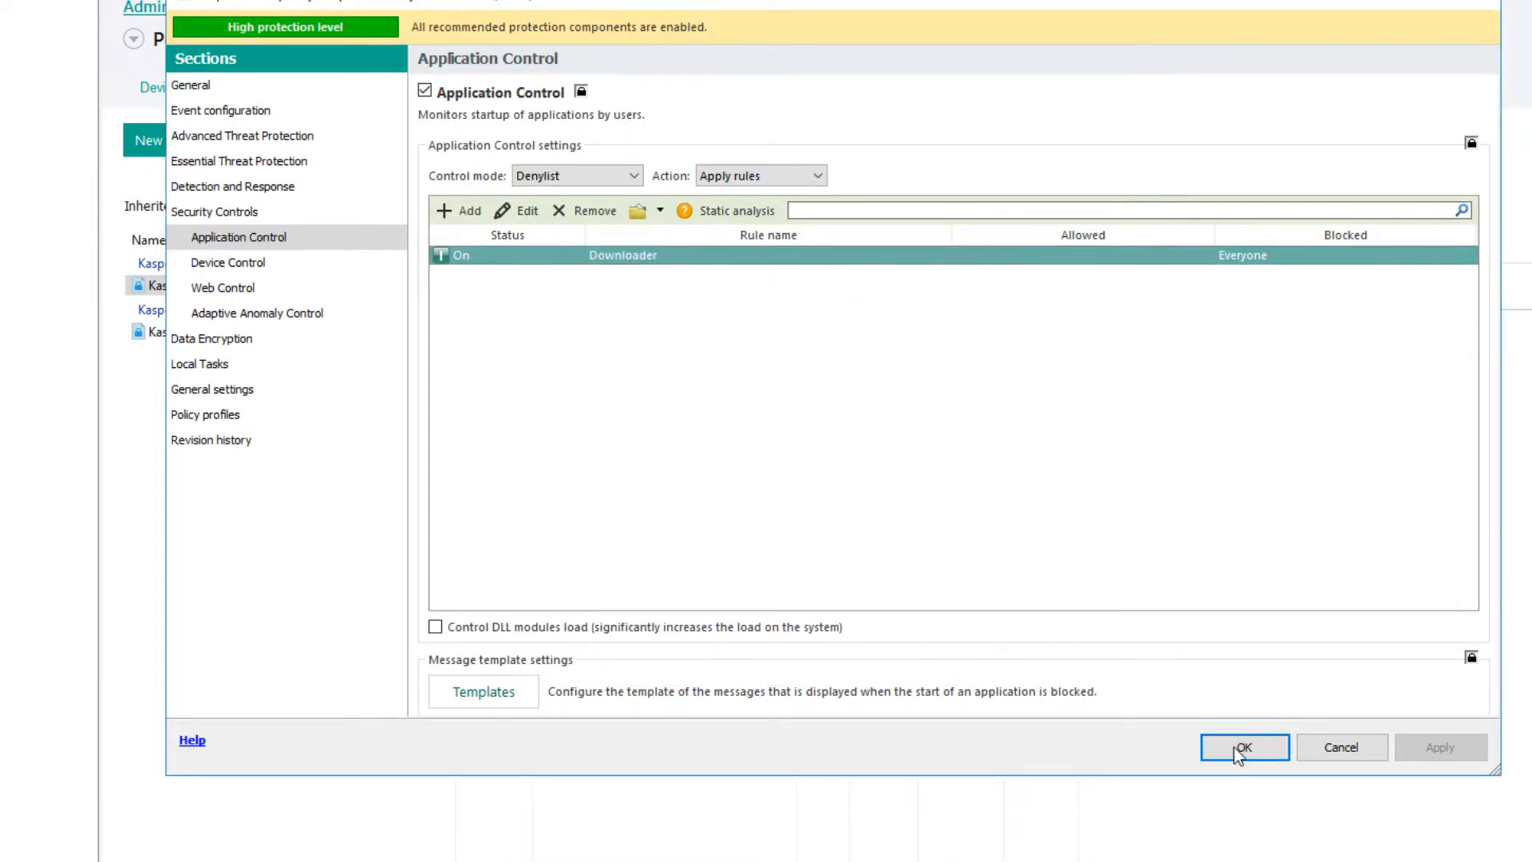
click(1245, 747)
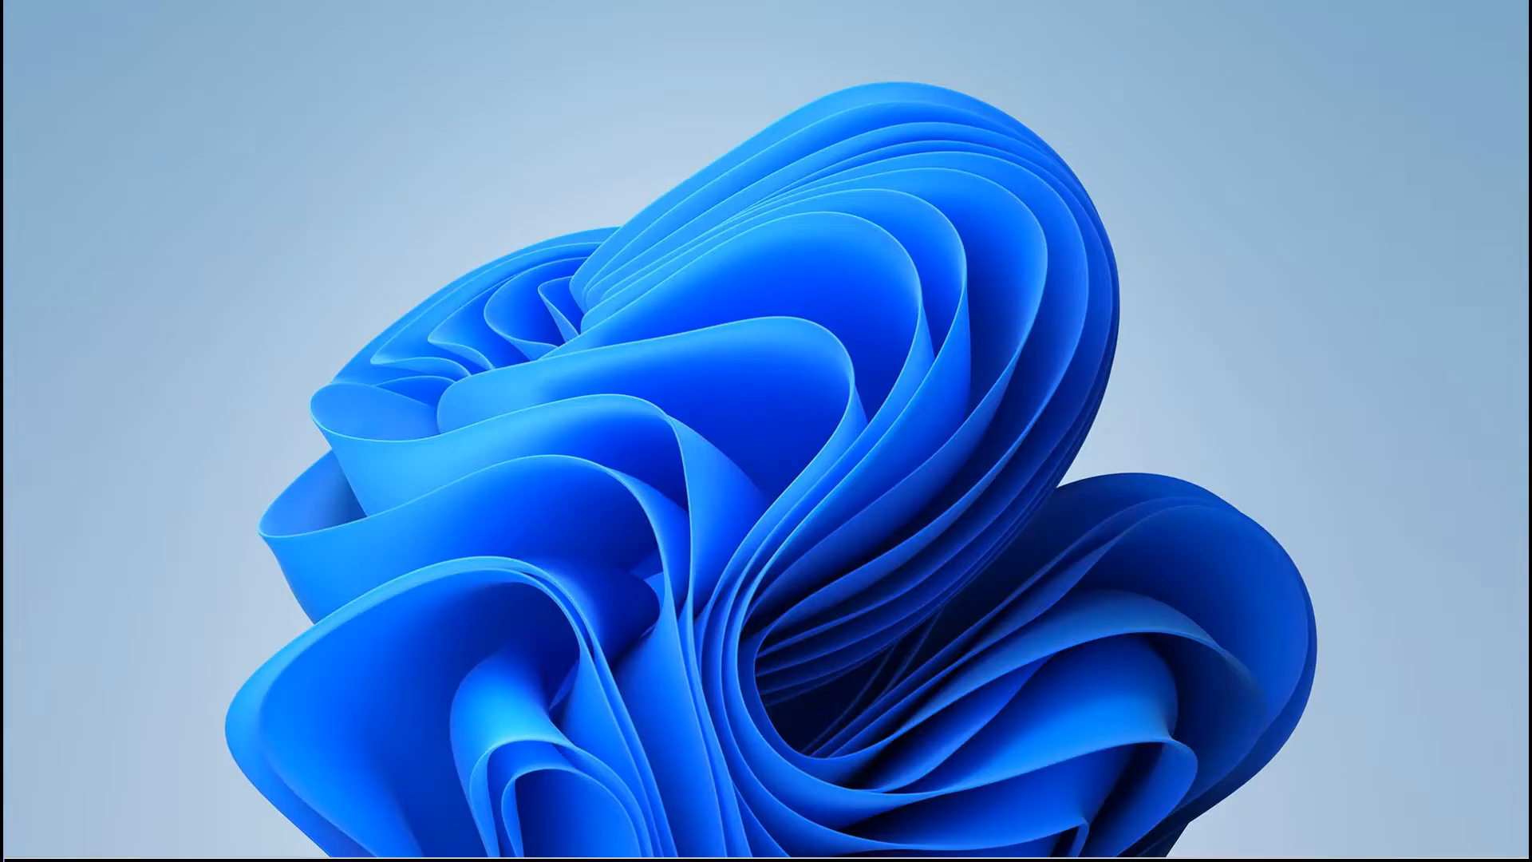
- Try launching Free Download Manager from Start and dismiss the access denied error
click(524, 840)
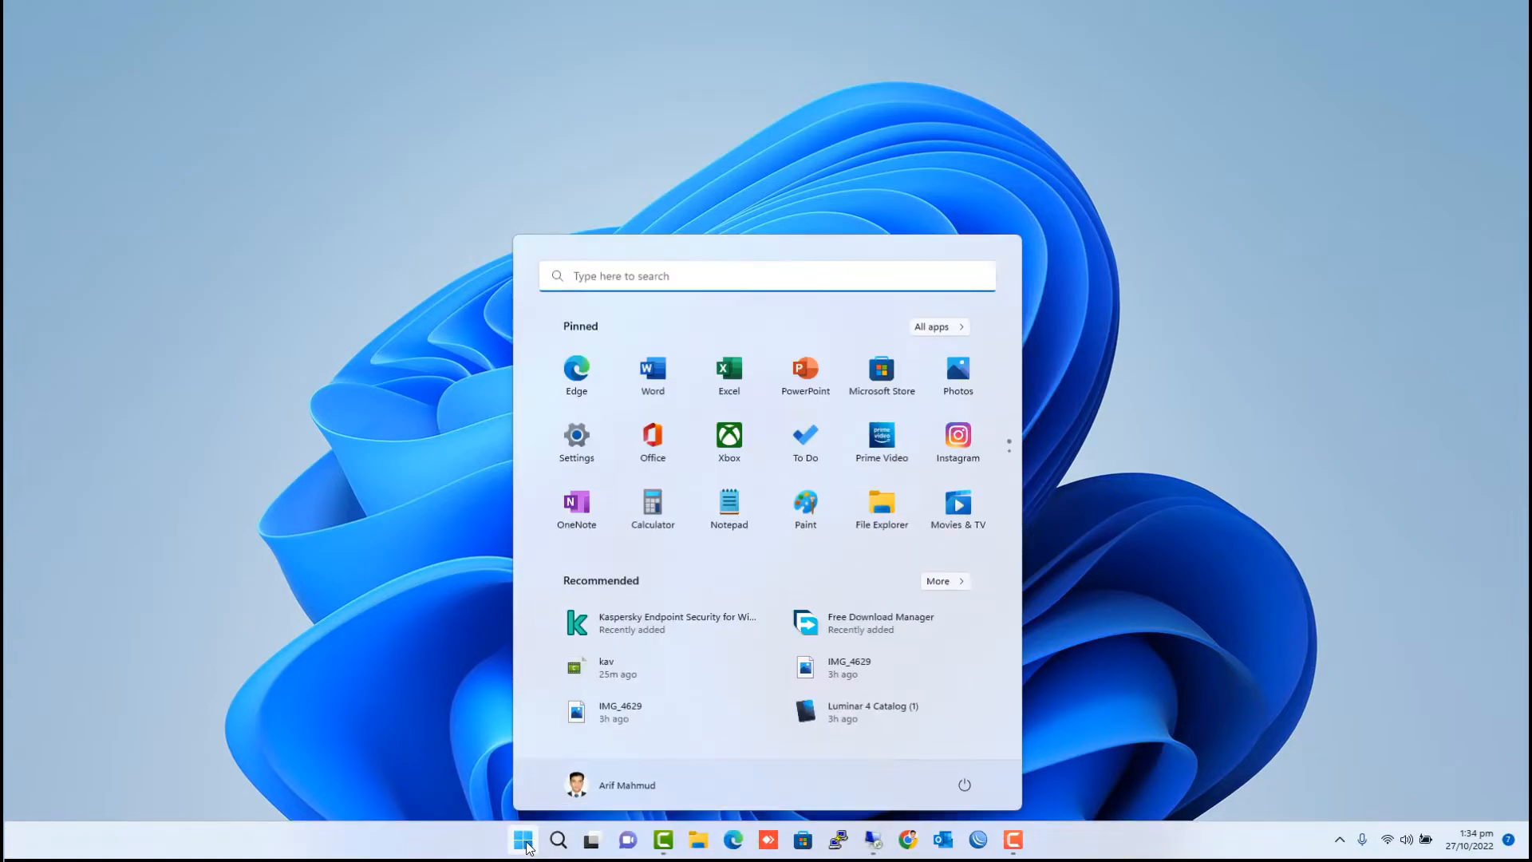
mouse_move(844, 628)
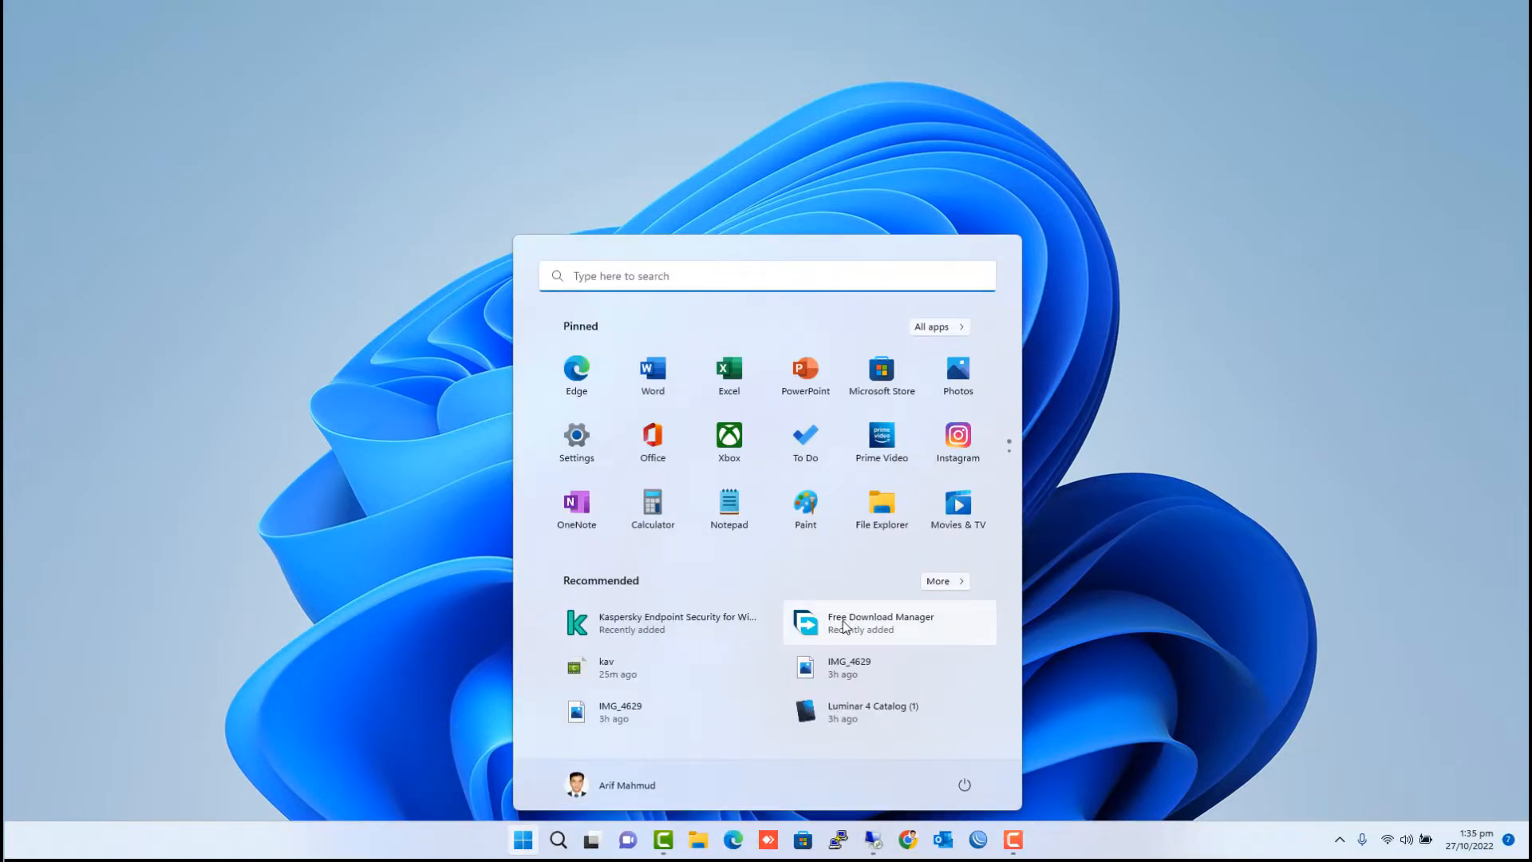
click(846, 622)
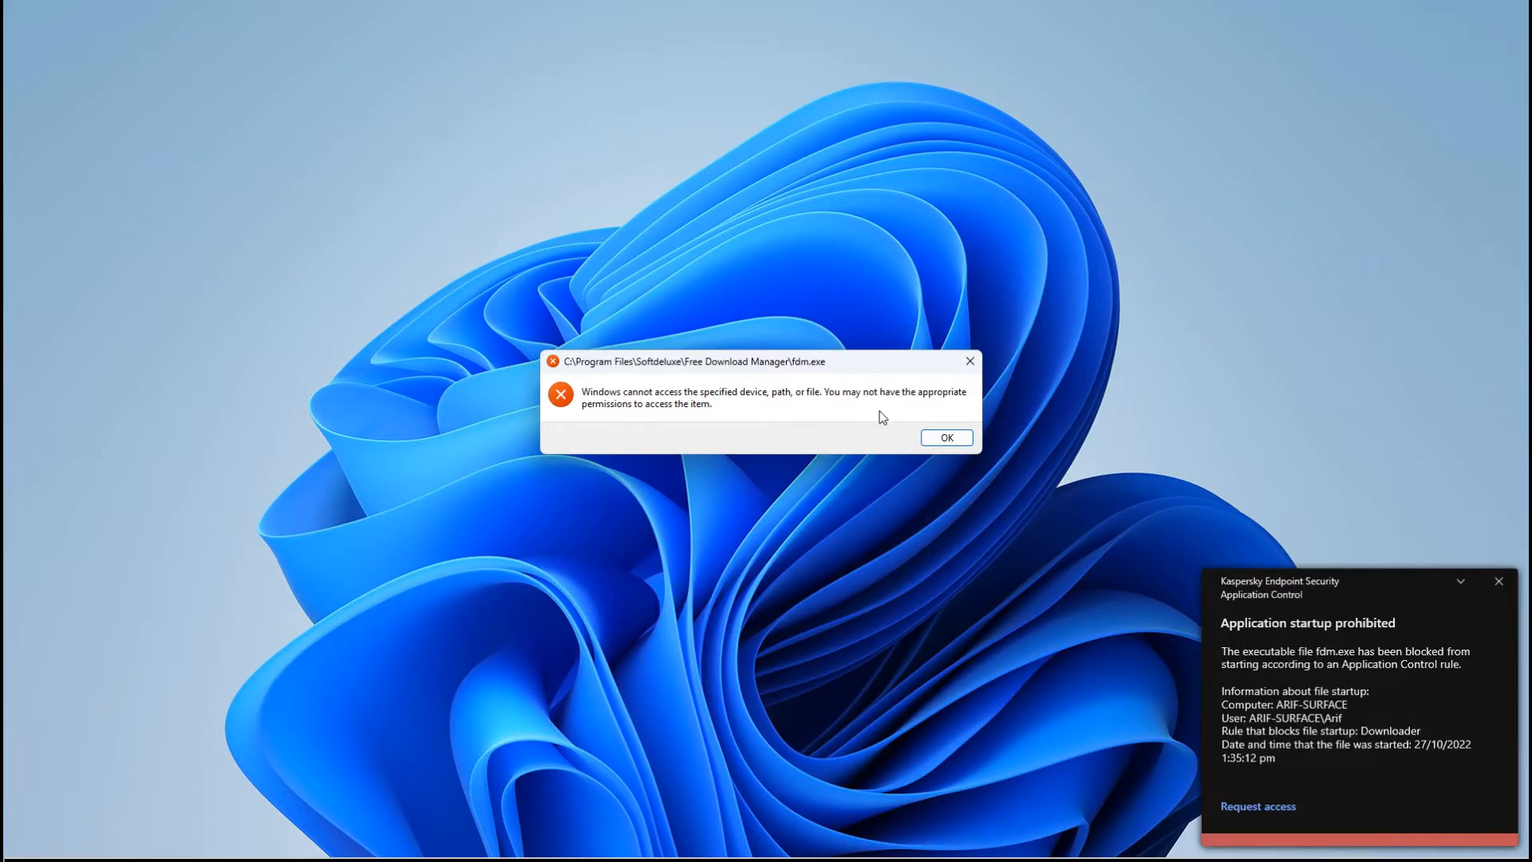
mouse_move(947, 482)
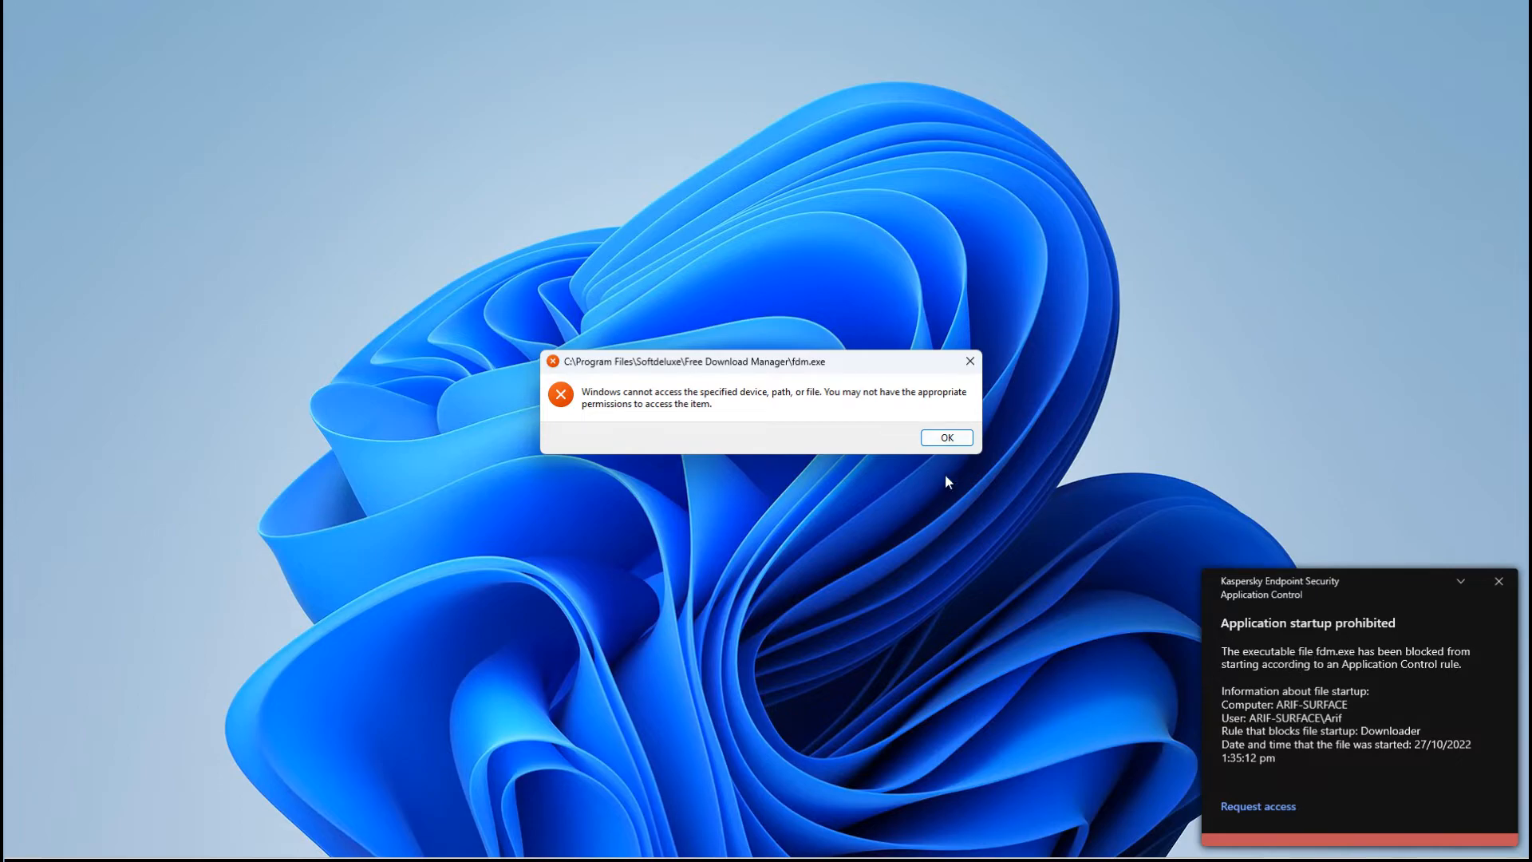
click(947, 437)
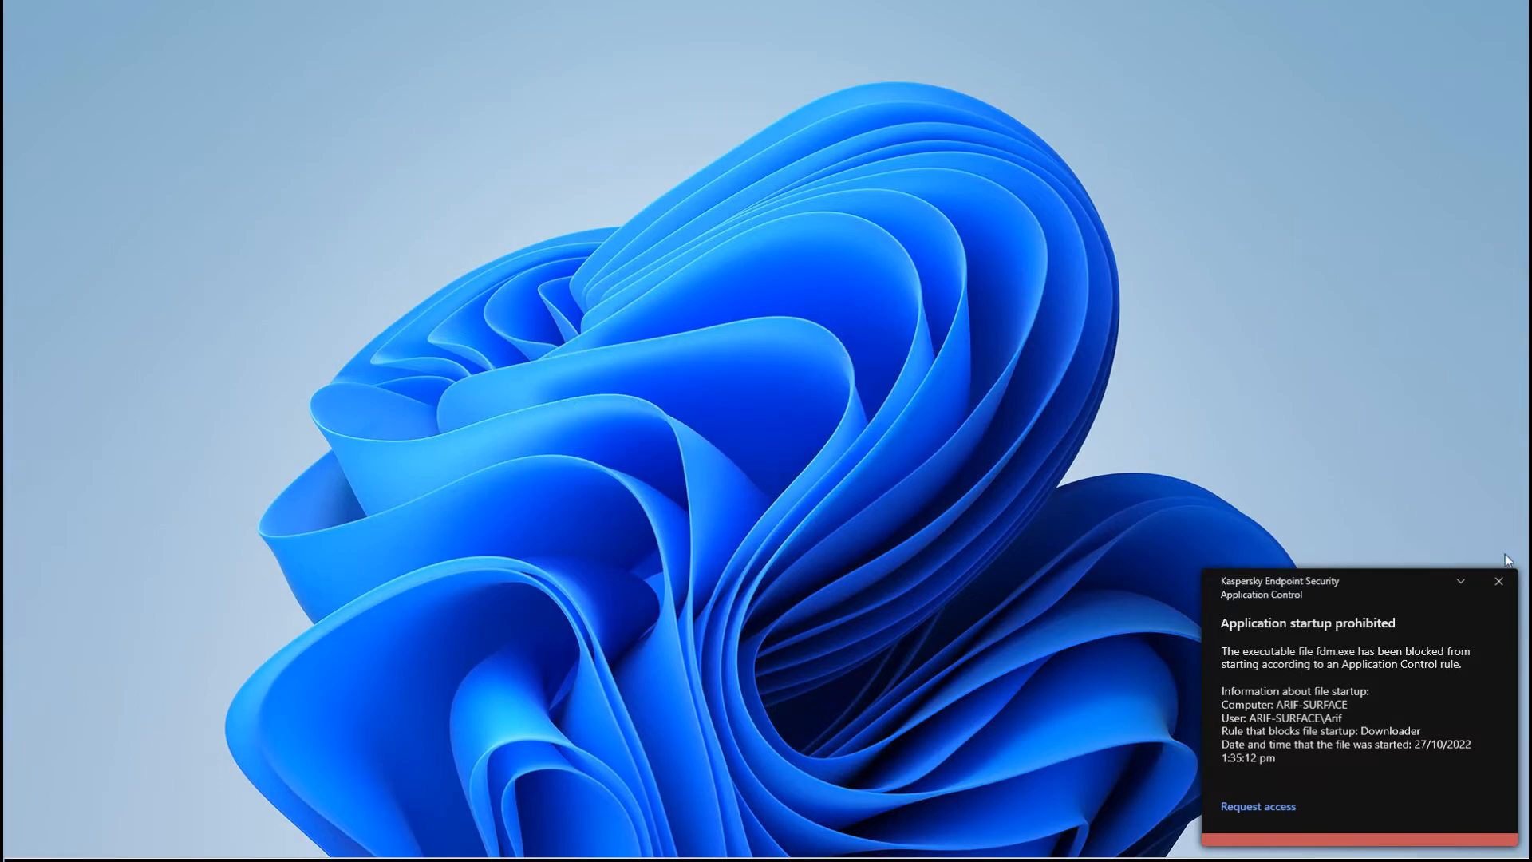